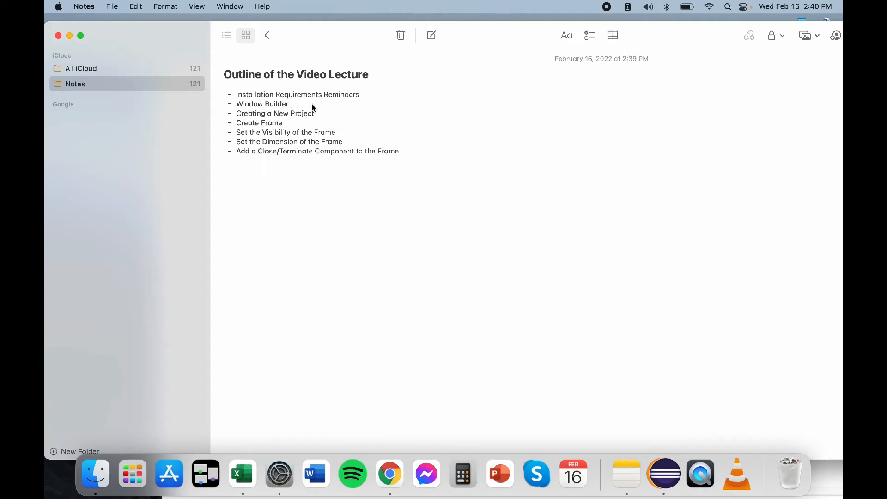
mouse_move(315, 107)
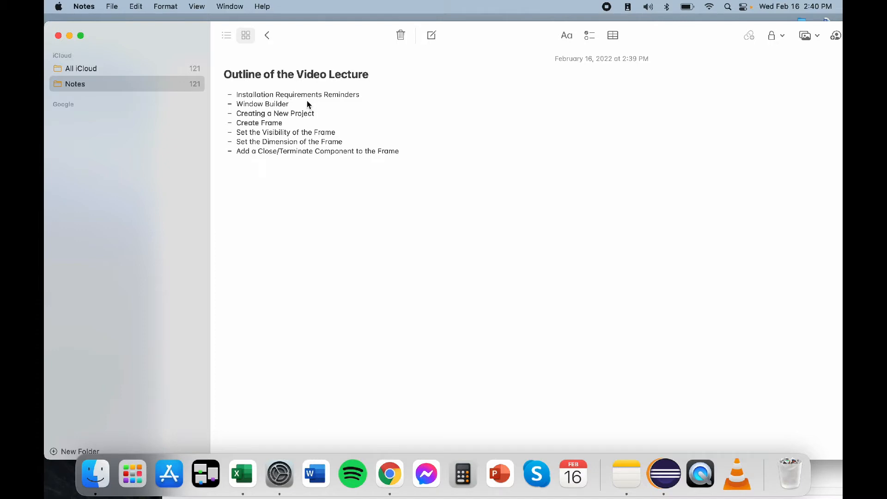
Step: Bring the eclipse-workspace window forward from the Dock and maximize it
click(290, 104)
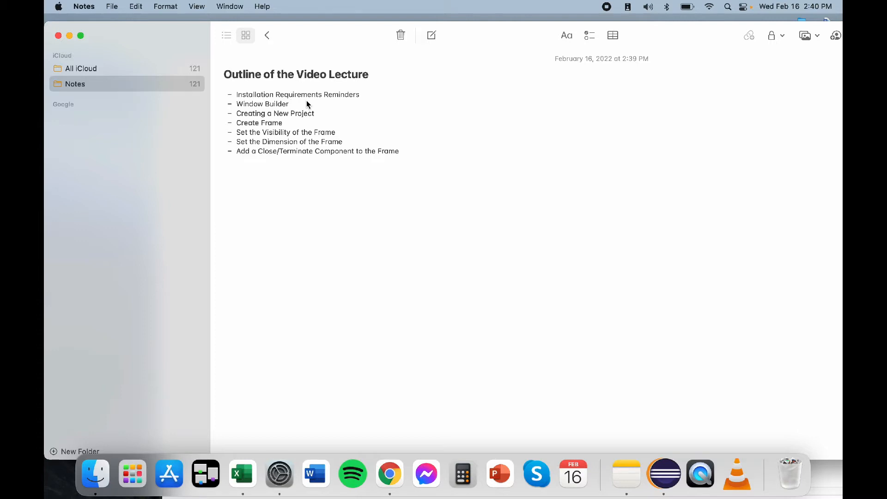
click(292, 104)
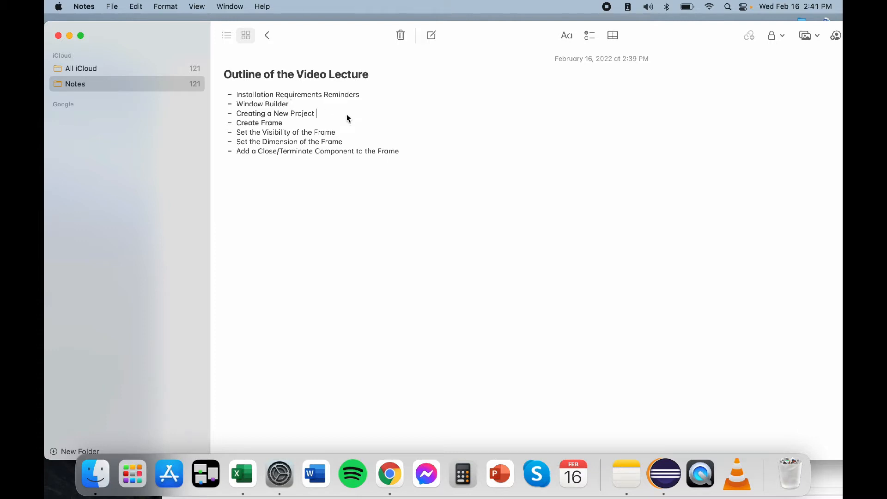
mouse_move(288, 123)
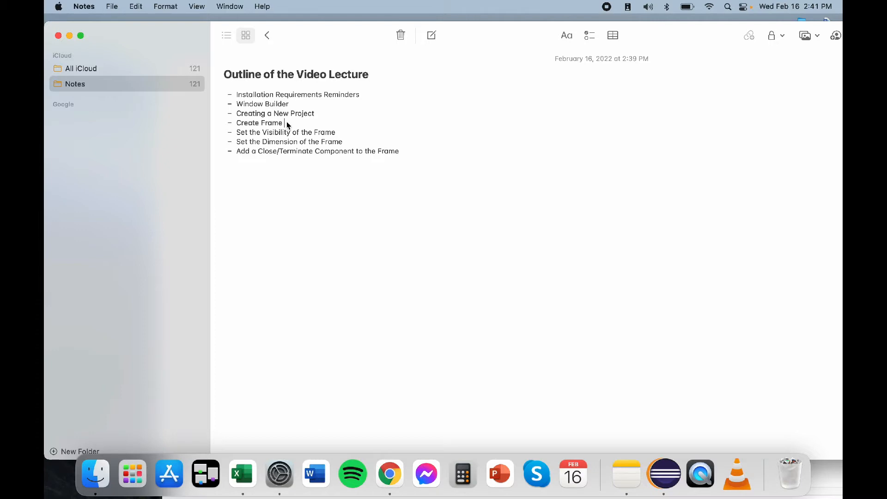
mouse_move(324, 136)
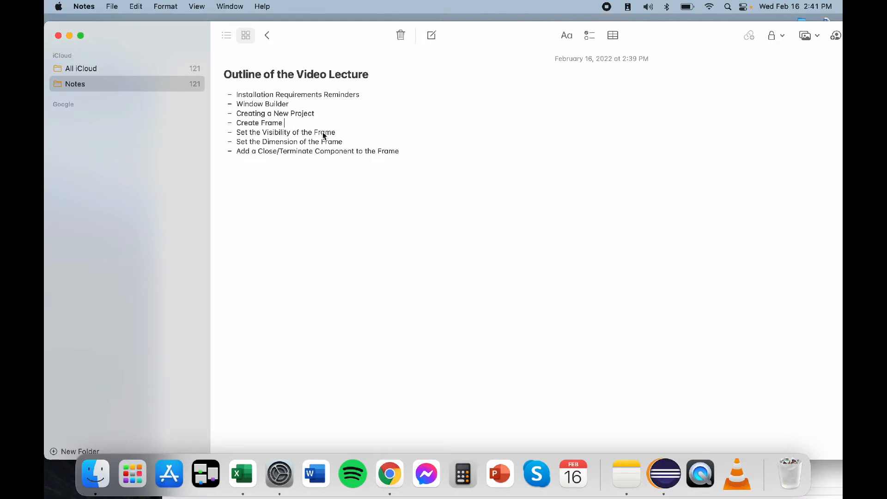
mouse_move(294, 144)
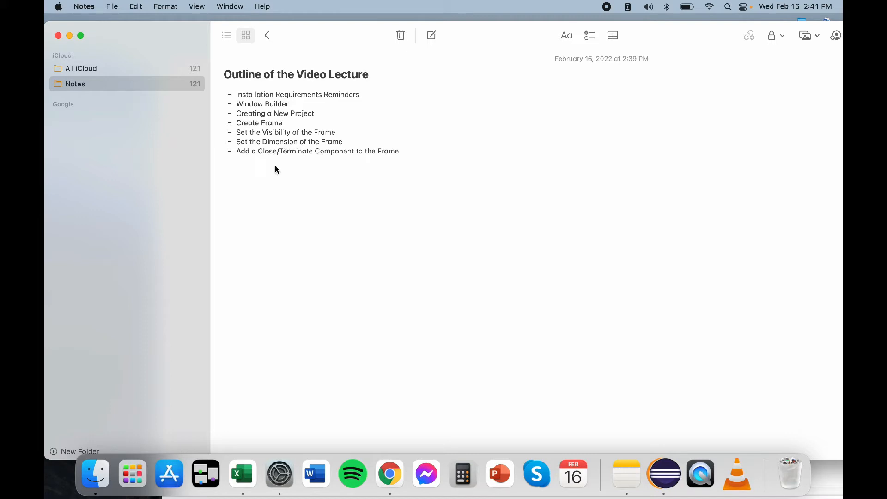
mouse_move(277, 170)
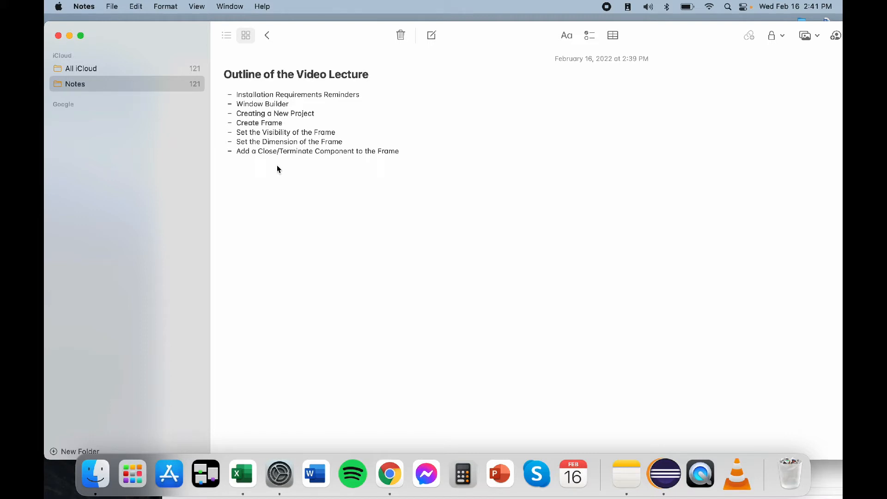
click(285, 123)
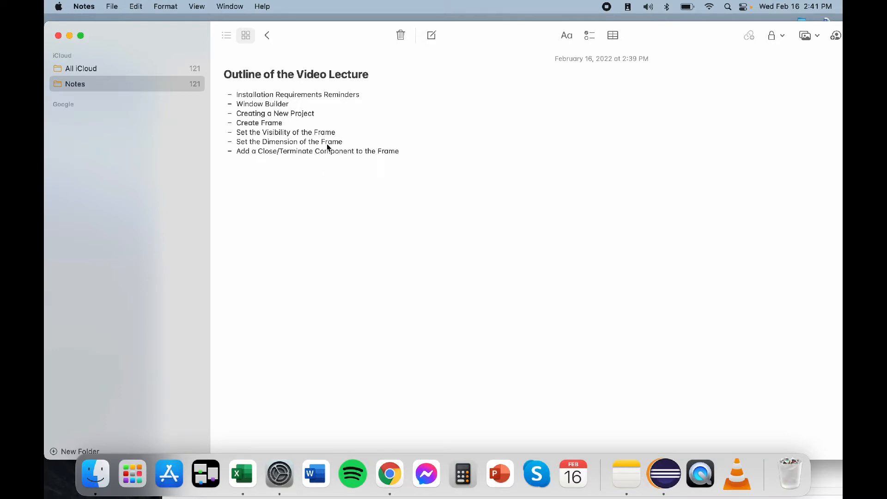
mouse_move(691, 345)
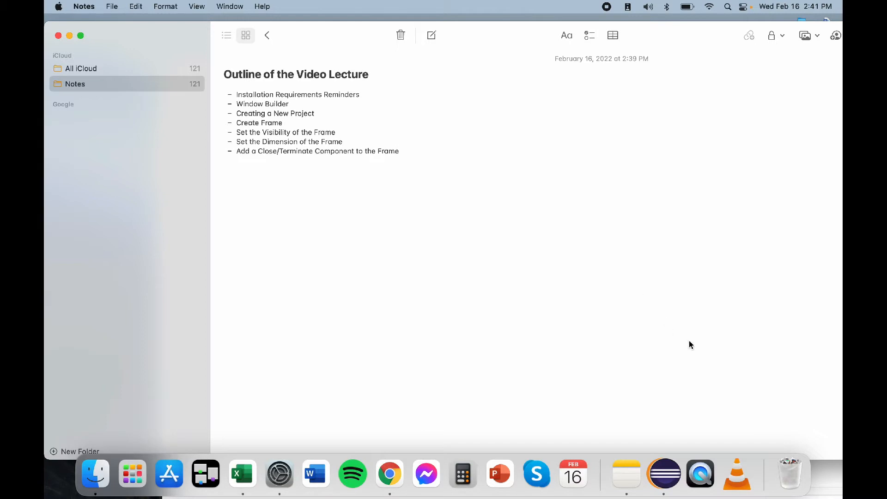
mouse_move(663, 474)
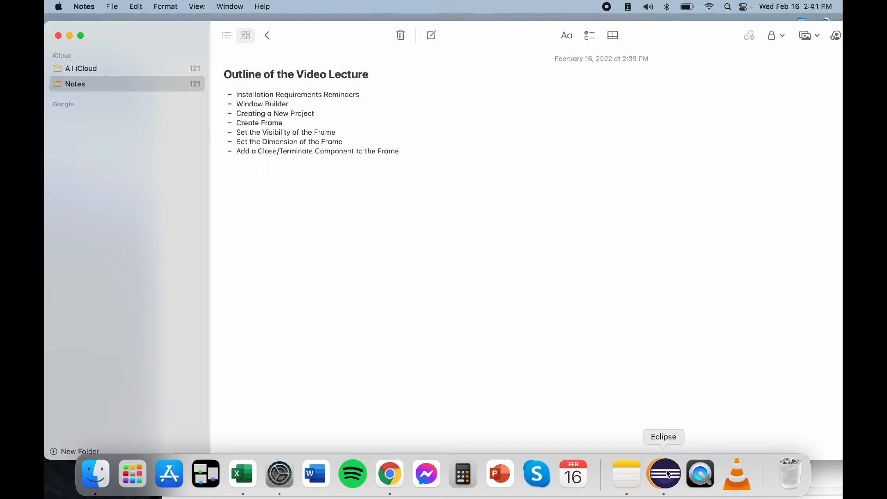
click(663, 473)
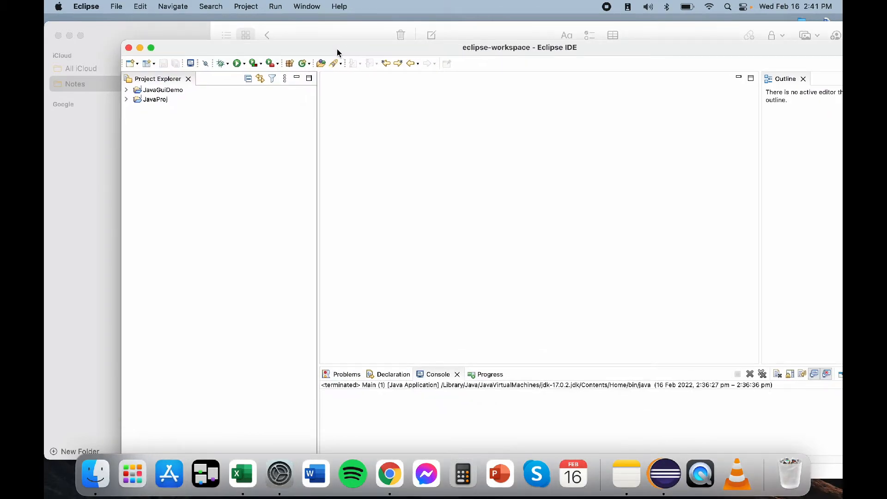
mouse_move(485, 138)
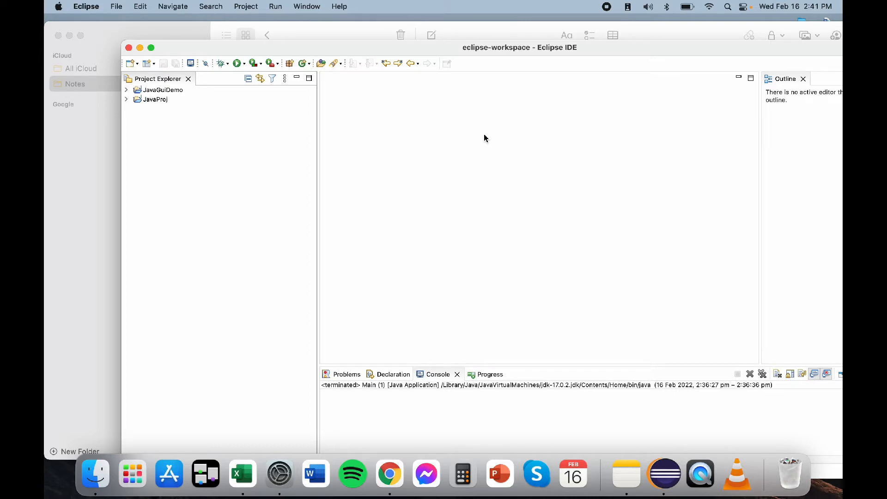
mouse_move(331, 57)
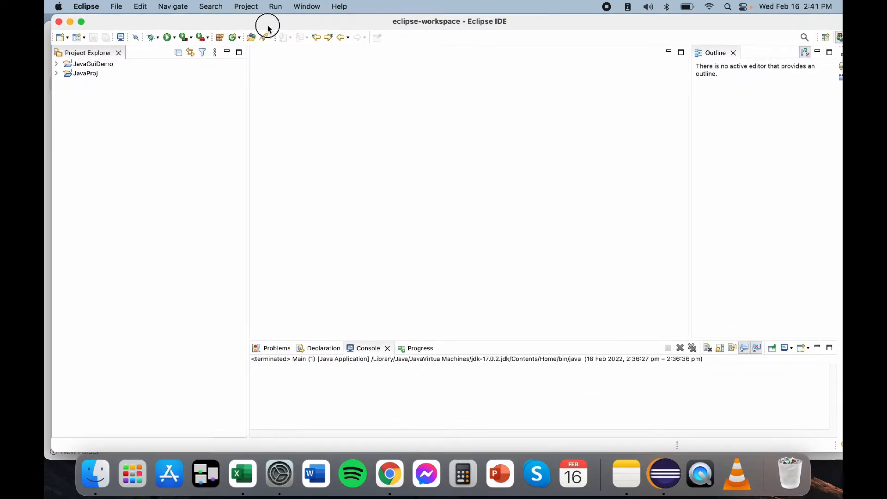
mouse_move(323, 30)
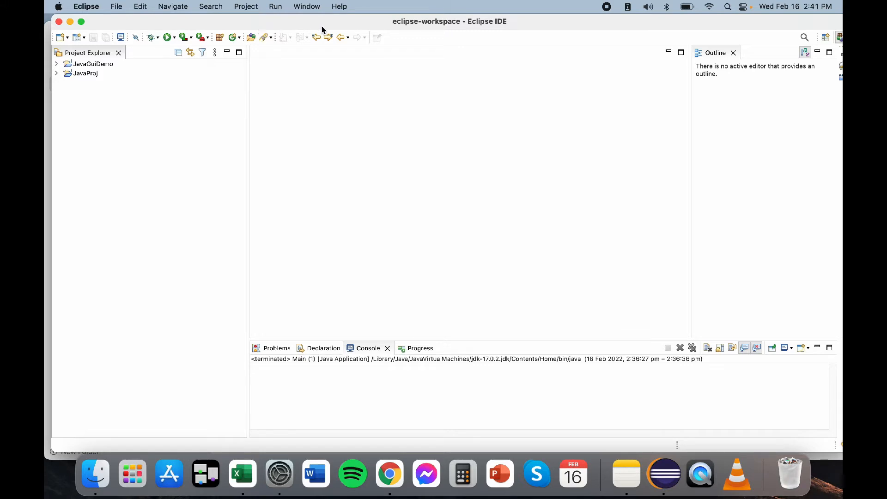
mouse_move(269, 28)
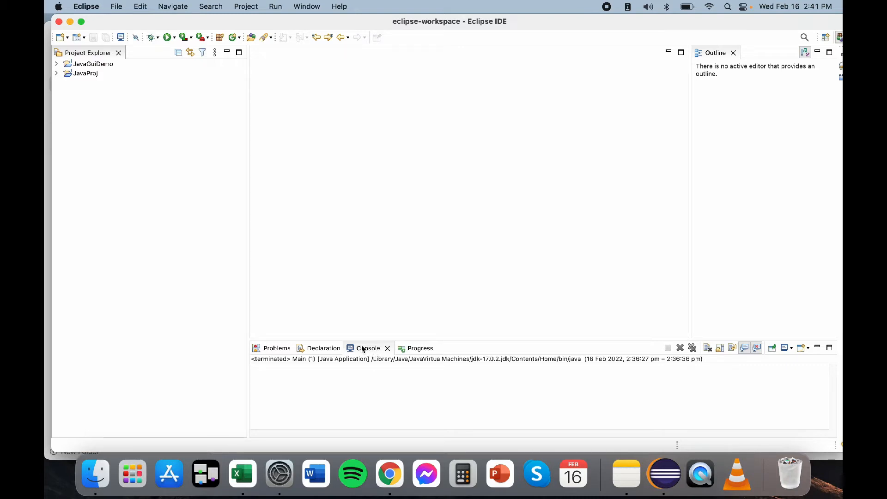
mouse_move(362, 350)
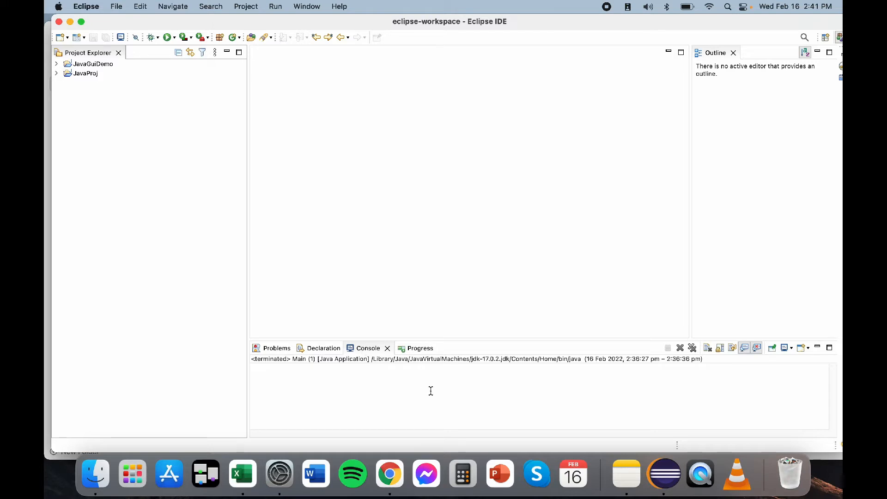
mouse_move(379, 395)
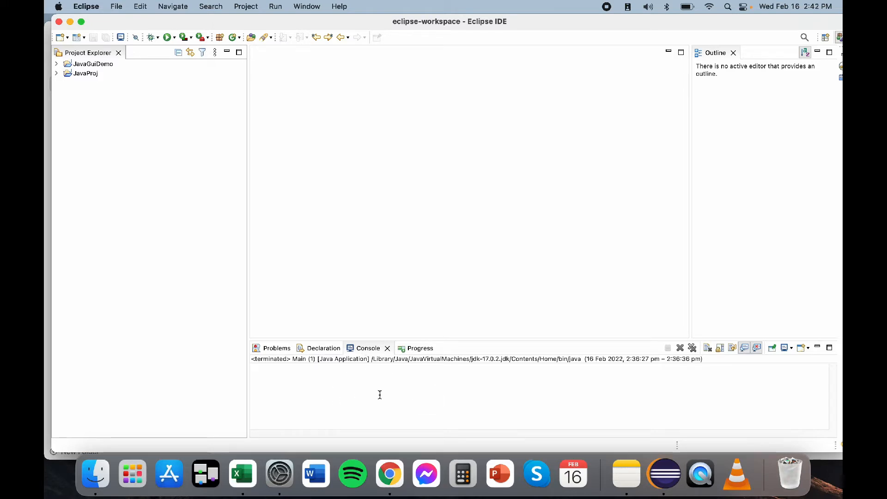
mouse_move(379, 391)
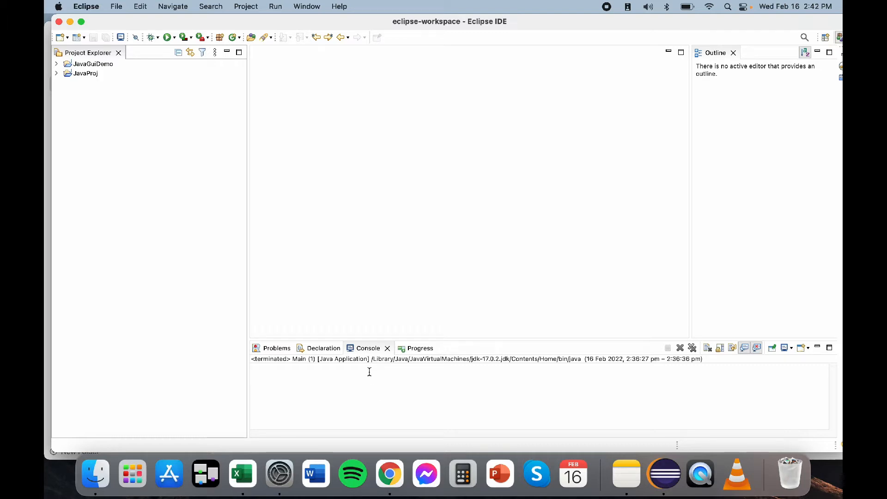
mouse_move(368, 350)
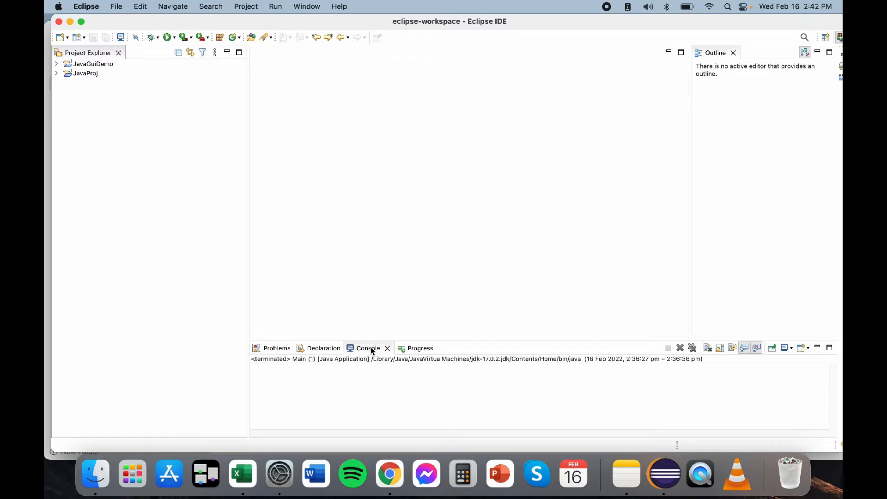
mouse_move(371, 332)
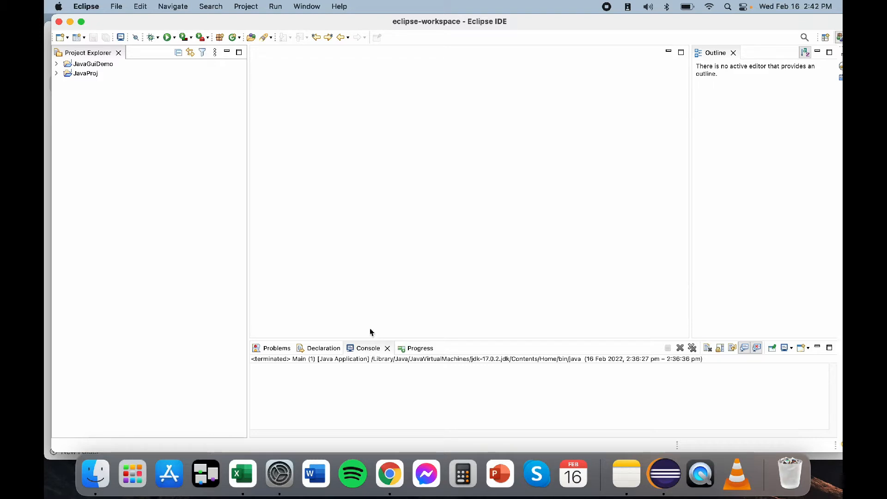
mouse_move(371, 303)
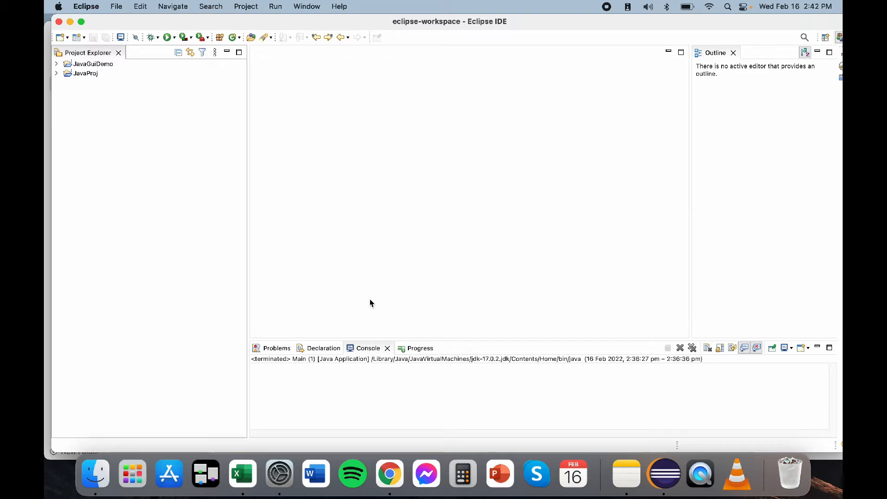
mouse_move(318, 235)
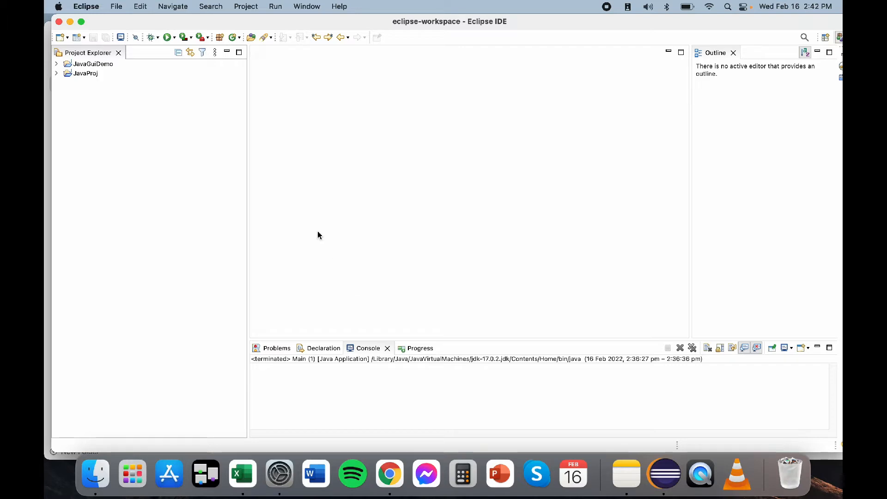
mouse_move(270, 129)
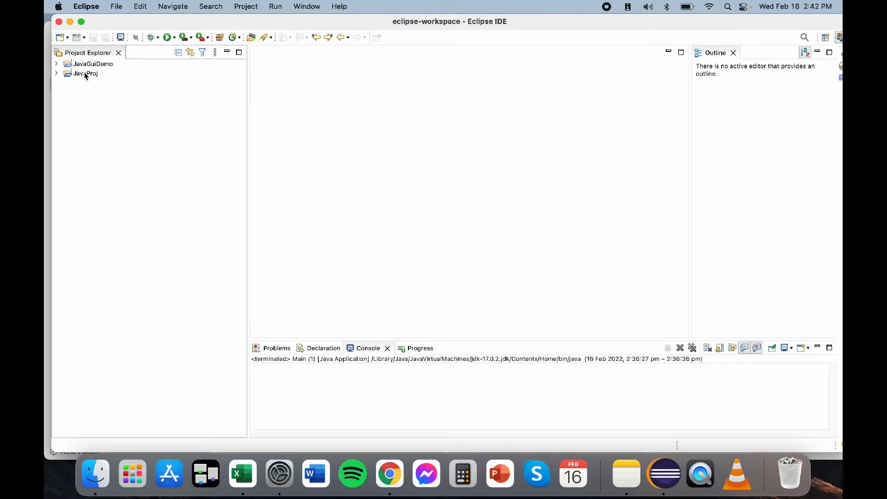
Step: Browse JavaProj's New wizard list for WindowBuilder Swing Designer templates, then cancel
right_click(85, 74)
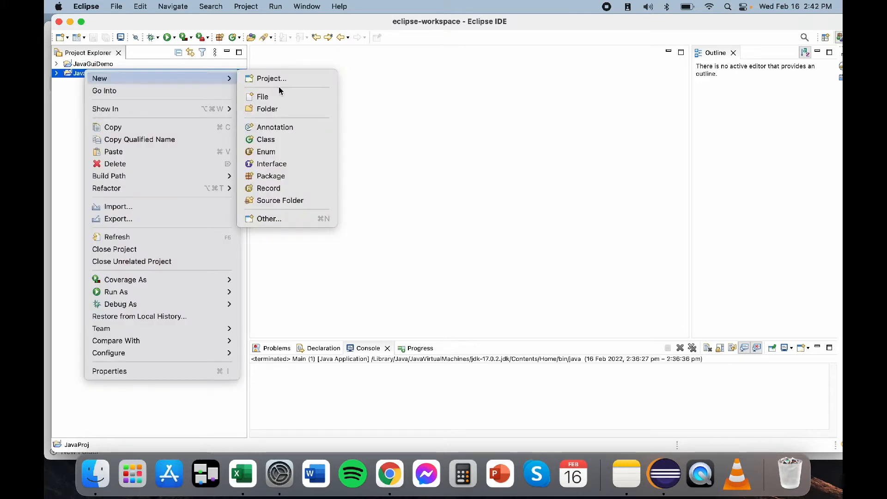
mouse_move(269, 219)
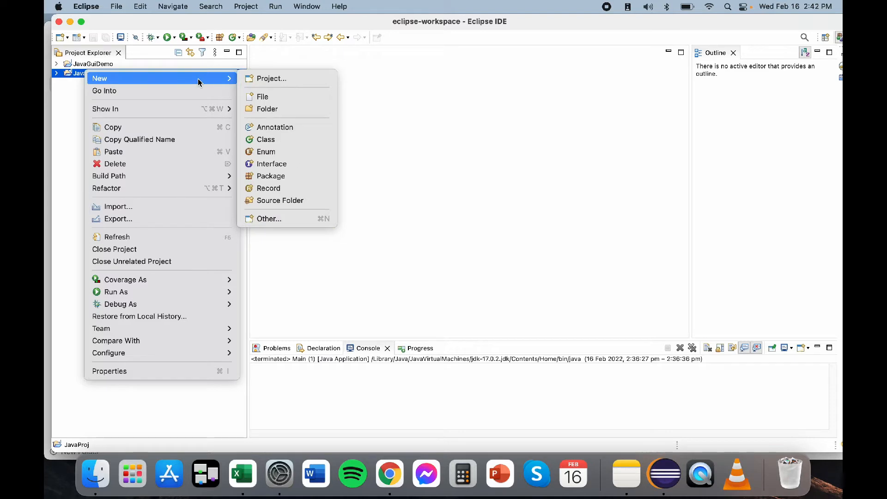
mouse_move(269, 219)
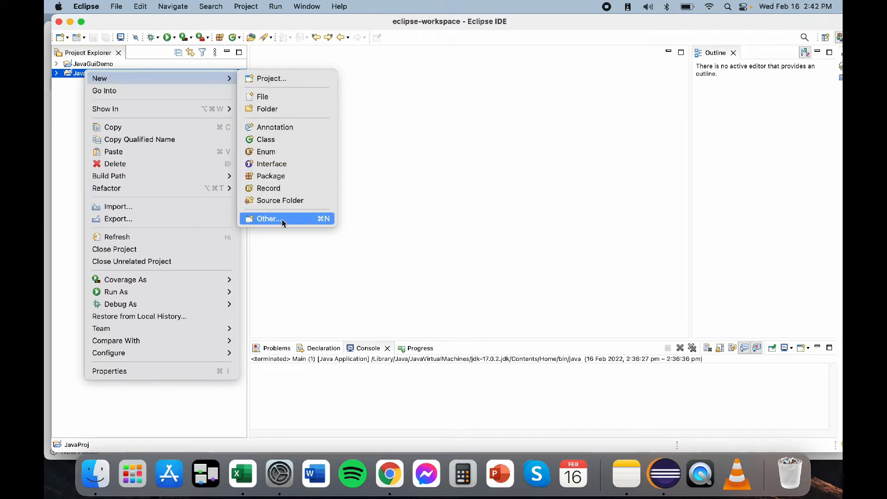
click(267, 219)
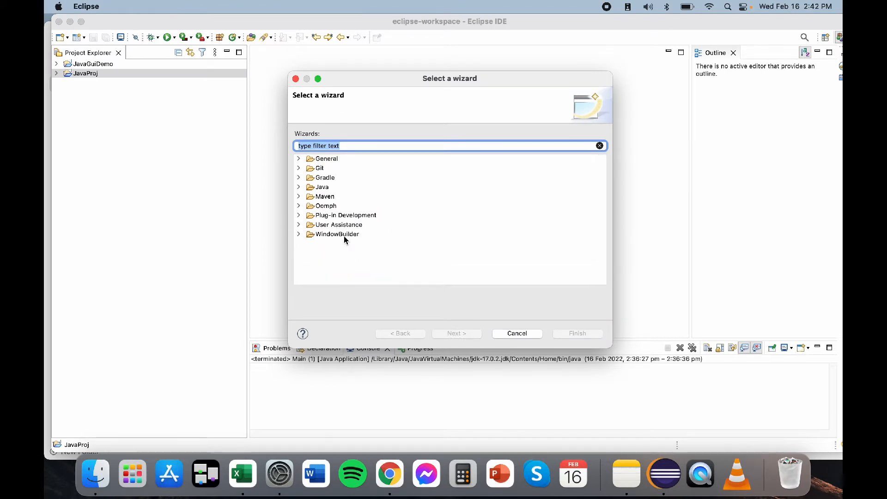
click(299, 234)
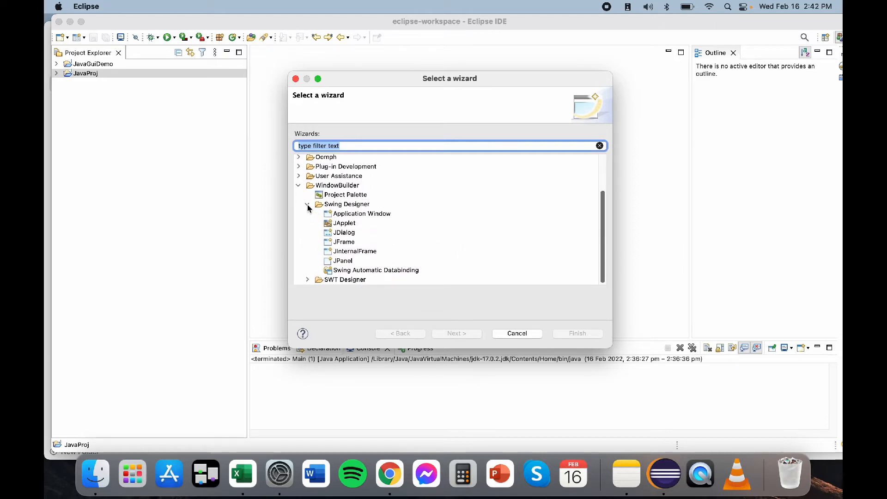
click(346, 204)
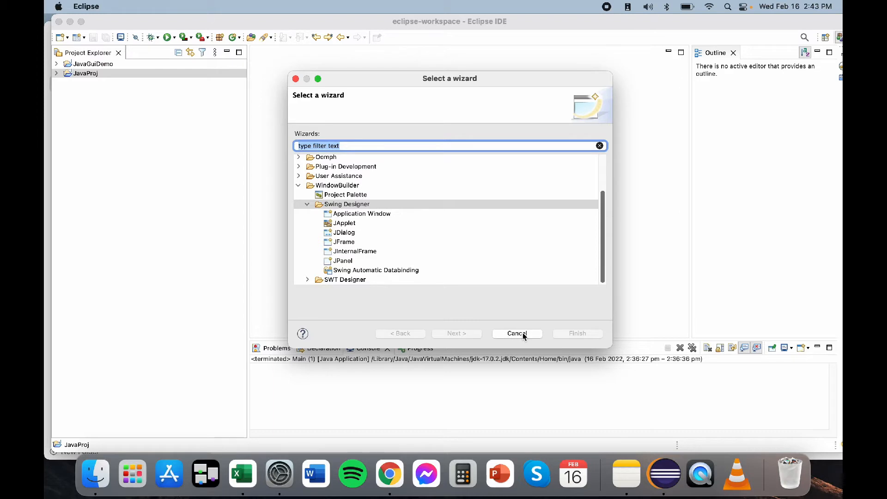
click(516, 333)
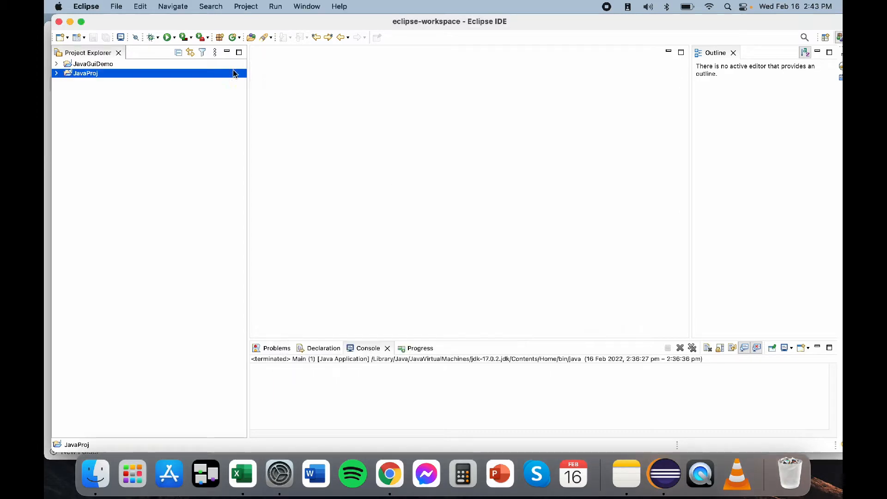
Step: Search the Eclipse Marketplace for 'window builder' and confirm WindowBuilder 1.9.7 is installed
click(338, 6)
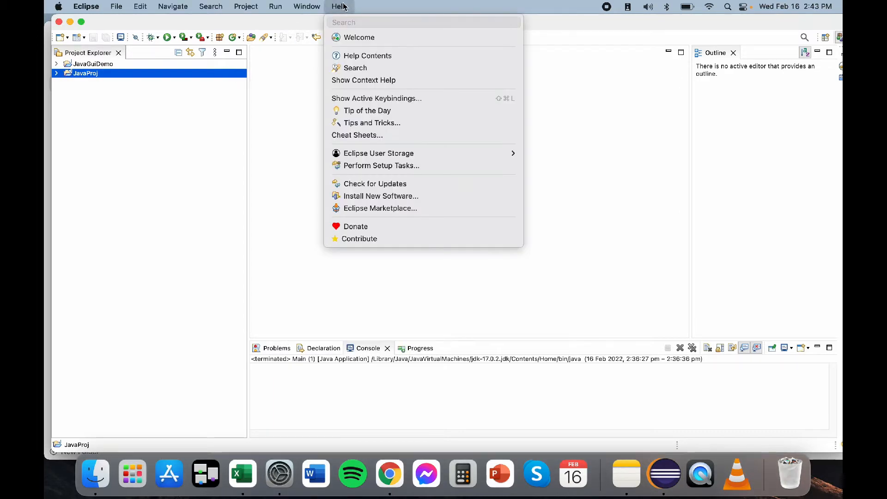
click(288, 191)
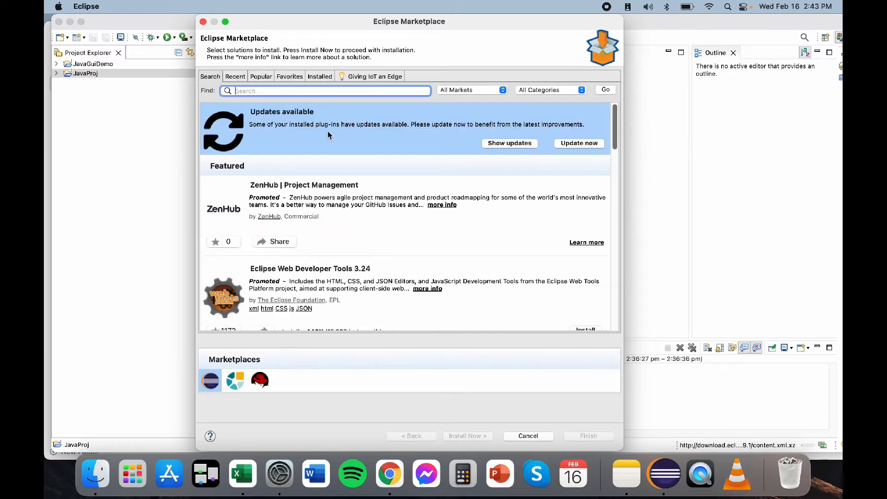
text(dsa)
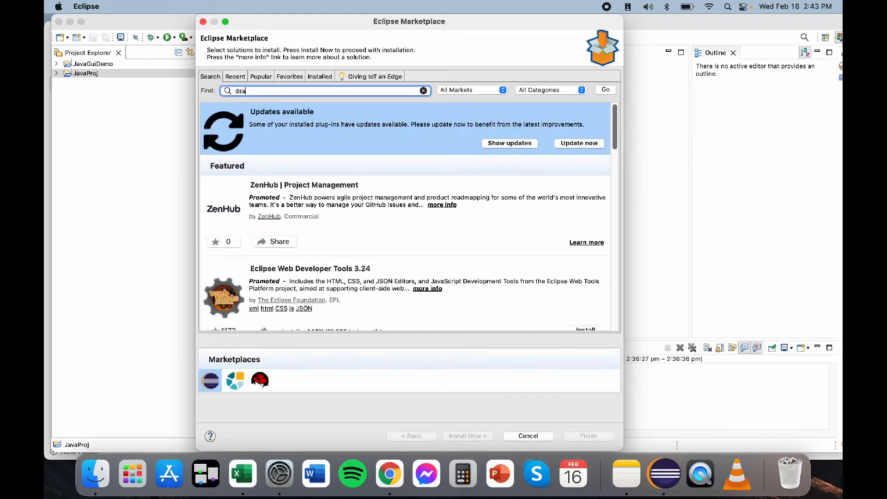
text(window builder)
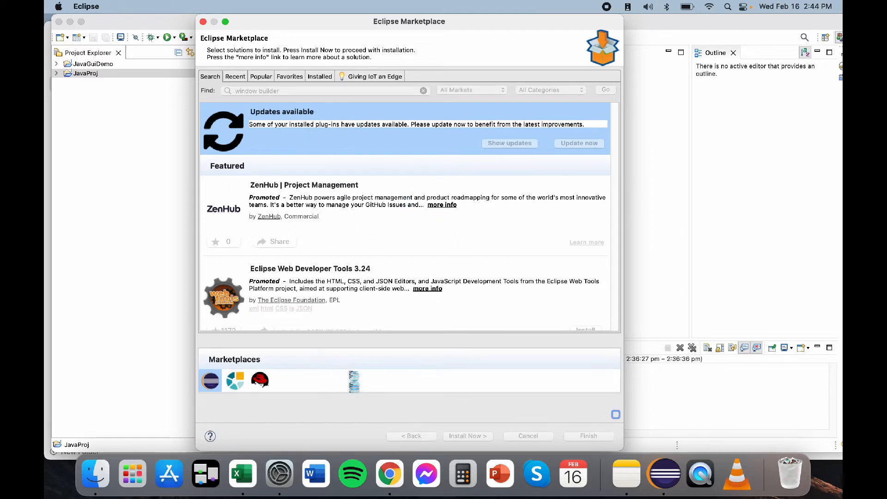
click(604, 89)
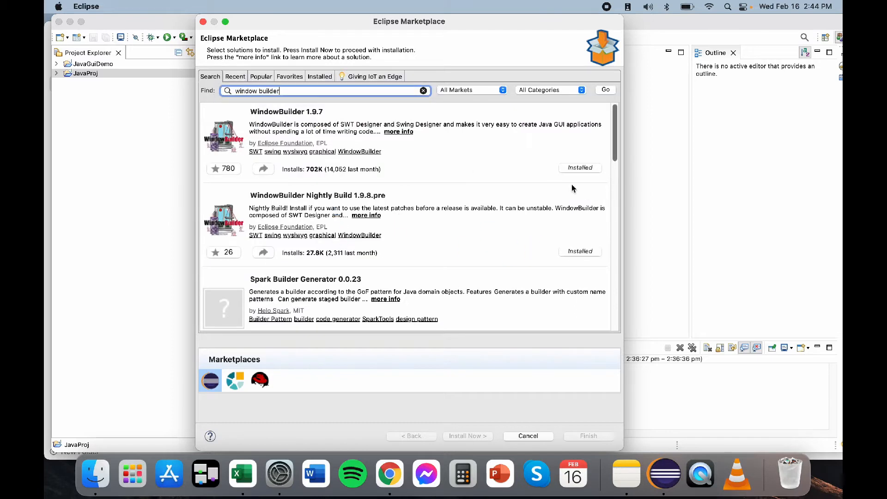
mouse_move(363, 124)
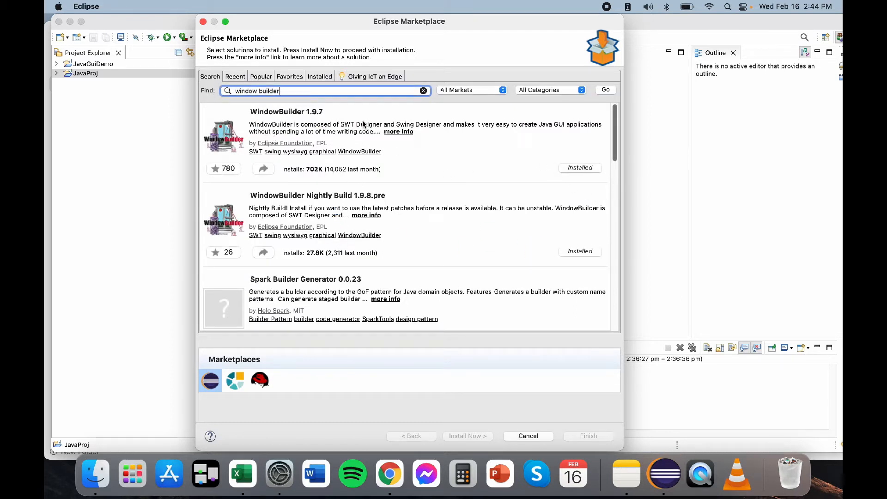
mouse_move(307, 118)
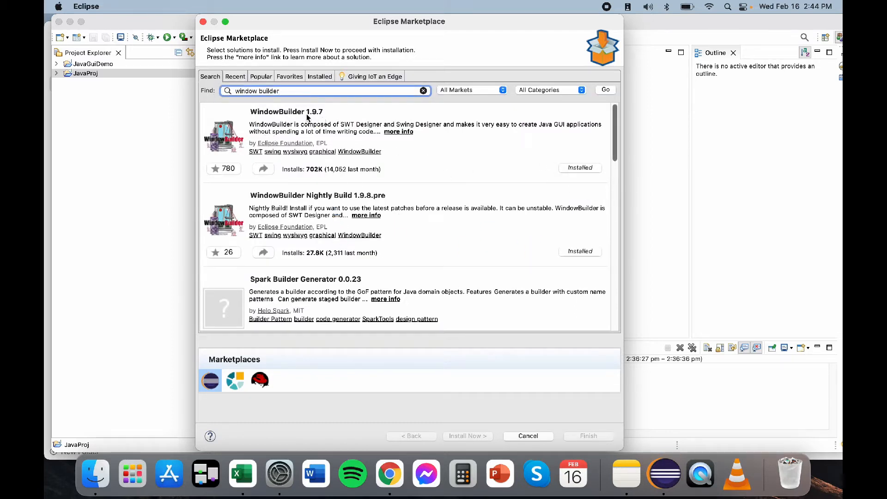
mouse_move(323, 118)
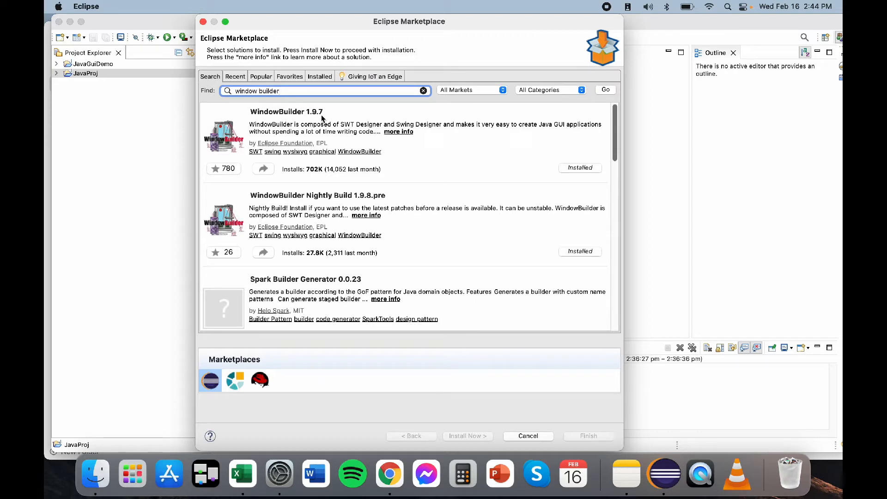
mouse_move(334, 115)
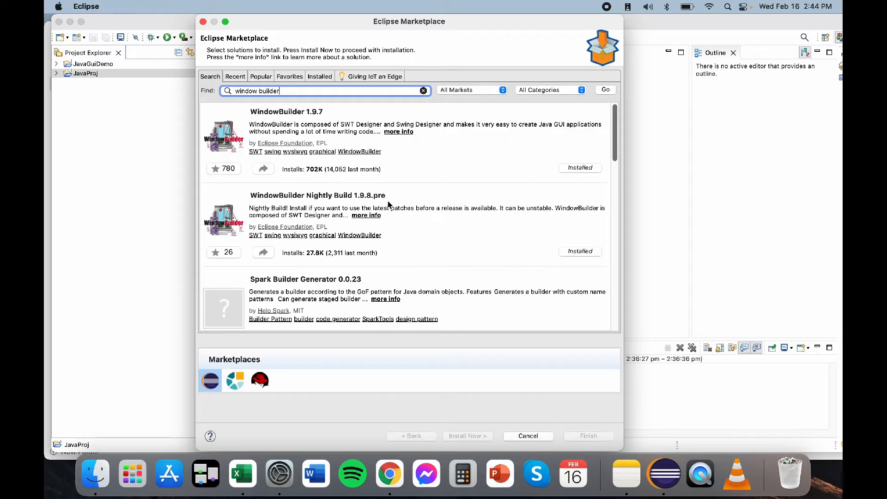
mouse_move(539, 214)
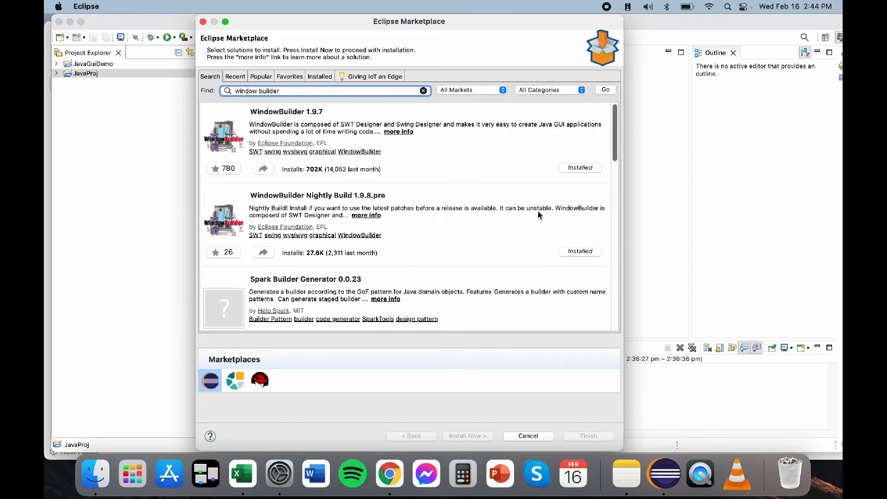
mouse_move(435, 172)
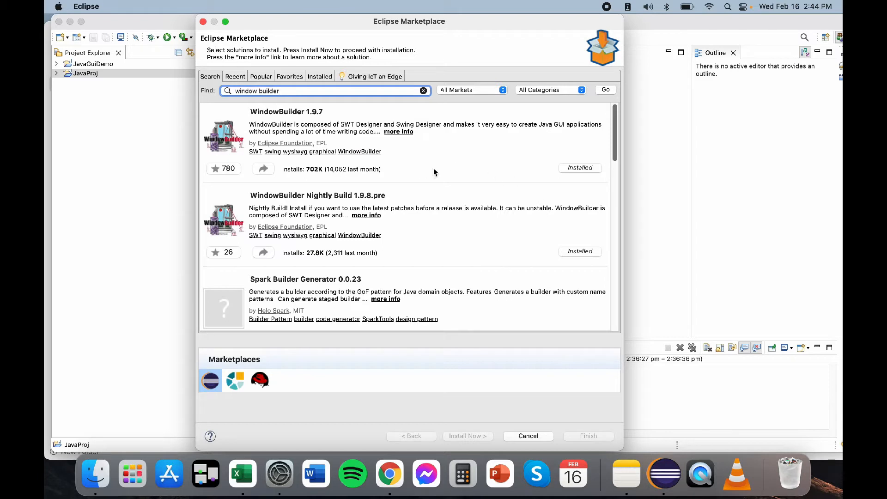
mouse_move(310, 198)
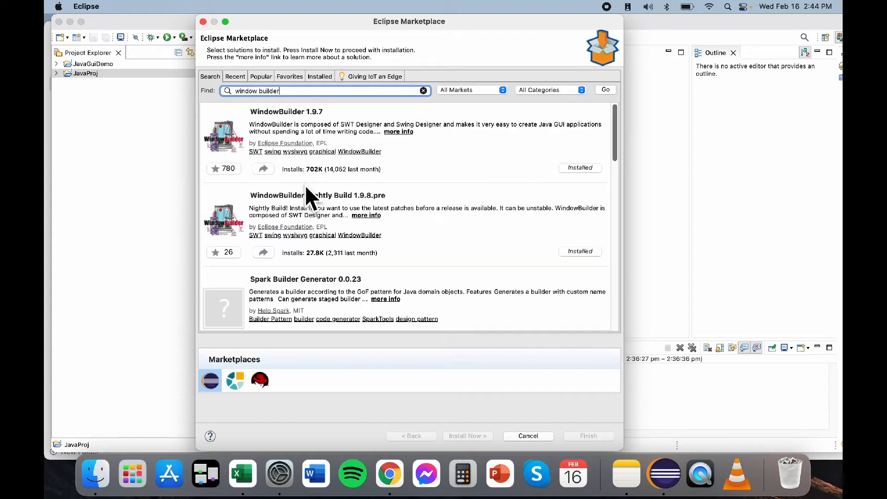
mouse_move(207, 176)
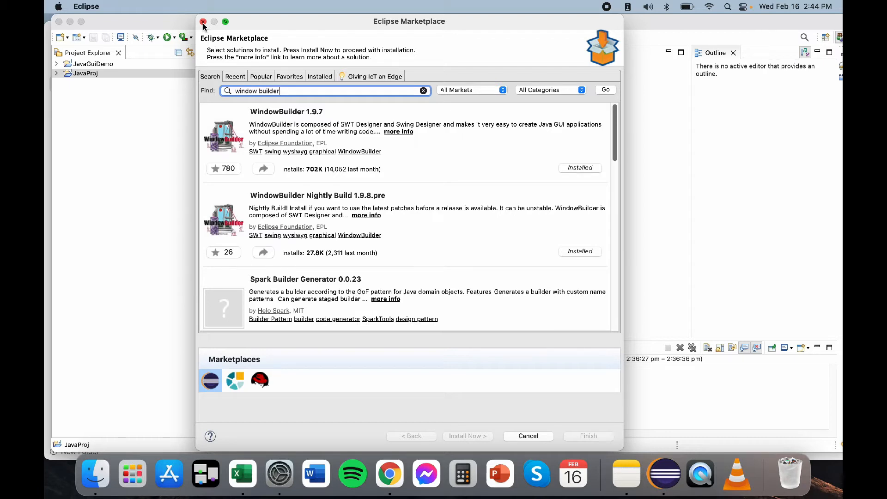
Step: Append ' - DONE' to the Installation Requirements Reminders and Window Builder outline items
click(203, 21)
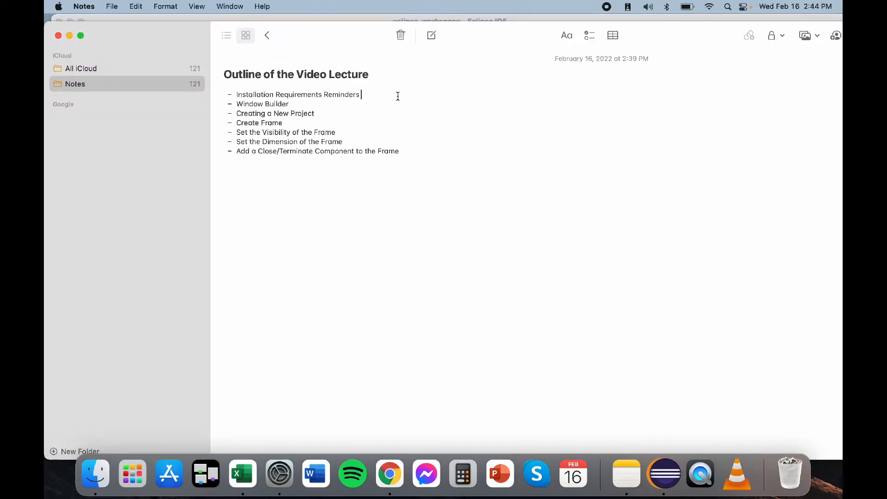
text(- dsa)
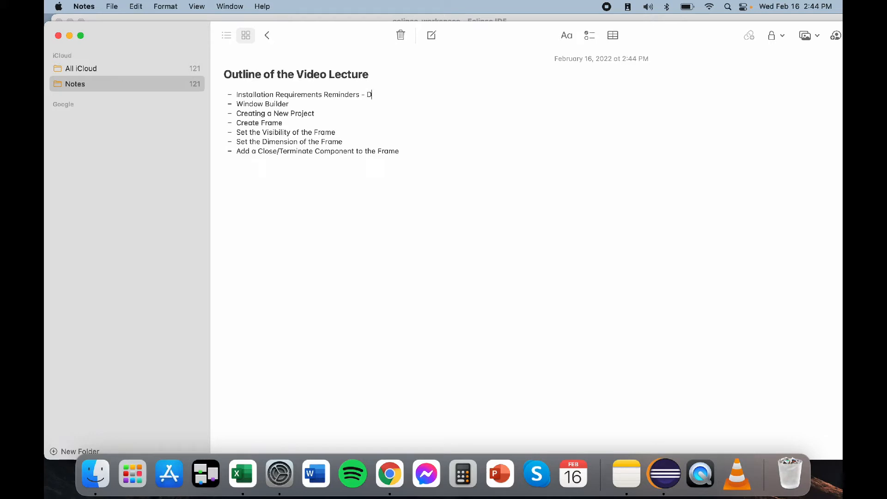
text(ONE)
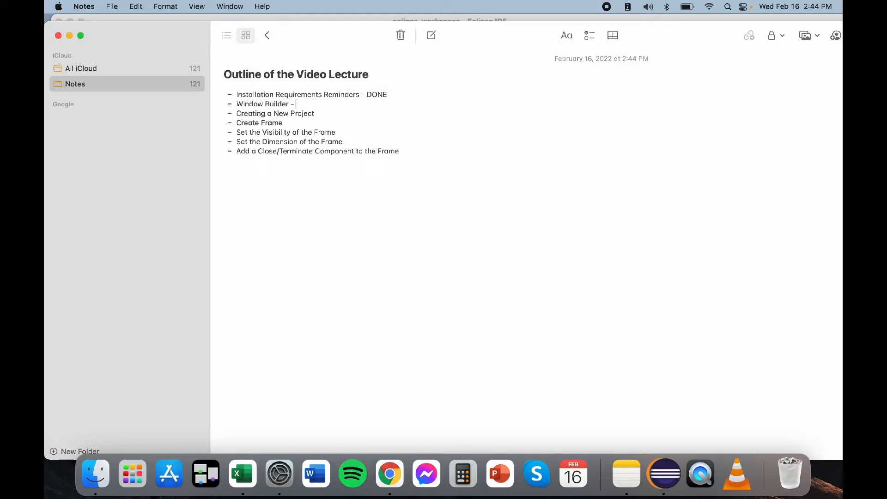
text(DONE)
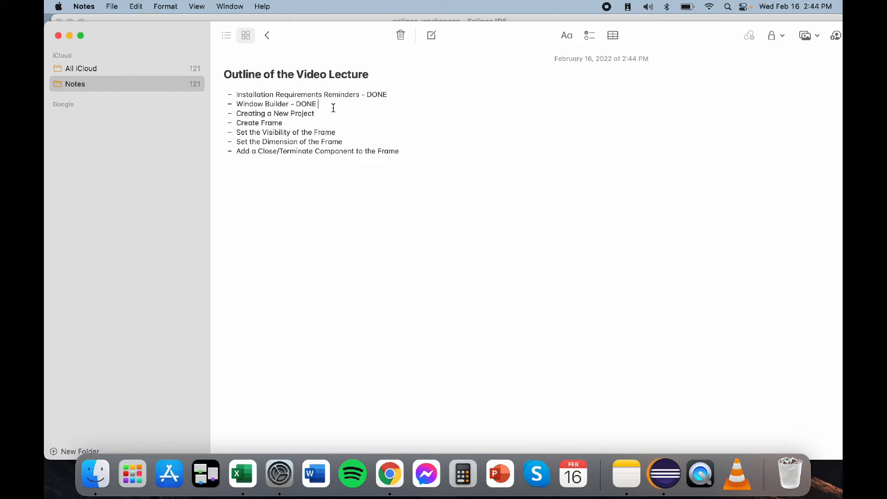
click(318, 114)
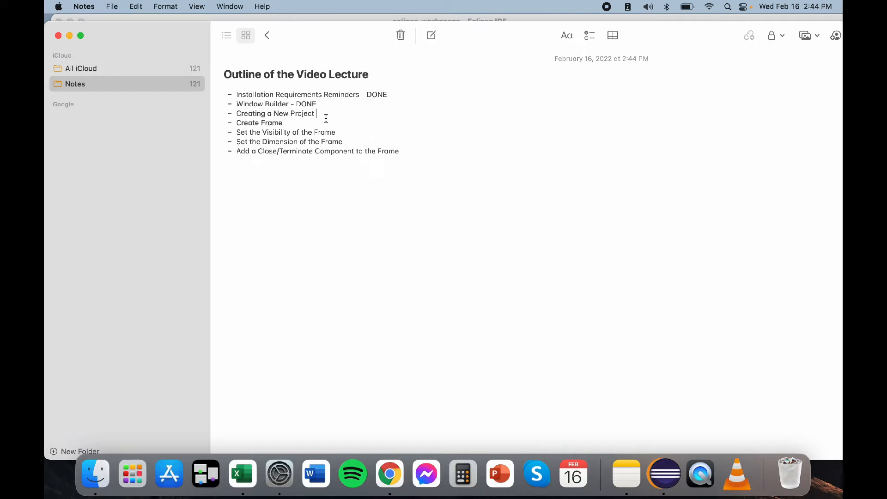
mouse_move(700, 473)
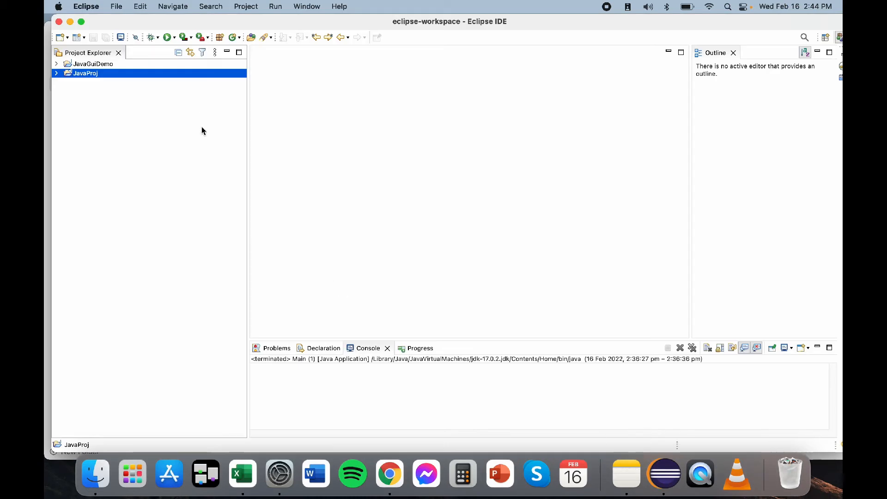
mouse_move(202, 136)
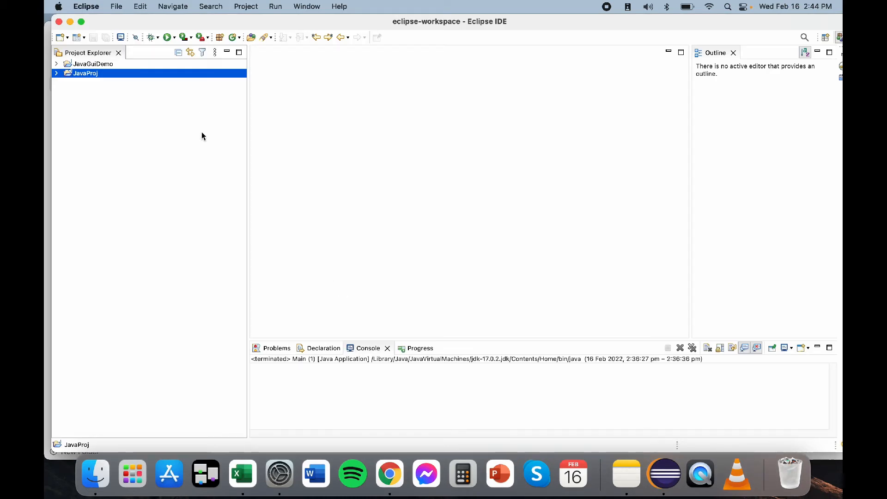
mouse_move(143, 18)
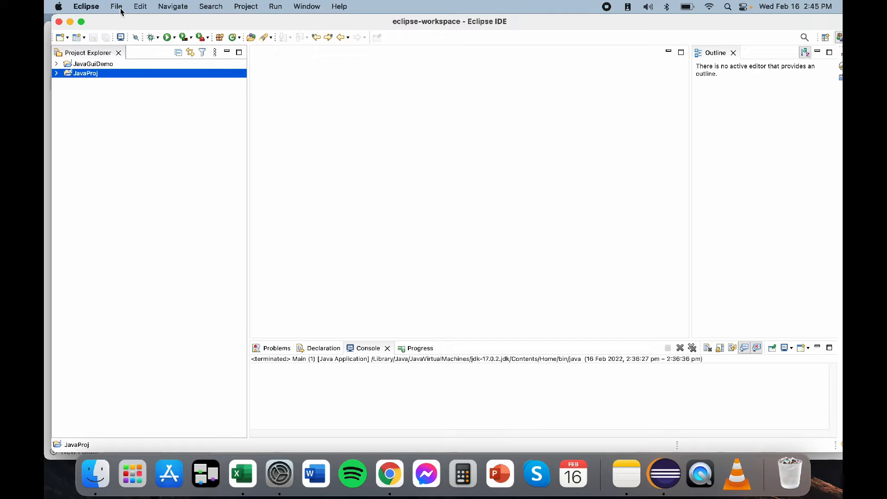
mouse_move(130, 104)
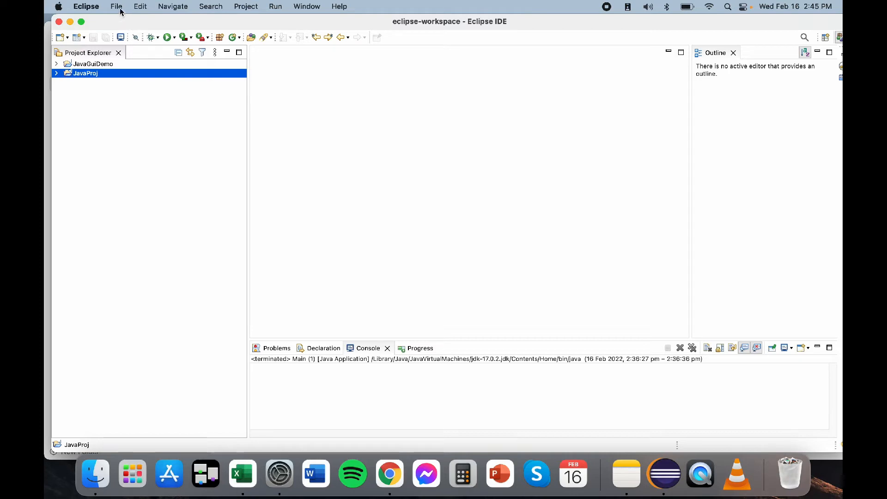
click(116, 6)
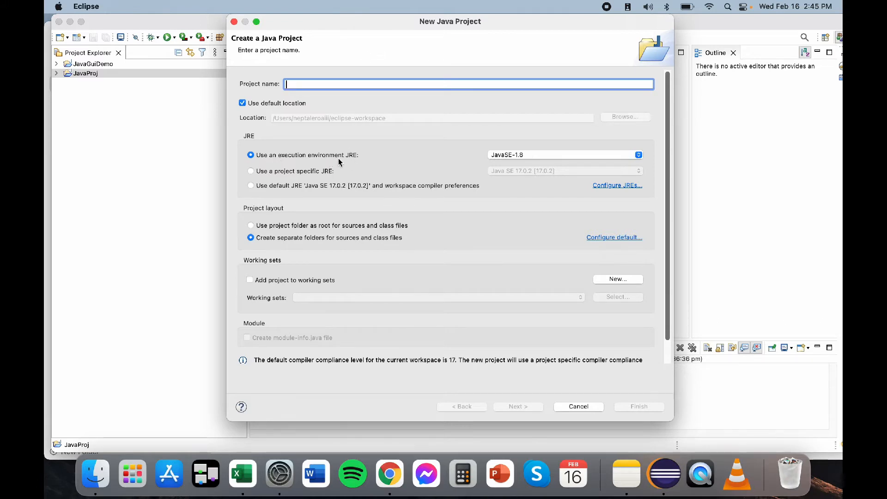
mouse_move(531, 161)
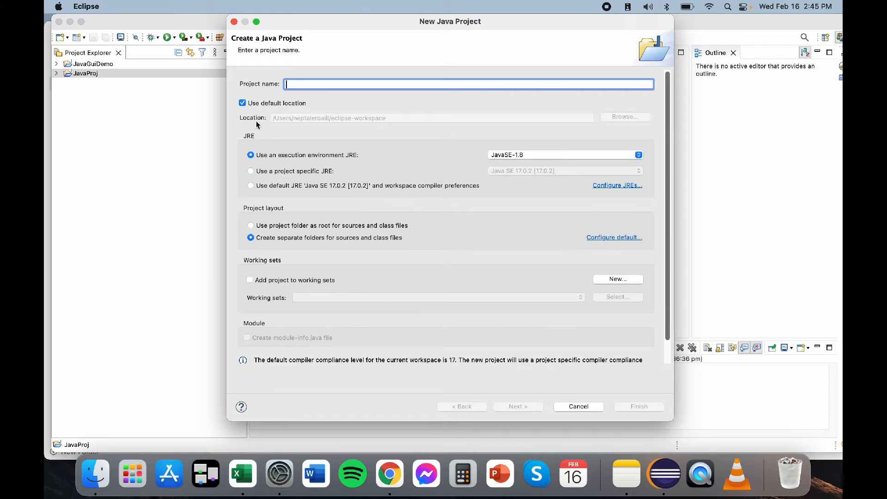
mouse_move(366, 126)
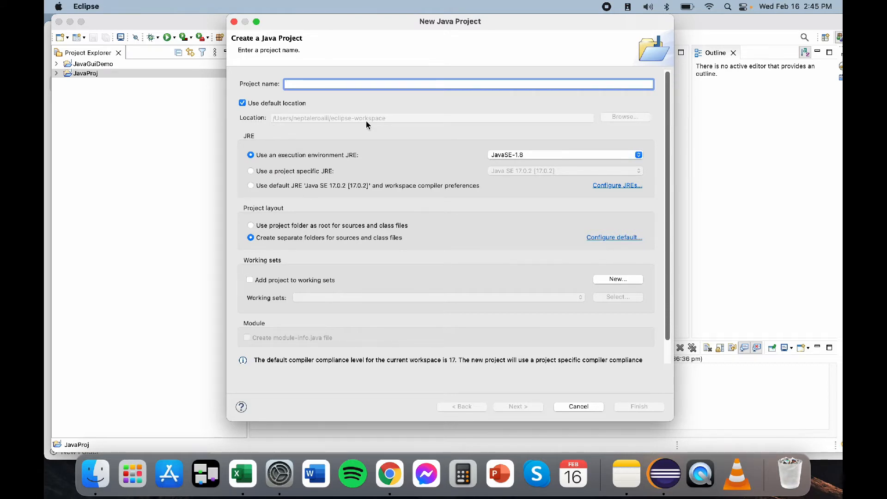
mouse_move(294, 125)
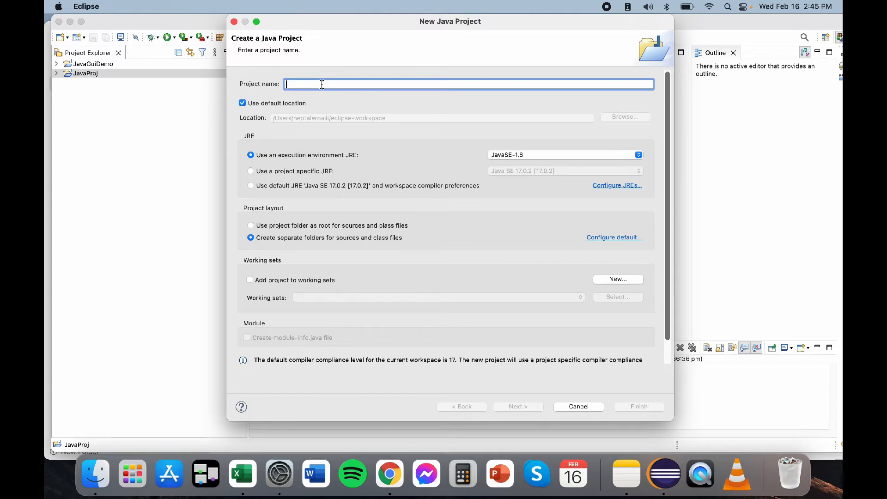
Step: Create the Java project JavaGUI2T with JavaSE-1.8
text(D)
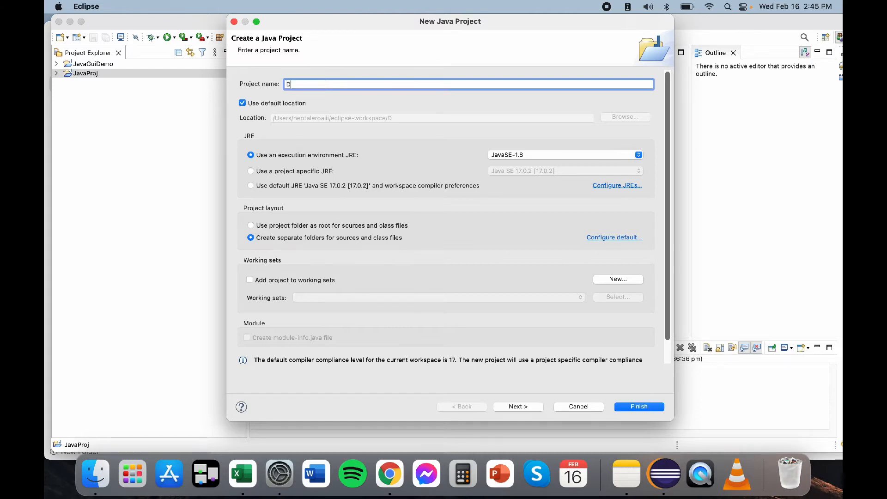
key(backspace)
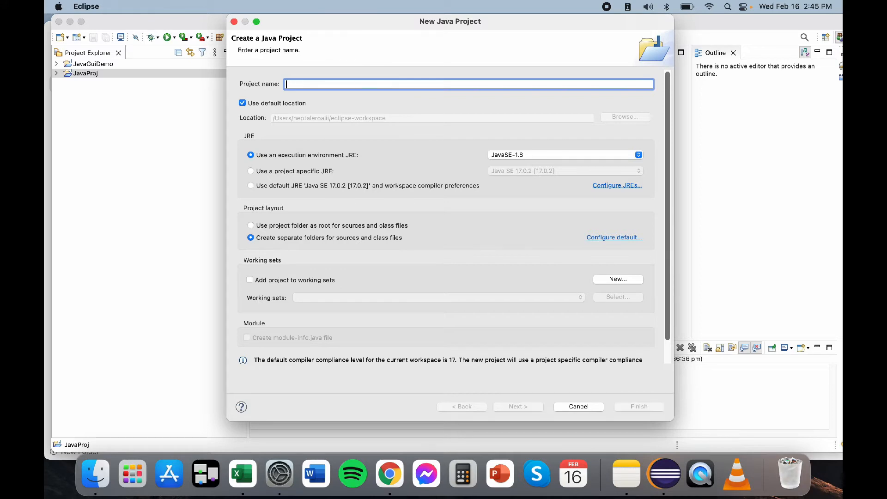
text(JavaGUI2)
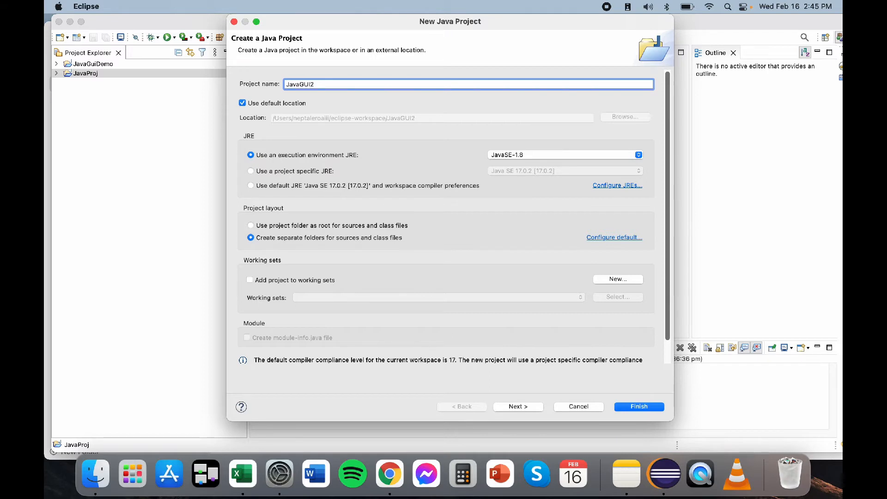
text(T)
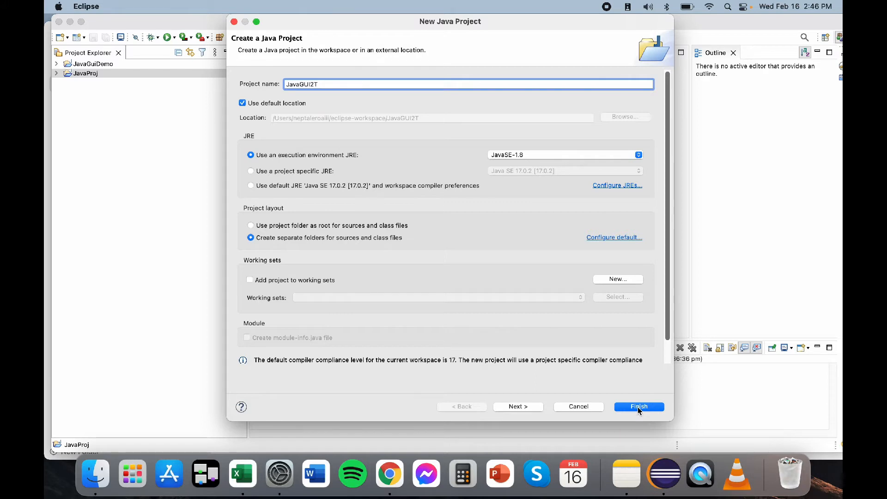
click(639, 406)
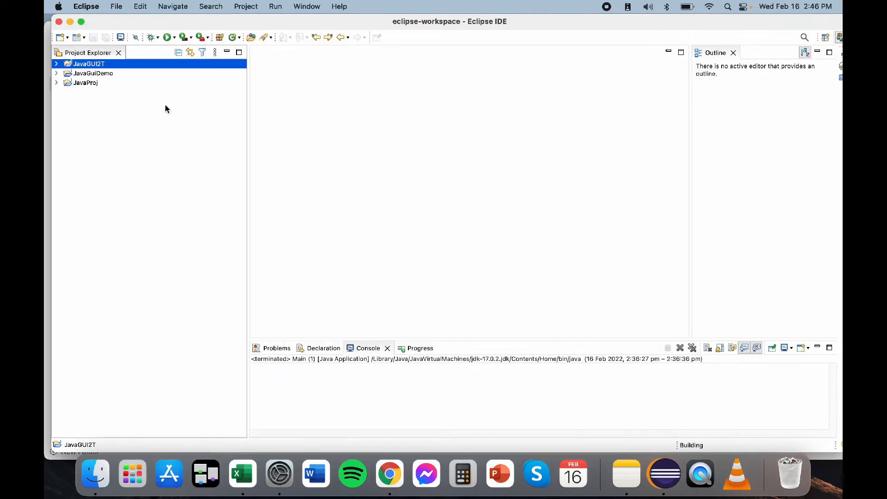
mouse_move(130, 78)
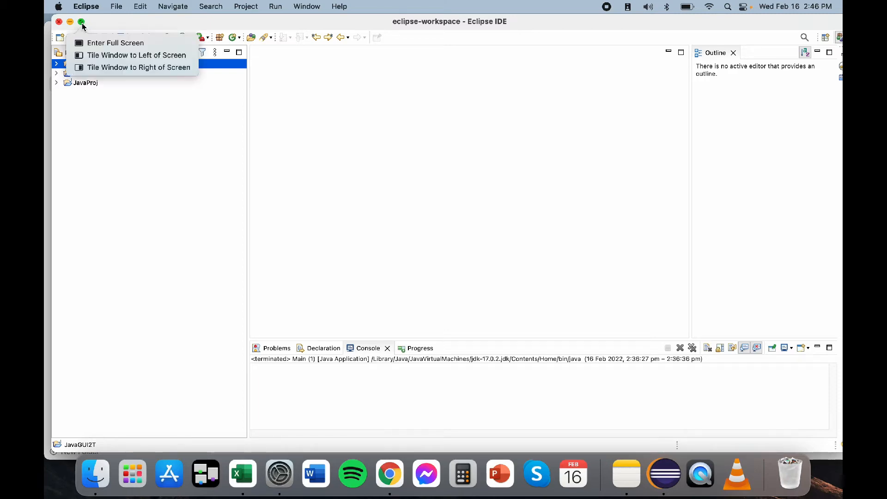
Step: Resize the window and expand JavaGUI2T to show its JRE System Library and src
click(116, 42)
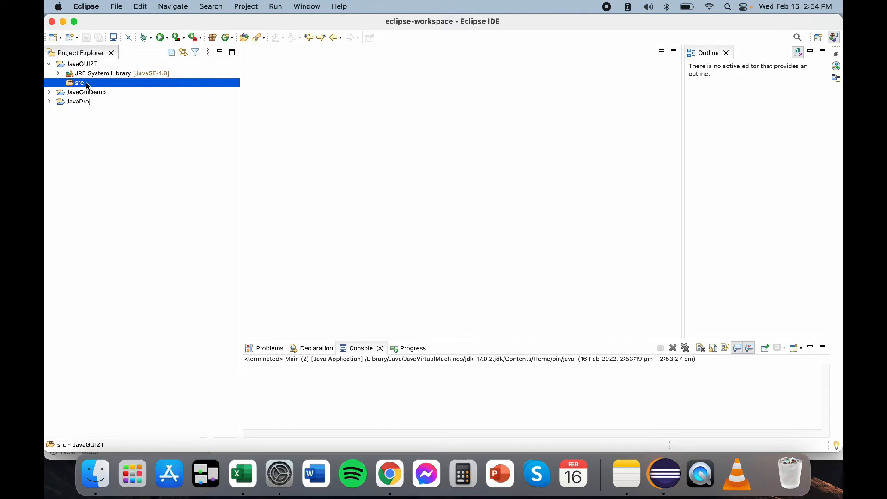
mouse_move(626, 472)
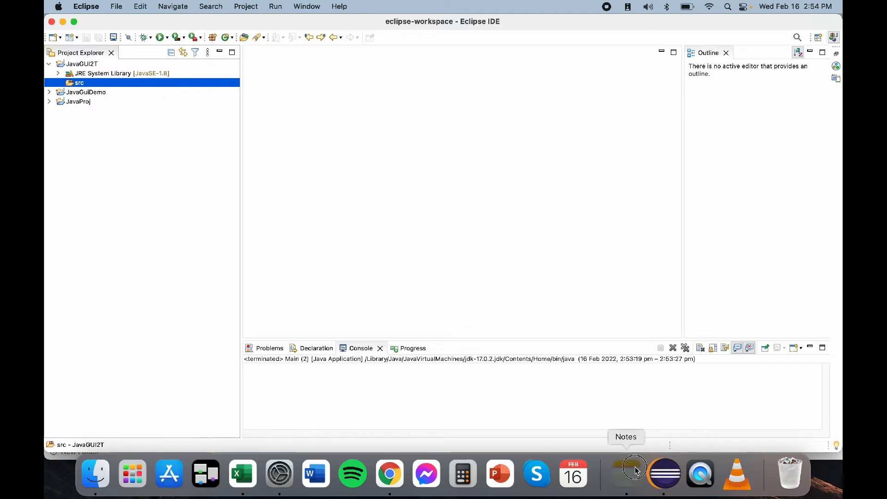
Step: Type DONE after 'Creating a New Project -' in the Notes outline
click(626, 473)
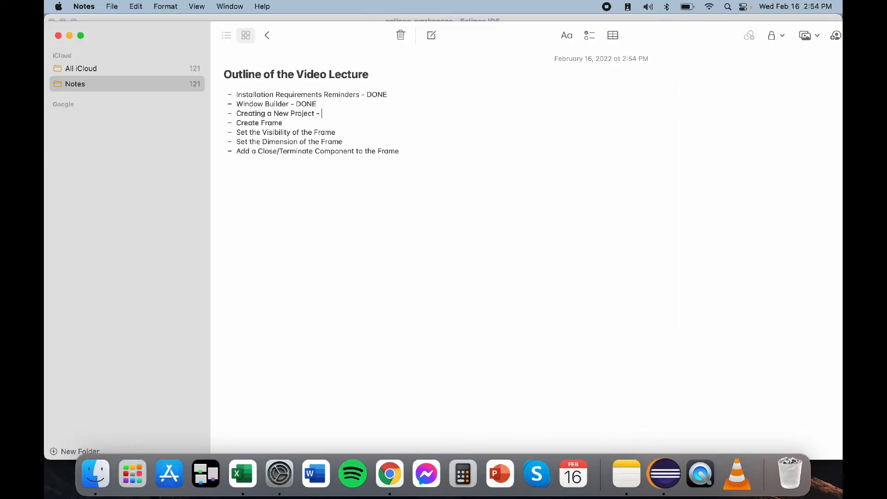
text(DONE)
click(259, 122)
text( -)
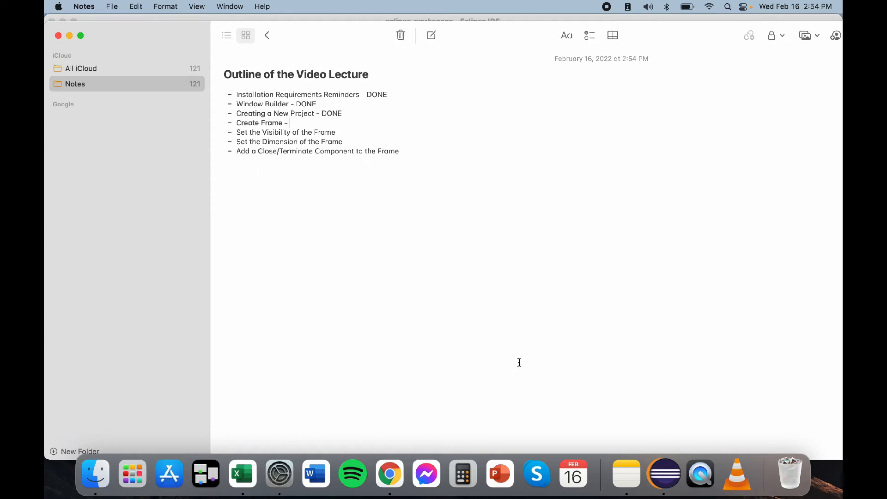
click(389, 473)
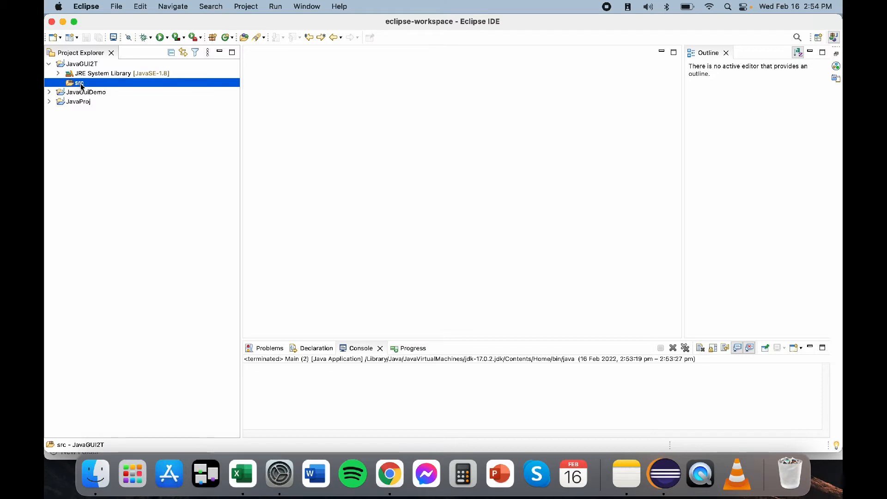
Step: Create a WindowBuilder Swing Designer JFrame class named Main in JavaGUI2T's src
right_click(78, 82)
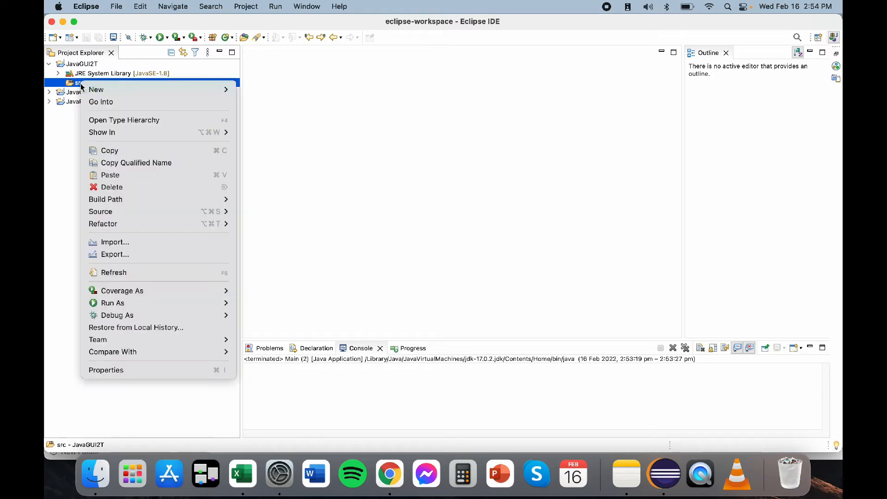
mouse_move(96, 90)
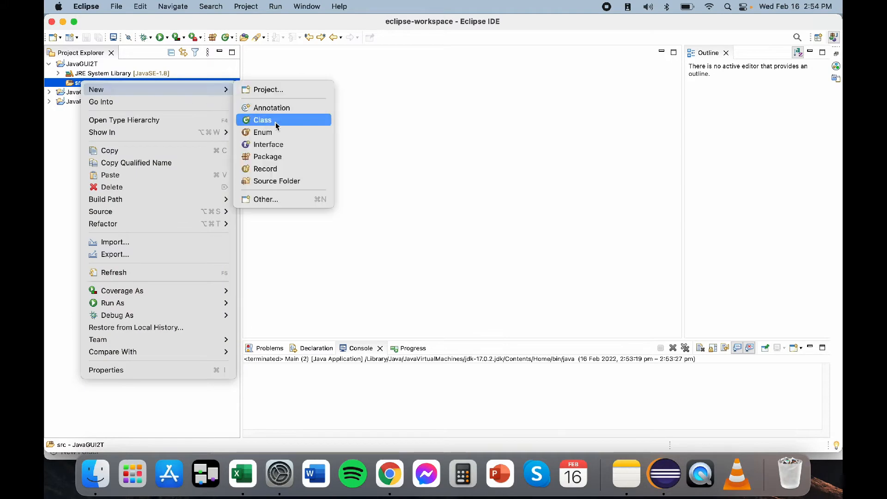
mouse_move(266, 199)
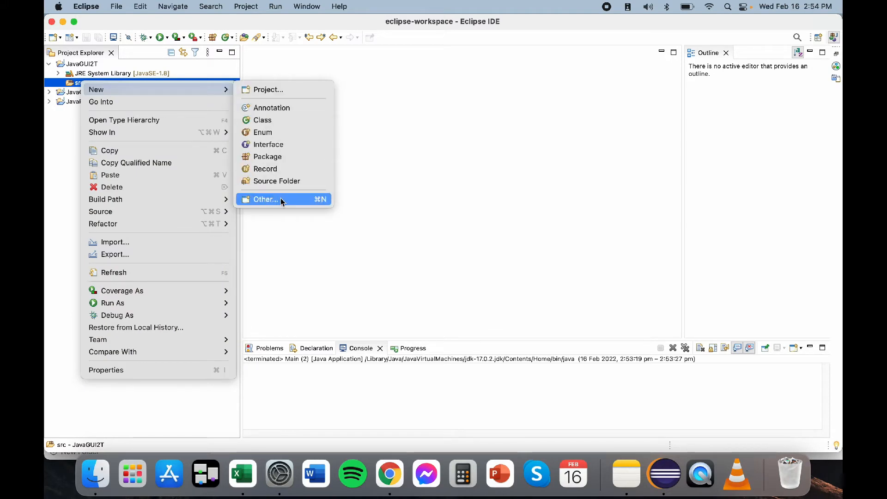
click(263, 199)
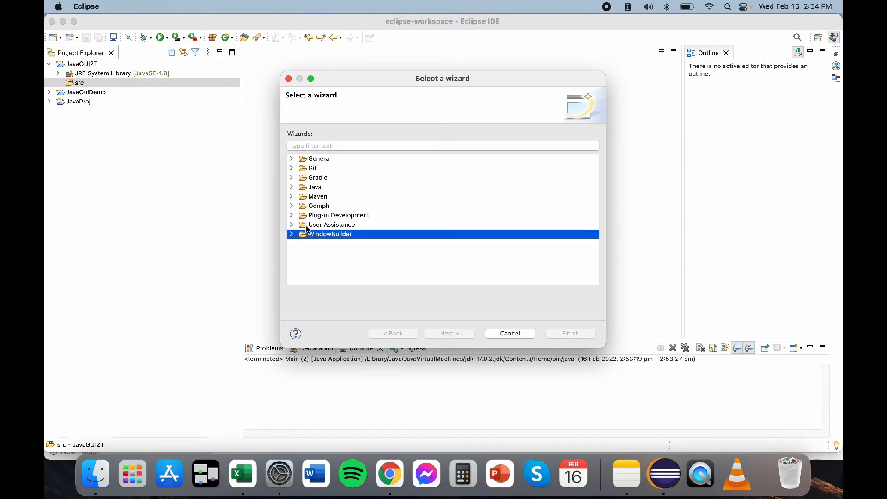
click(292, 233)
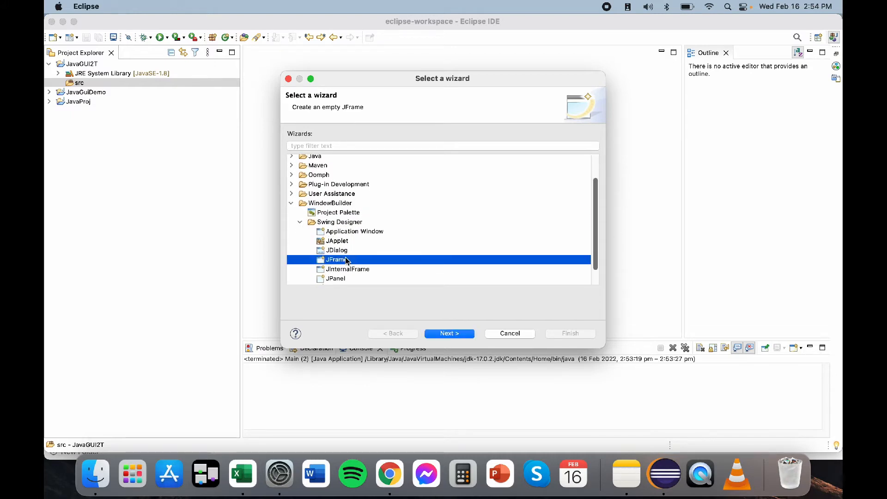
mouse_move(436, 294)
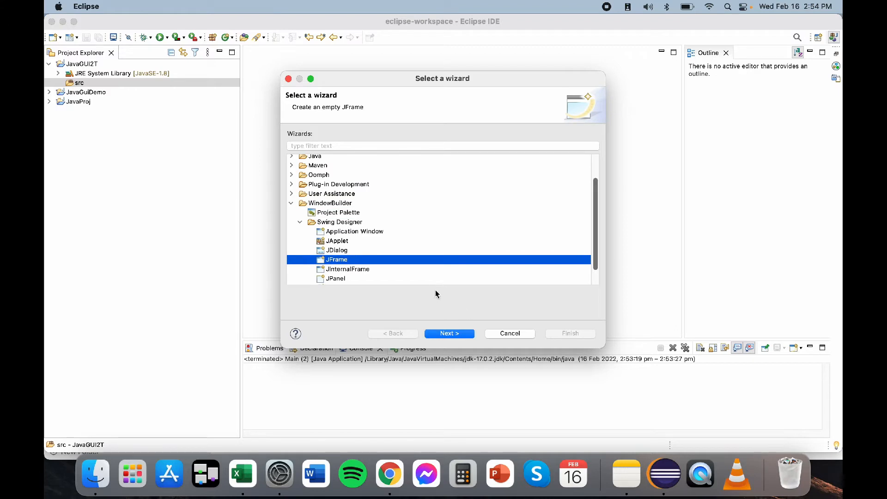
mouse_move(449, 333)
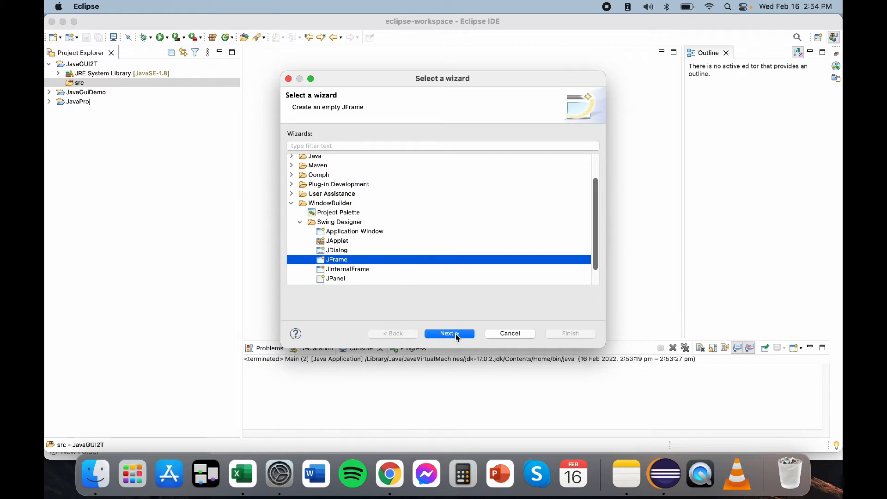
click(449, 333)
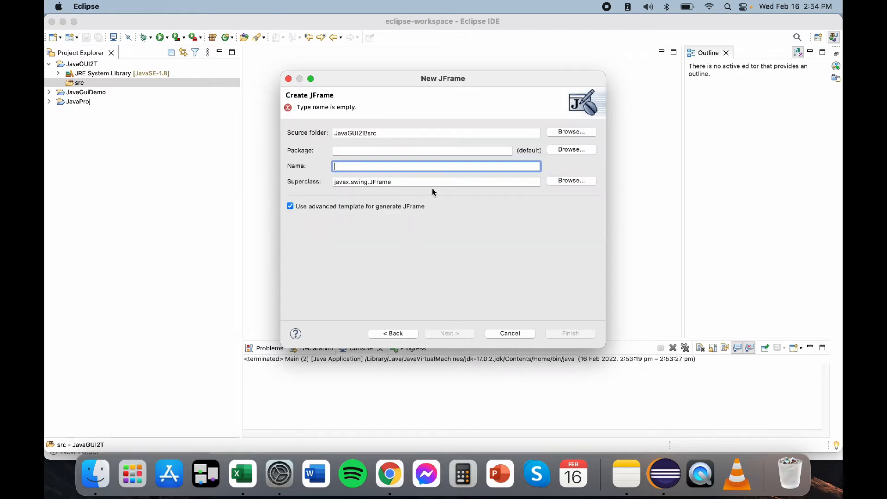
text(Main)
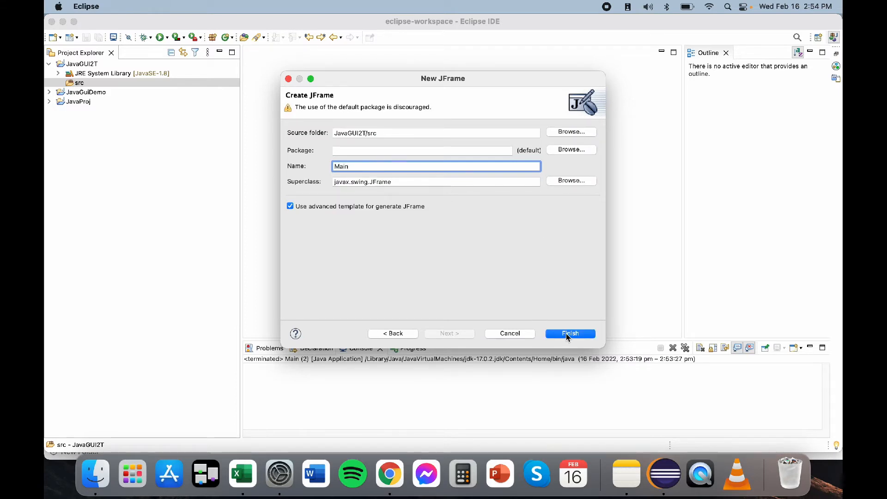
click(569, 333)
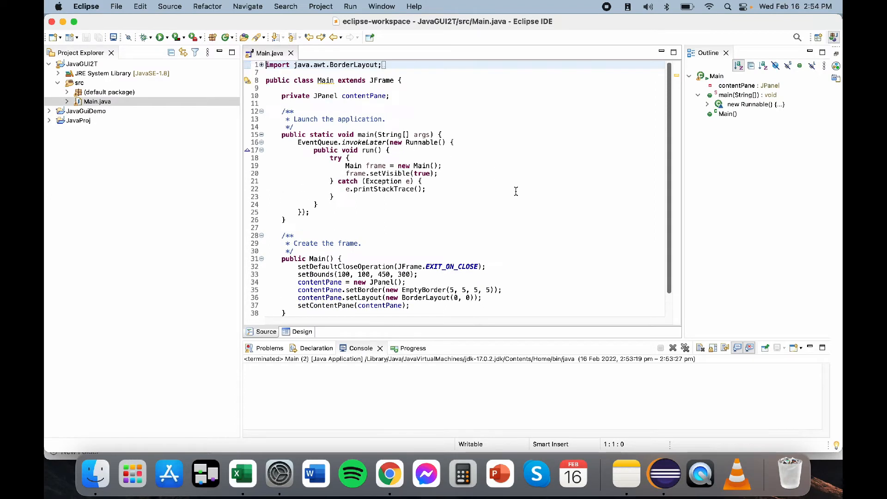
mouse_move(480, 194)
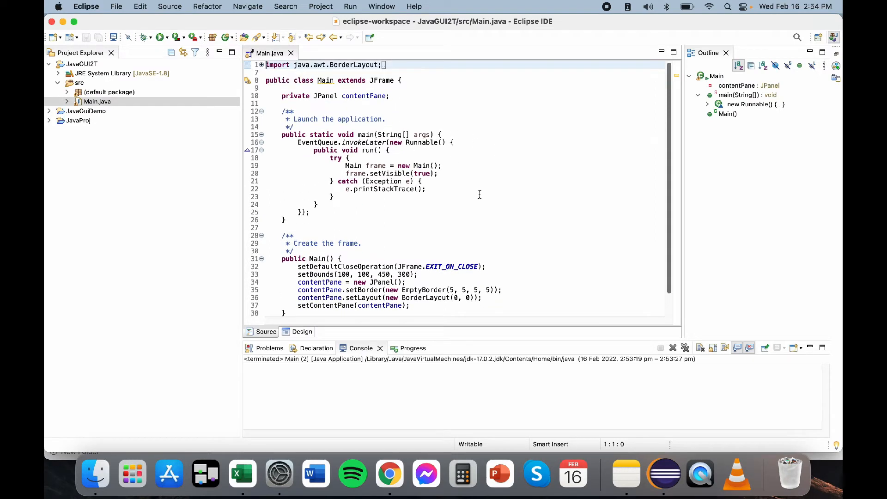
mouse_move(485, 192)
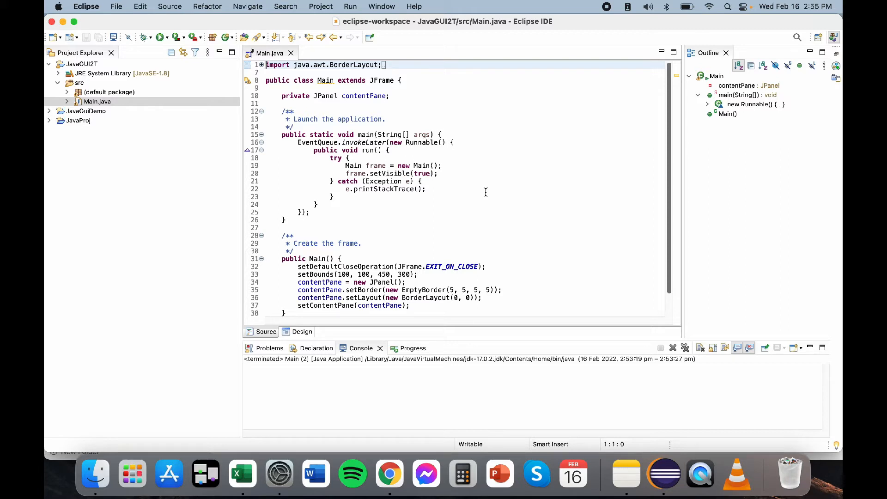
Step: Select and delete all generated code in Main.java
key(cmd+a)
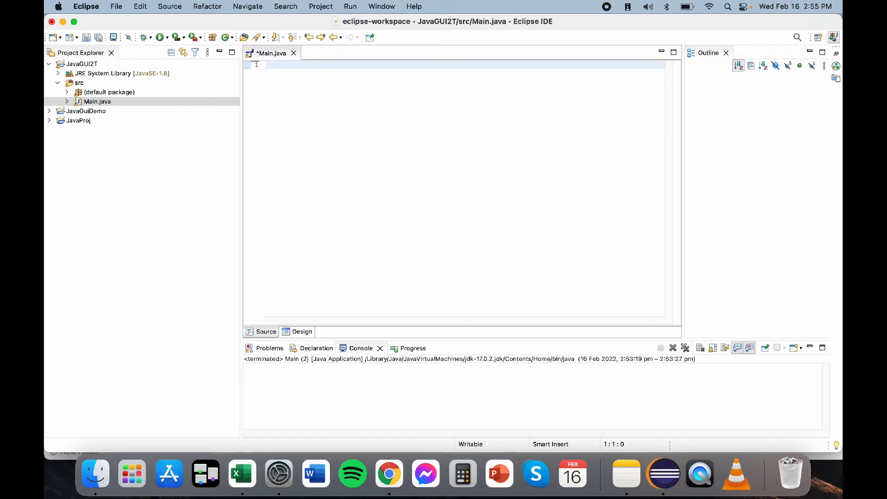
Step: Type 'import javax.swing.JFrame;' as the first line of Main.java
text(i)
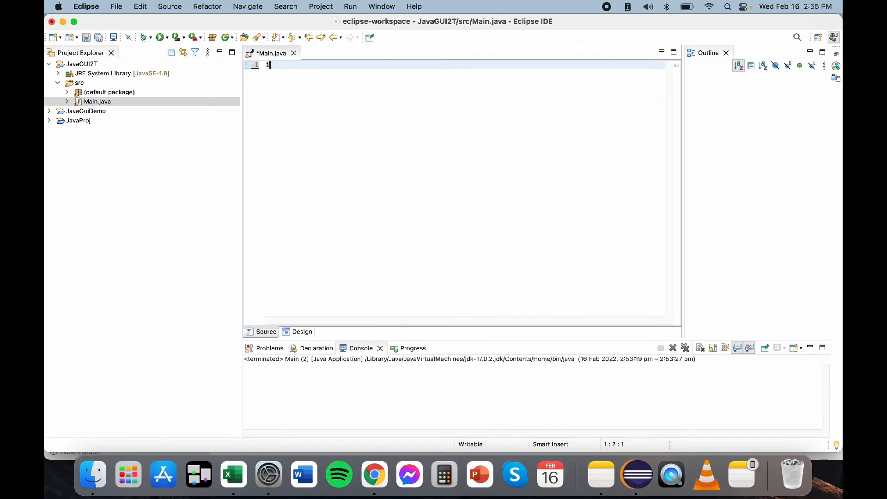
text(mport)
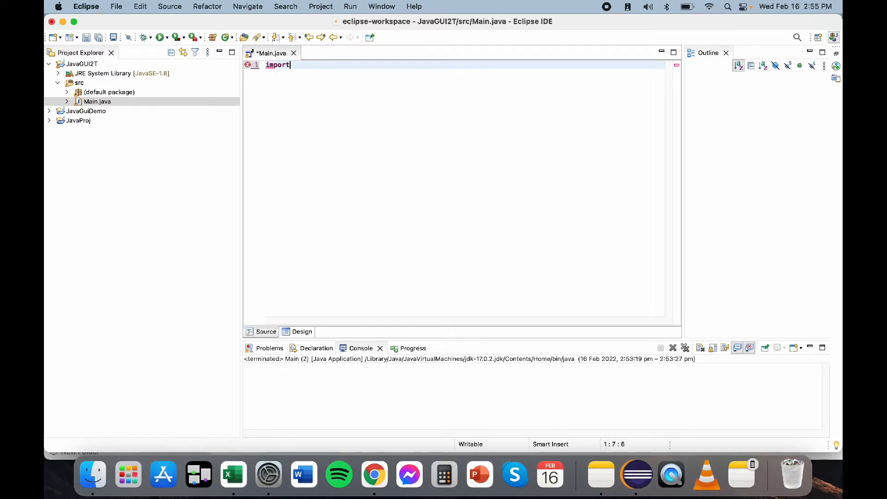
text(java)
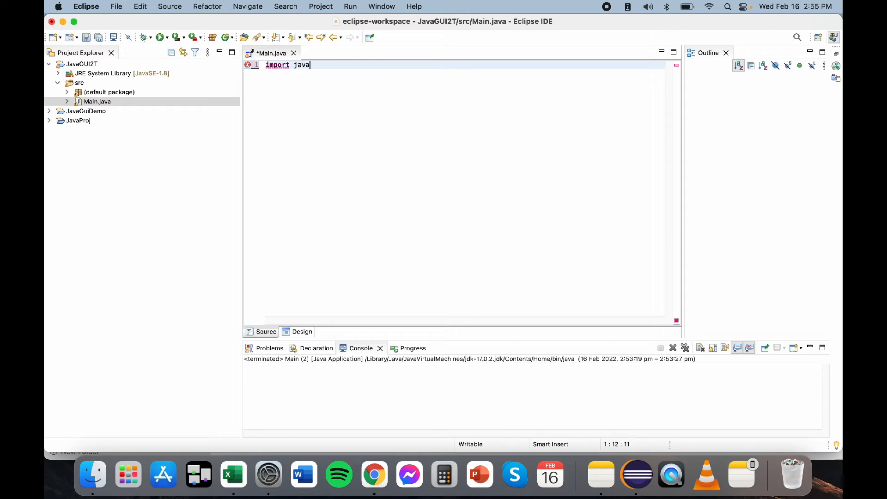
text(x.)
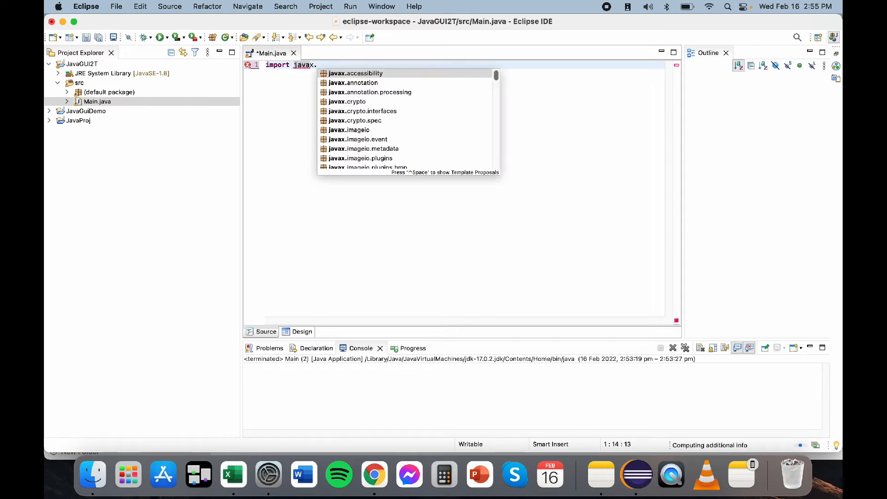
text(swing)
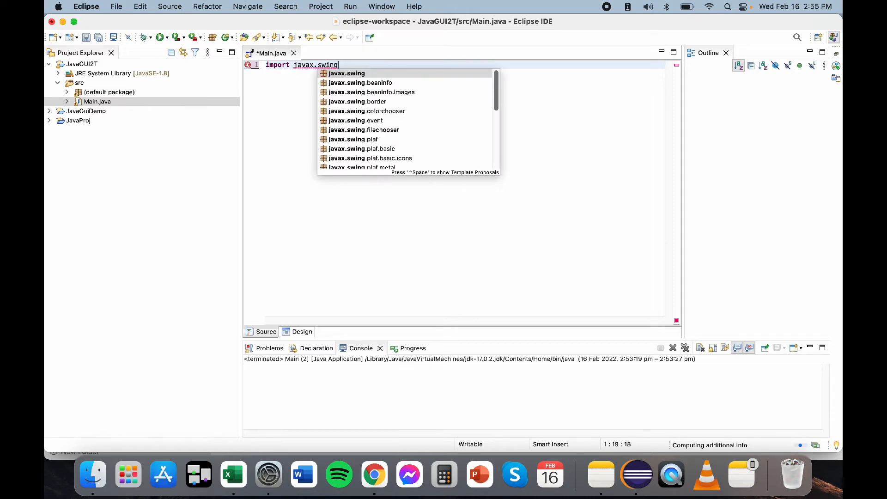
text(.J)
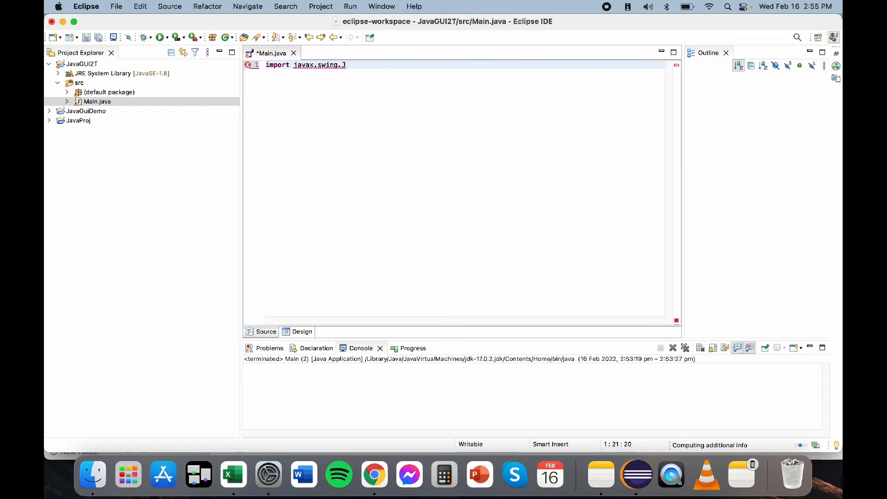
text(Frame)
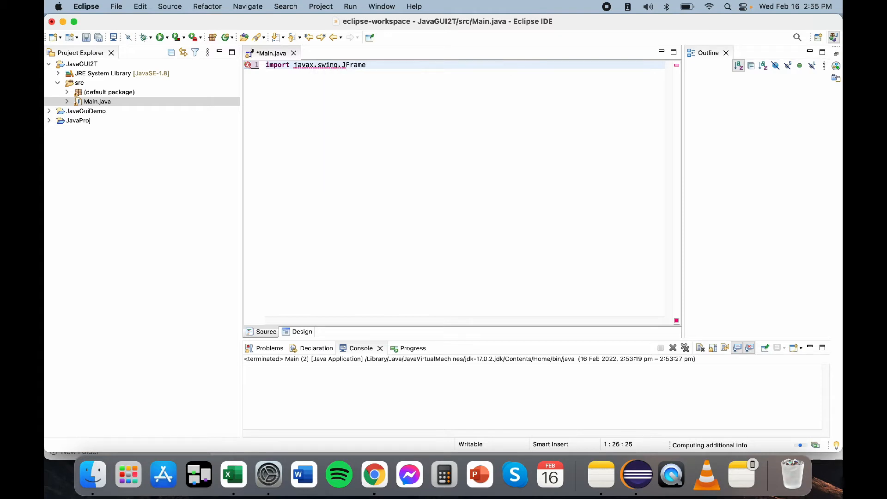
text(;)
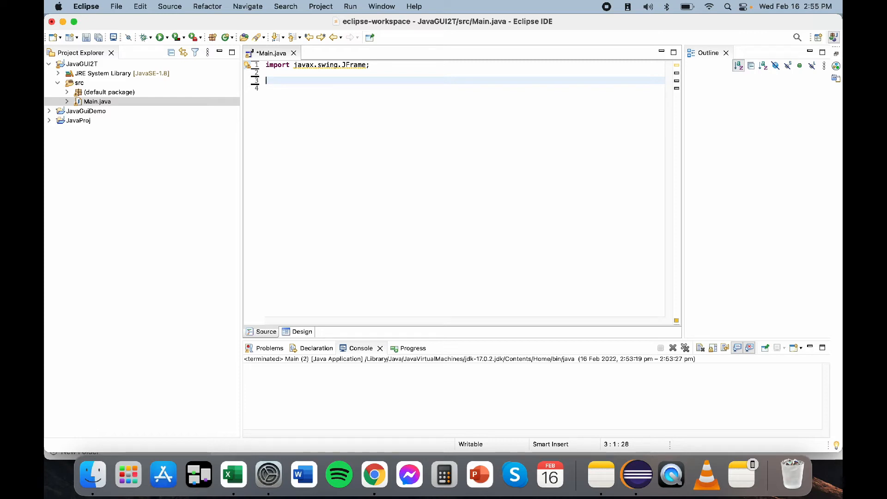
Step: Type the class header 'public main {' in Main.java
text(pubclic)
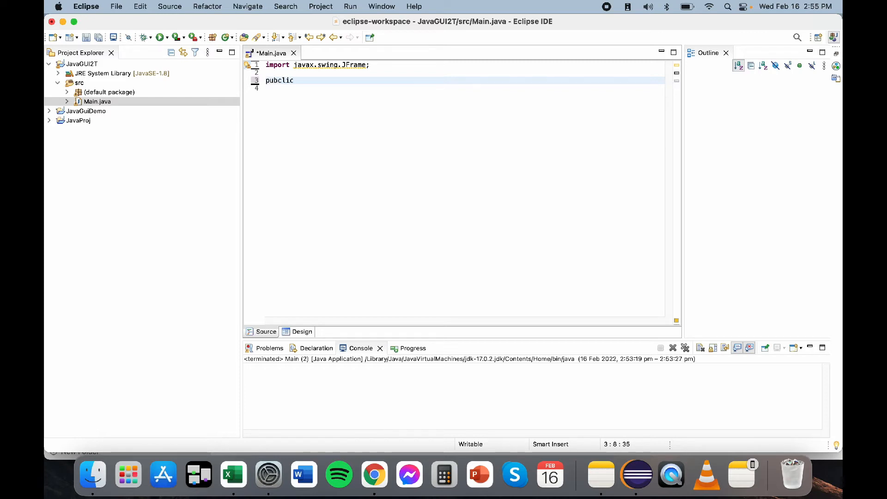
key(BackSpace)
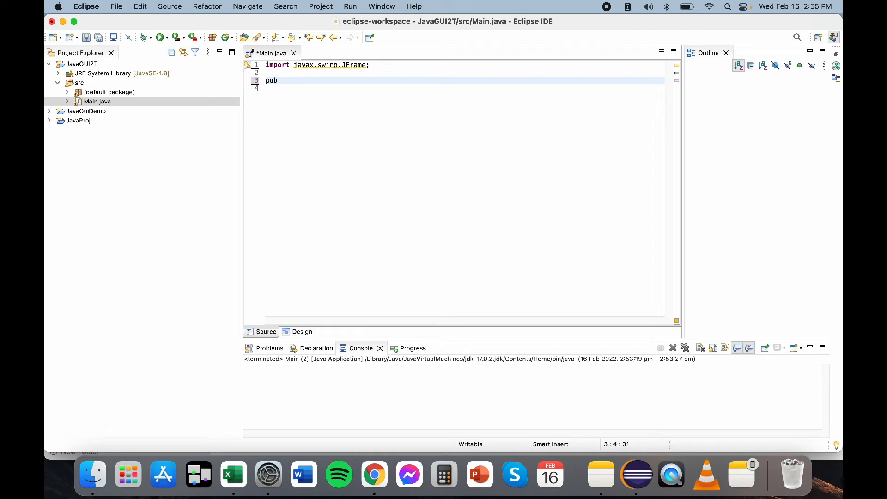
text(l)
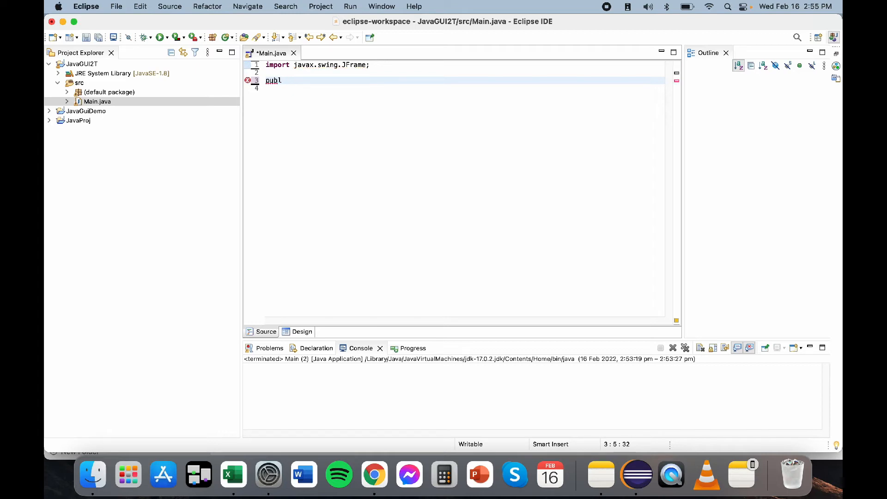
text(ic main {)
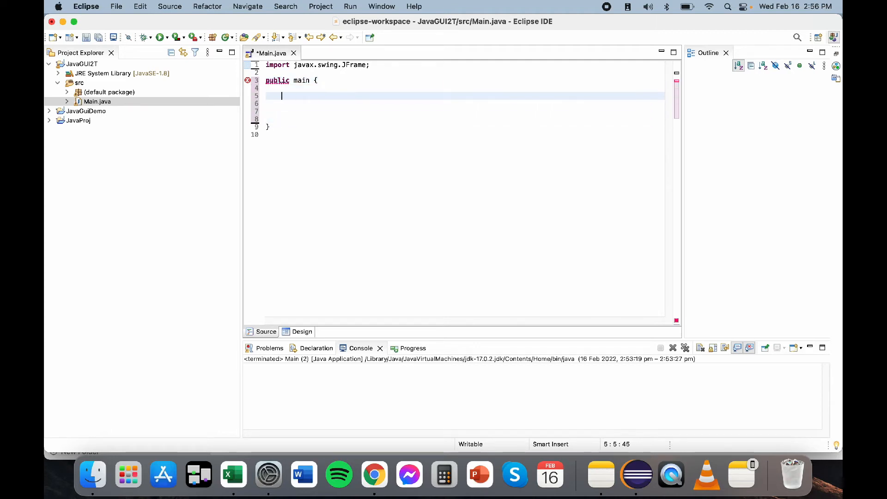
Step: Write the public static void main method signature
text(public)
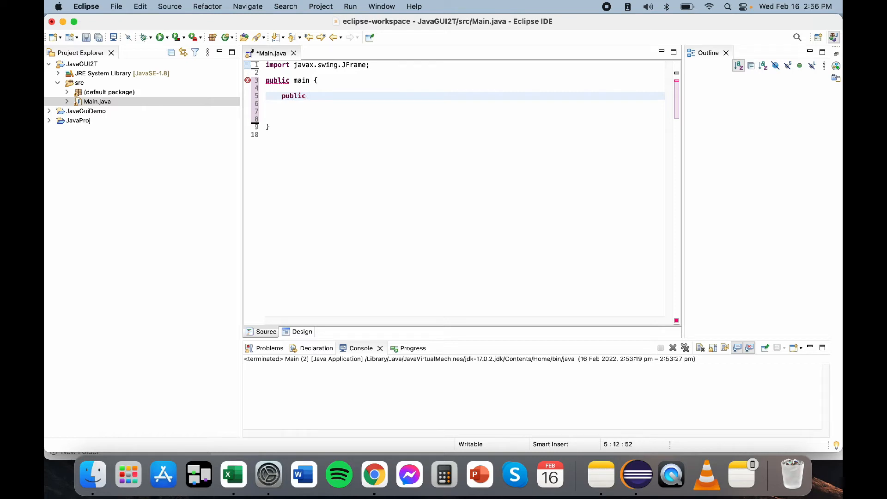
text(static)
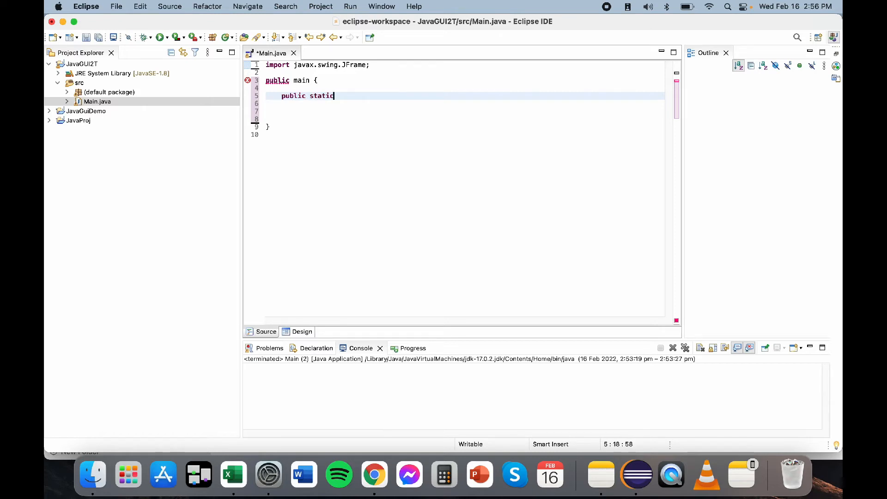
text(void)
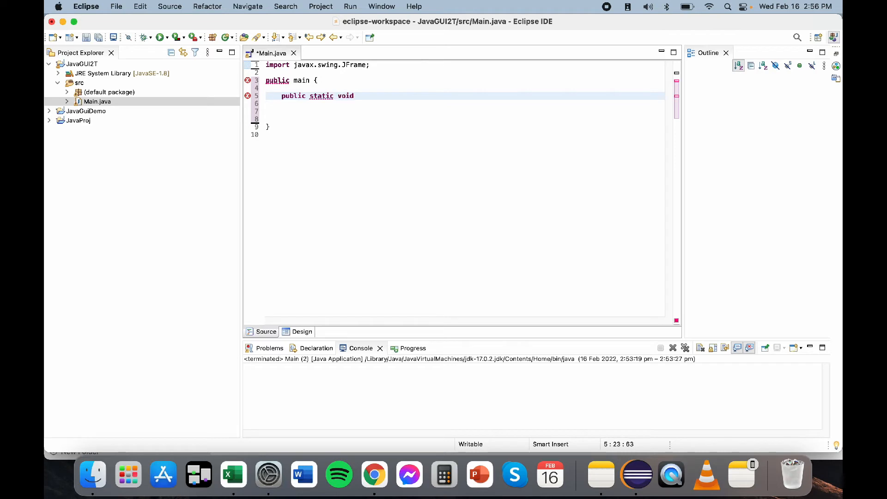
text(main)
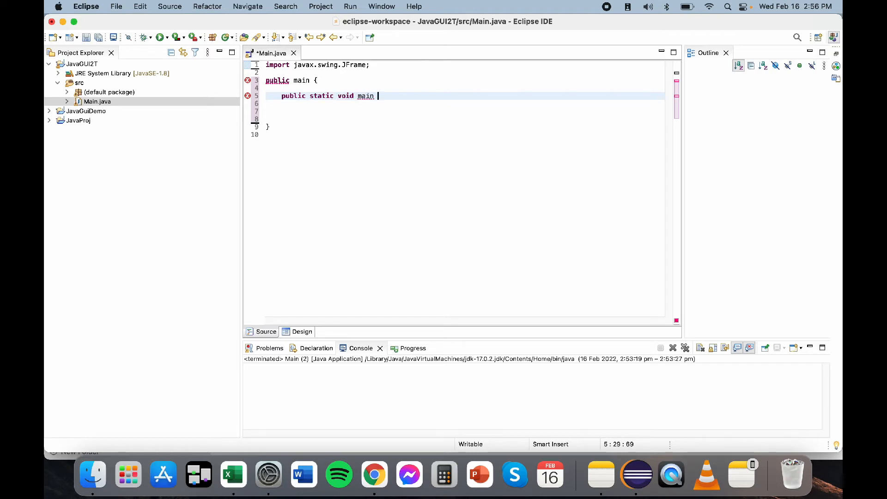
key(Backspace)
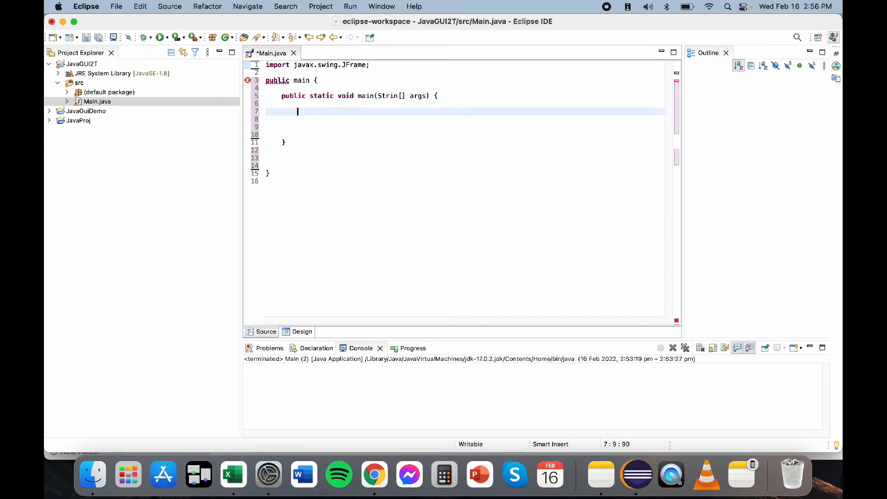
Step: Begin the statement 'JFrame frame = new JFrame;' inside main
text(JF)
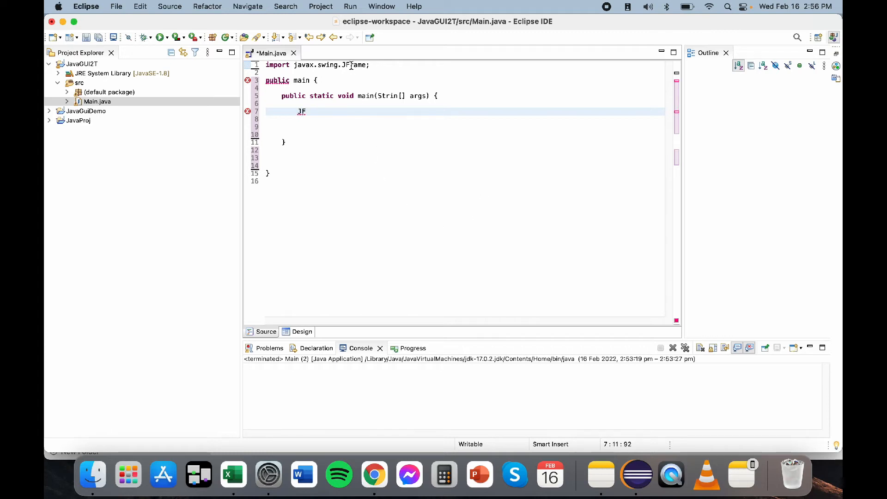
text(rame)
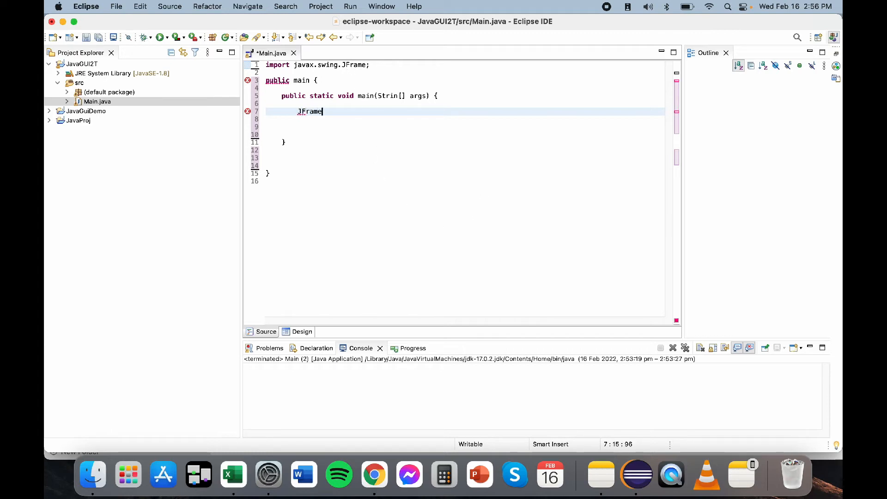
text(" ")
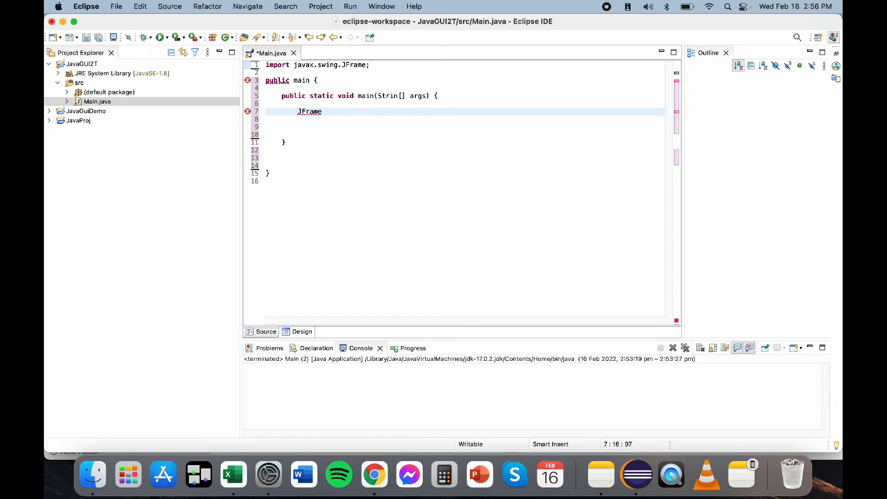
text(f)
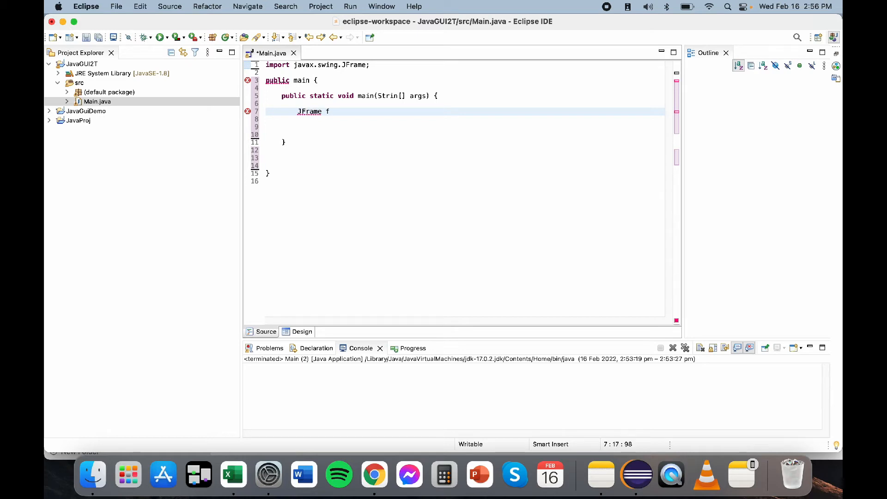
text(rame = new)
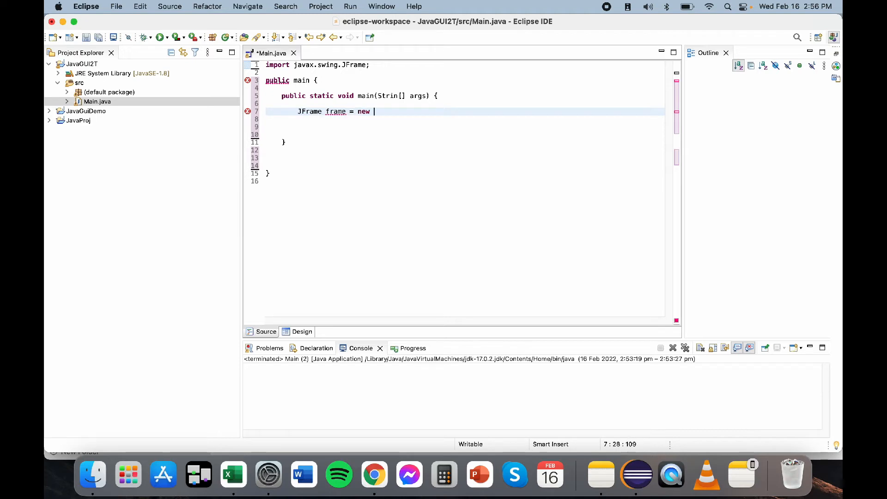
text(J)
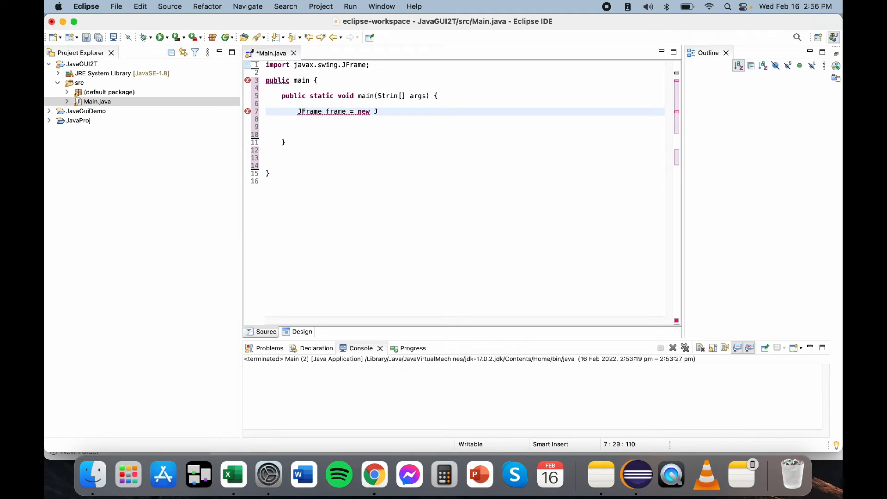
text(Frame)
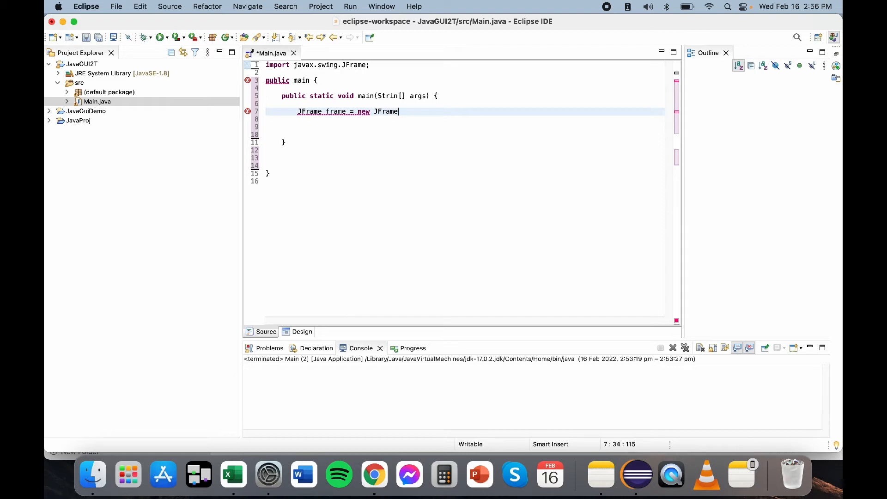
text(;)
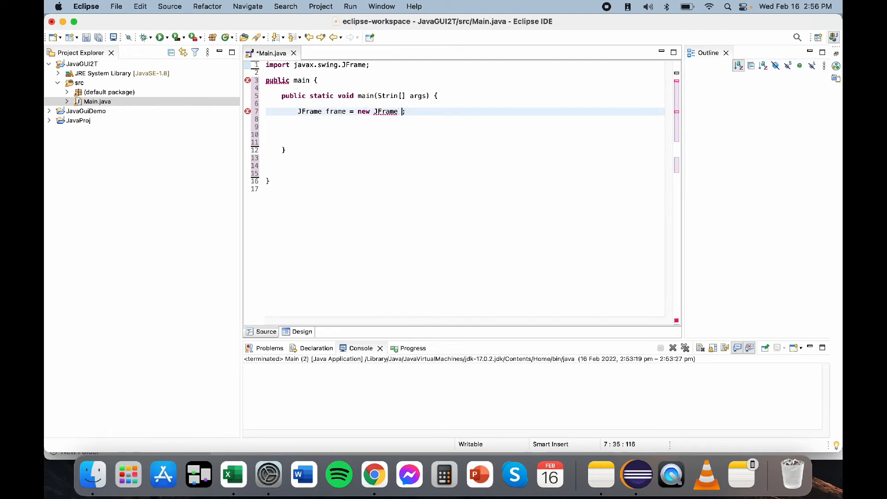
Step: Add the missing parentheses after new JFrame and save Main.java
text(())
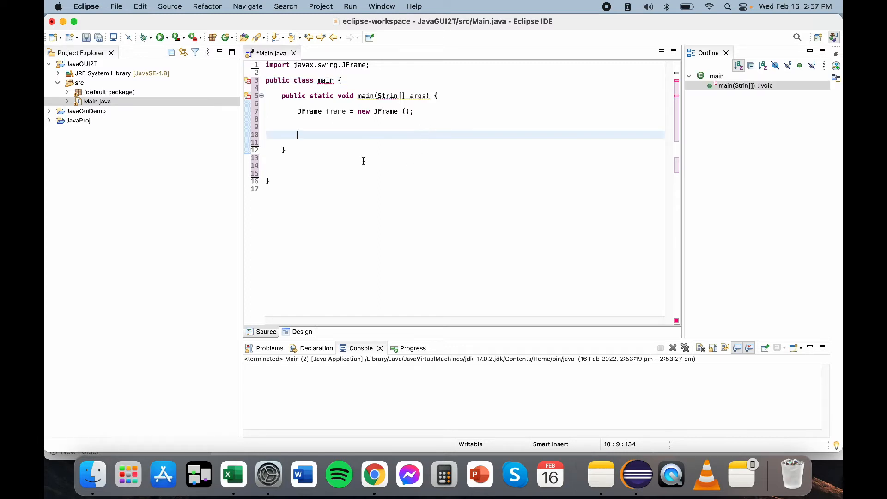
mouse_move(249, 96)
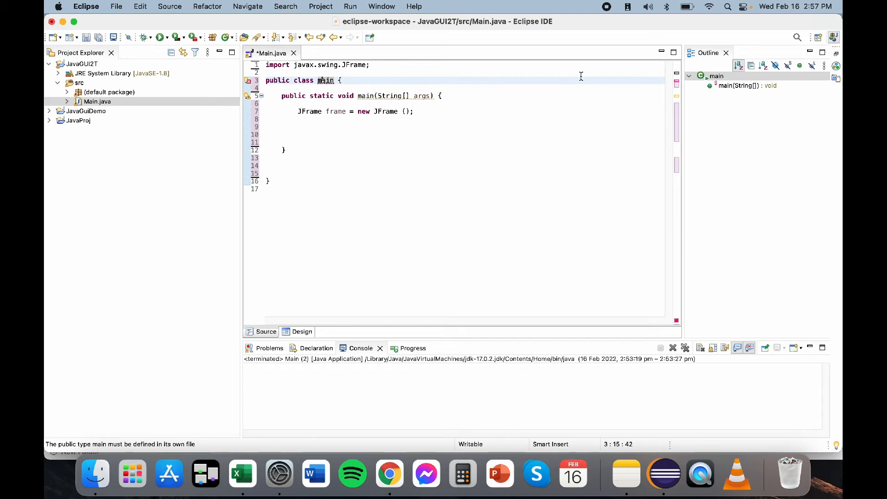
key(Backspace)
text(M)
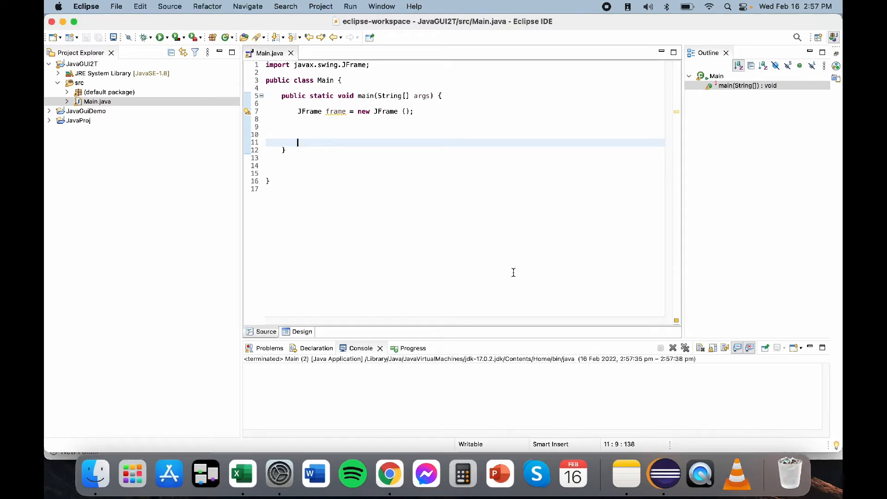
Step: Append the comment '//creates a frame' after the JFrame statement
click(415, 111)
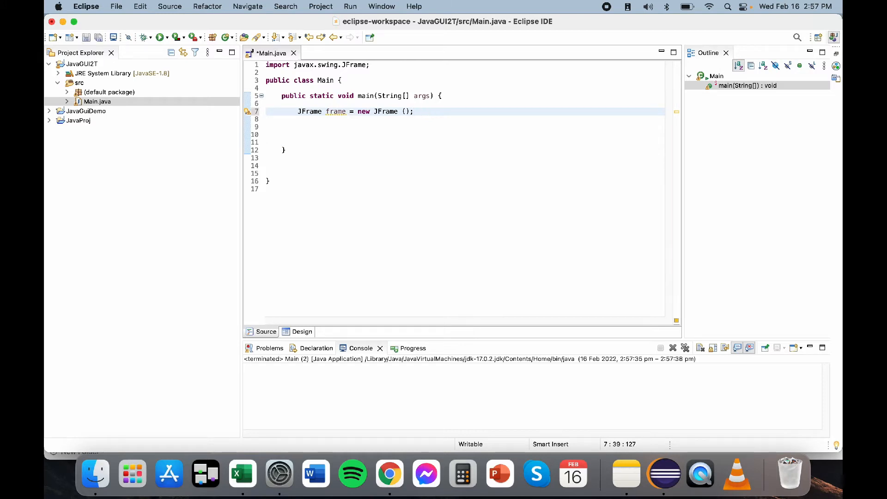
text(//creates a f)
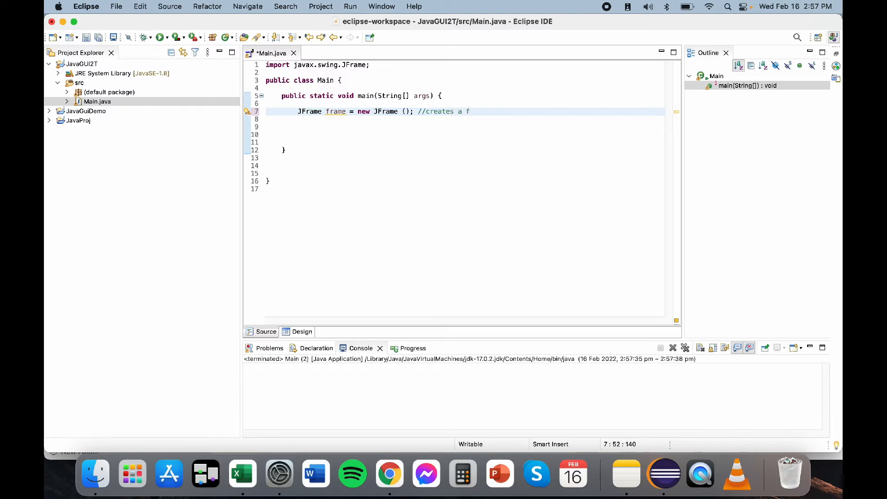
text(rame)
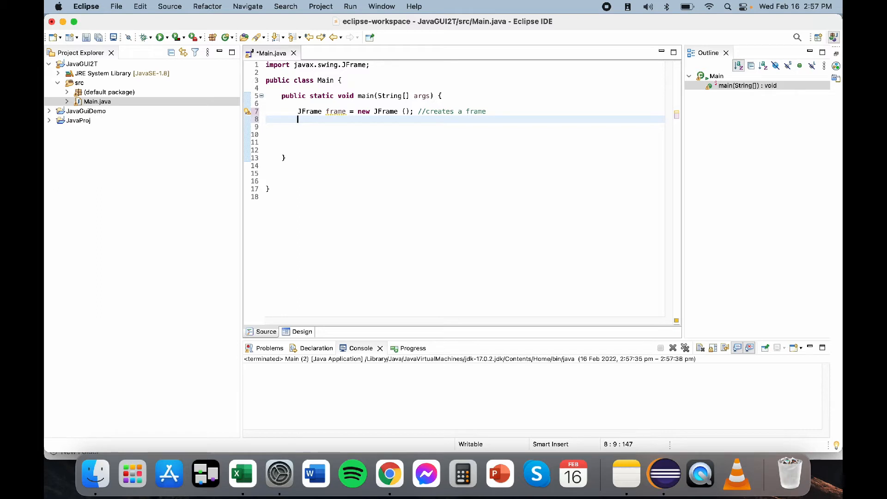
text(d)
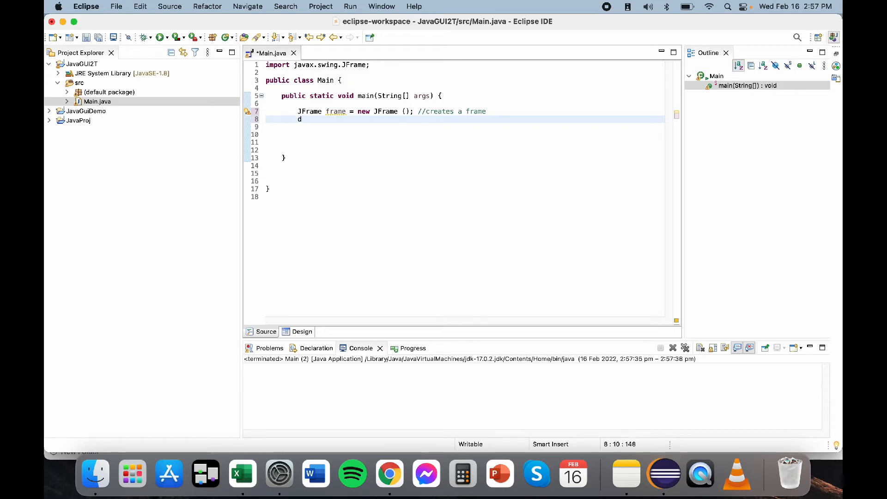
key(Backspace)
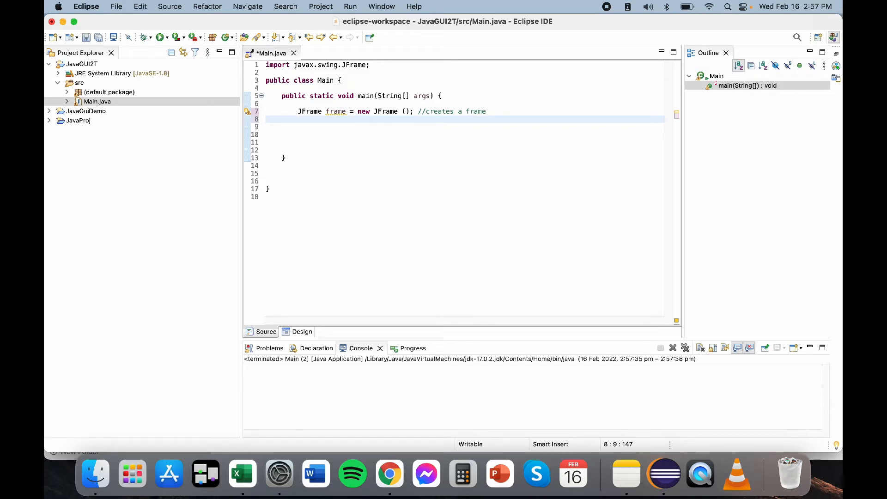
Step: Start the frame.setVisible line on the next line using content assist
text(frame)
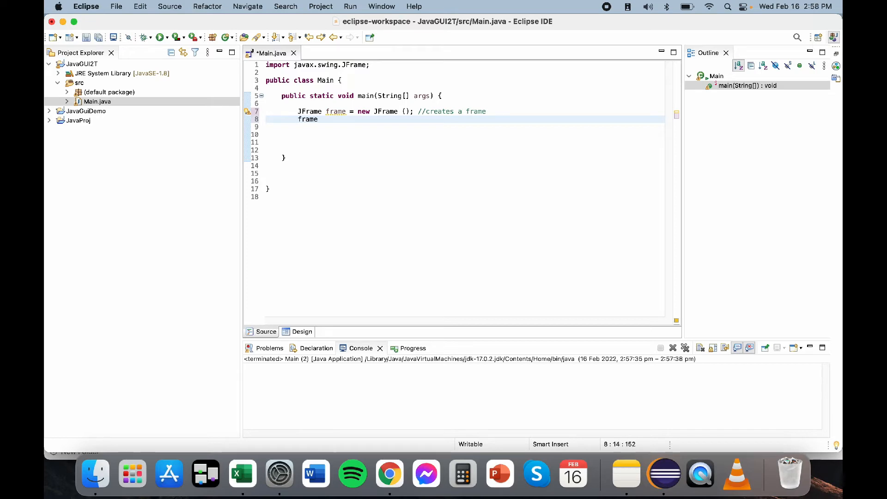
text(.set)
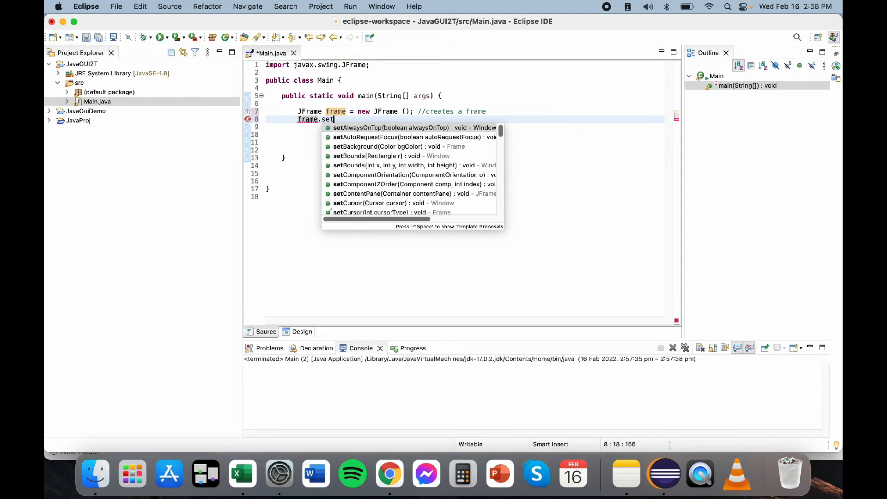
text(Visible(Tr);)
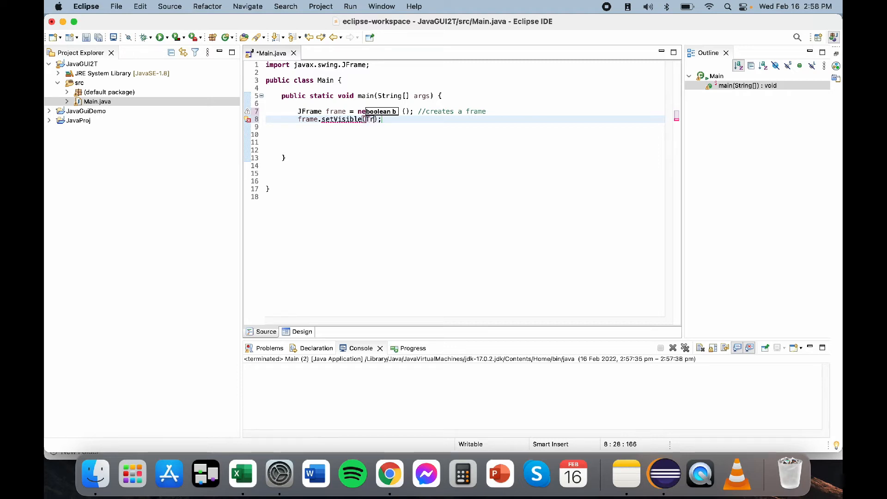
text(ue)
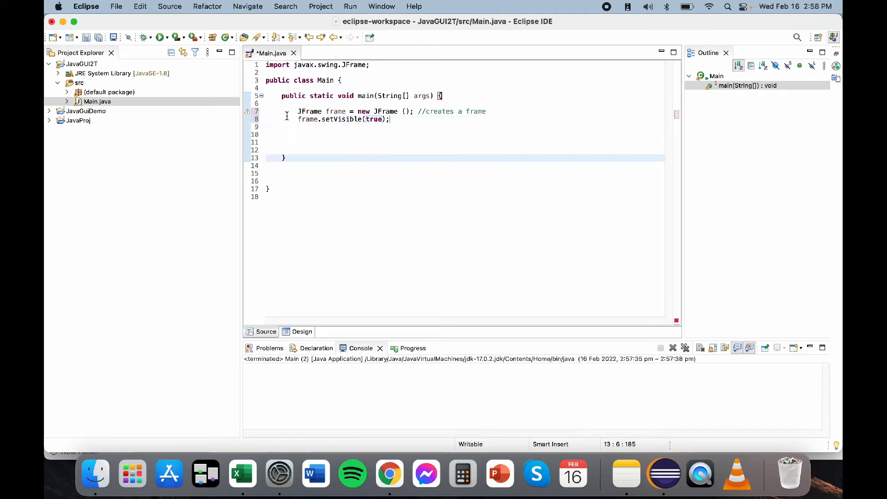
Step: Run the Main program with the frame creation and setVisible lines
click(160, 38)
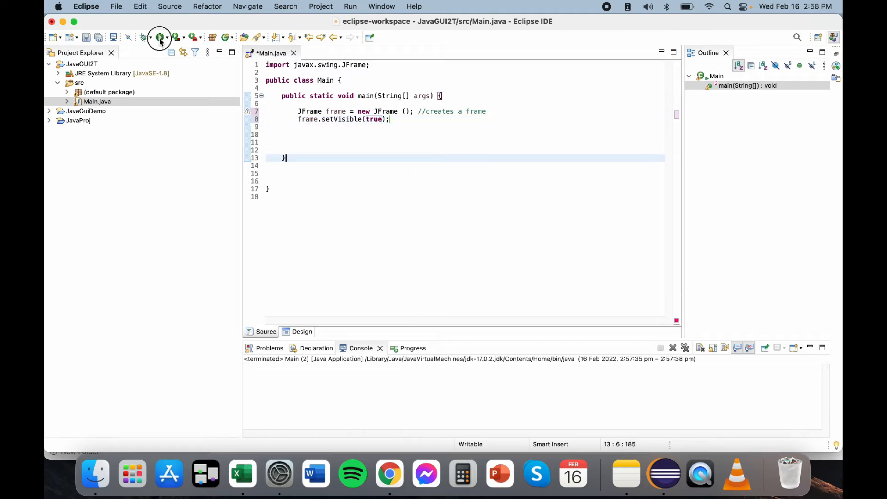
click(160, 37)
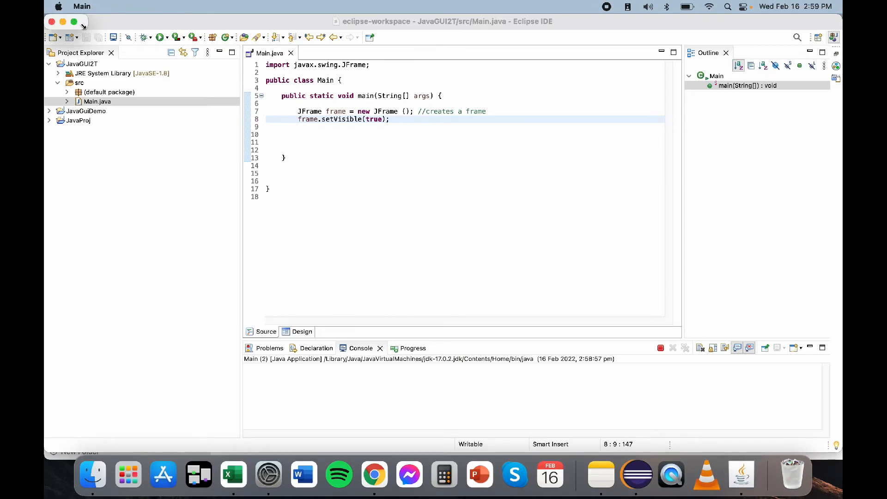
mouse_move(163, 96)
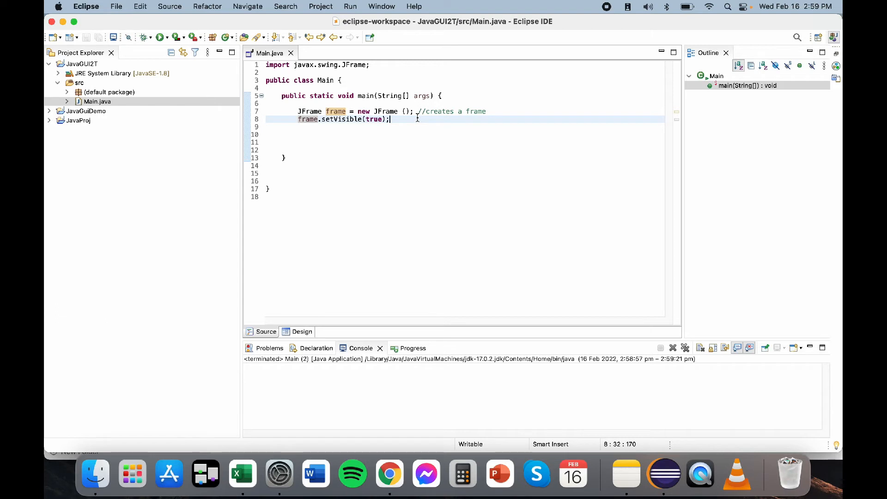
Step: End frame.setVisible(true); with the comment '//making the frame visible'
text(fr)
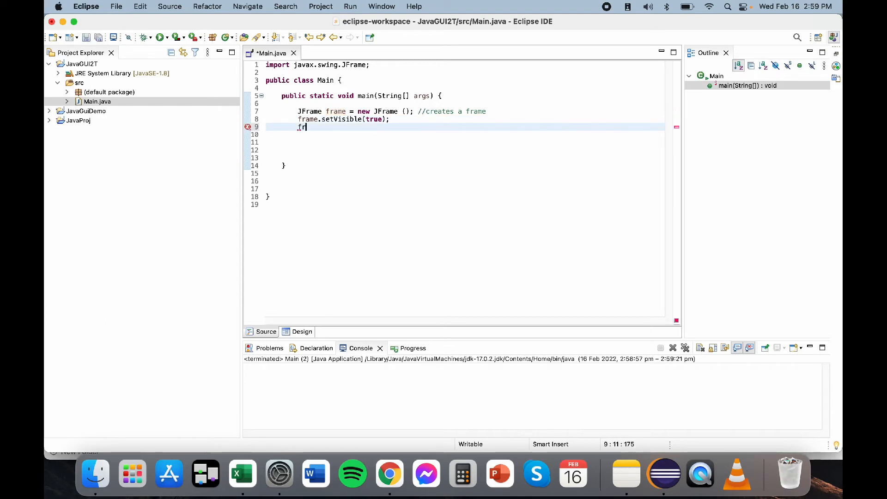
text(rame)
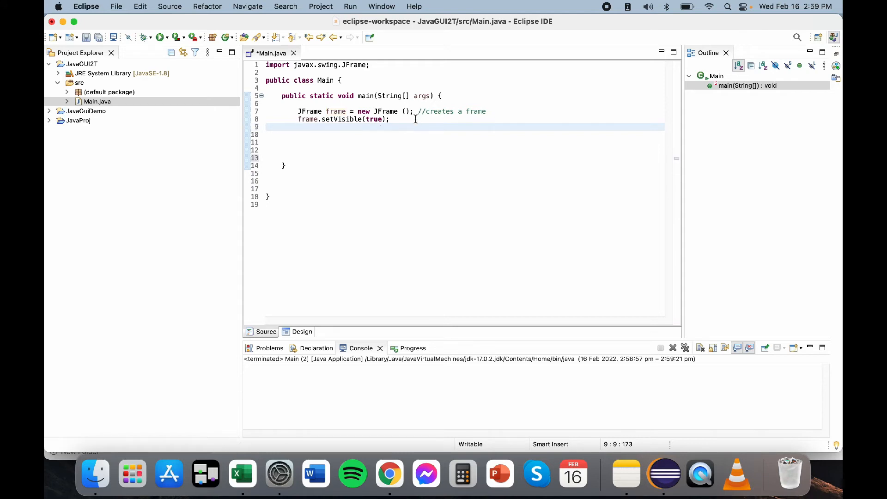
text(//)
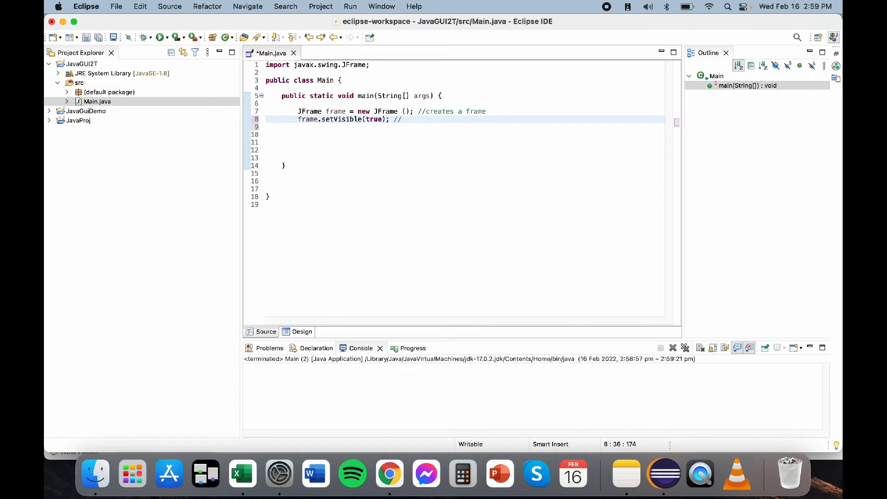
text(making the)
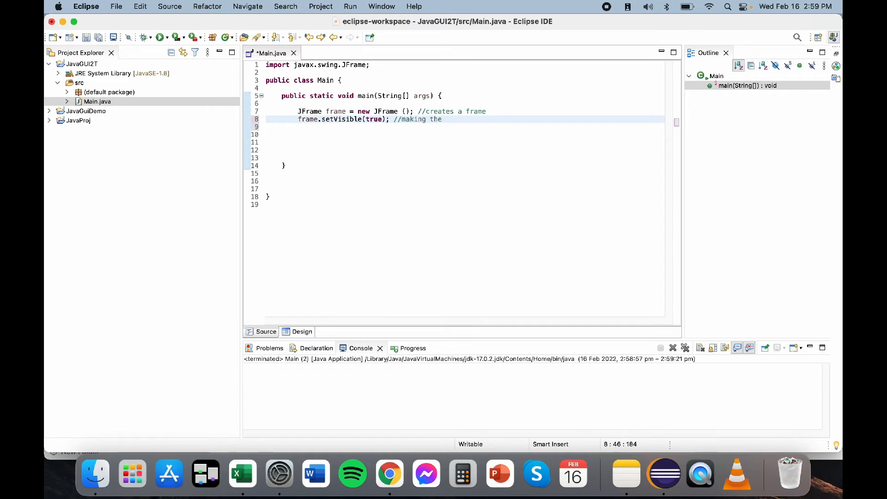
text(frame)
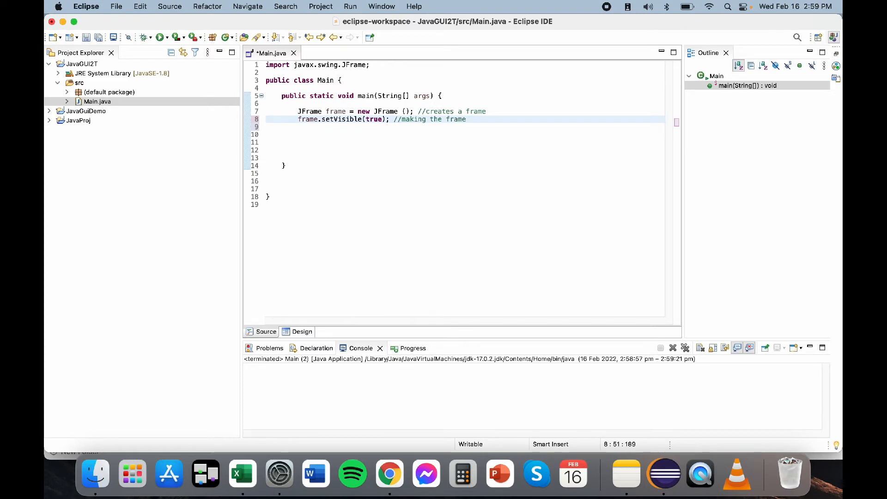
text(visible)
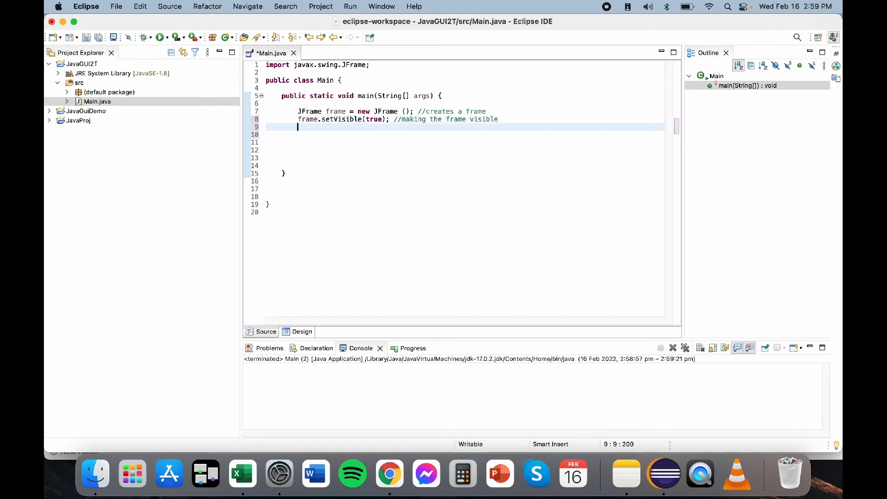
Step: Add frame.setSize(420,420); below setVisible, picking setSize from Content Assist
text(frame.)
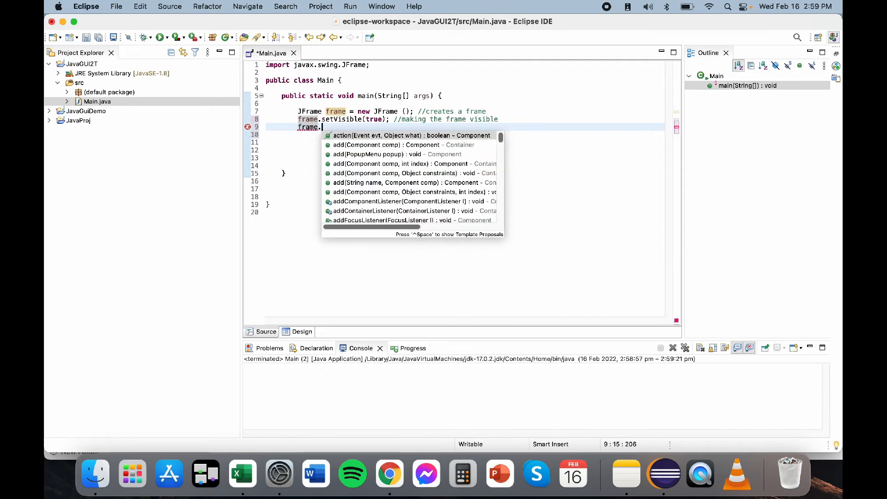
text(set)
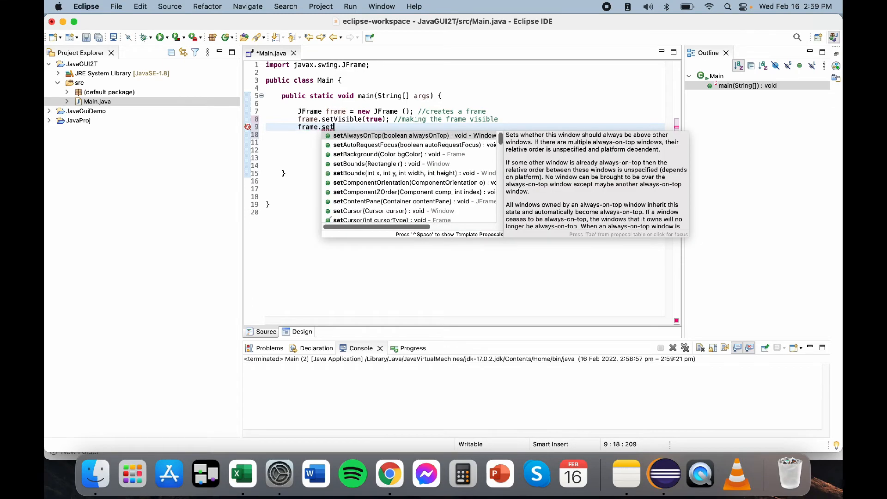
text(iz)
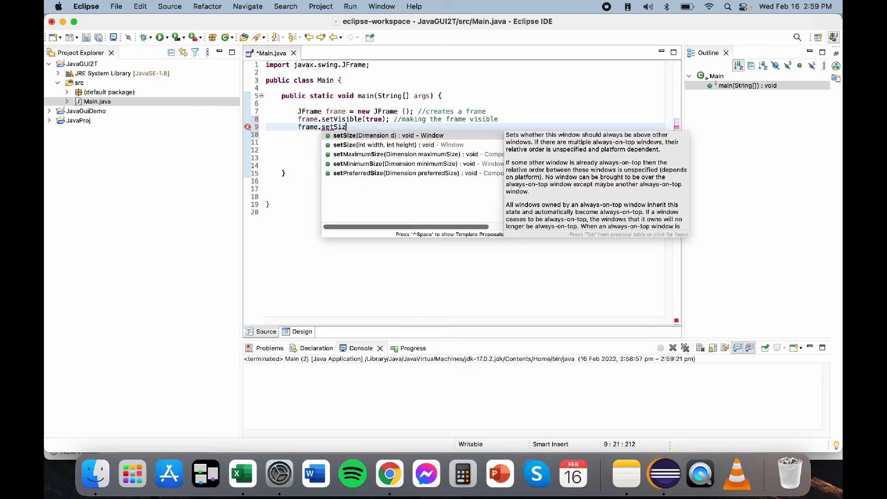
click(372, 135)
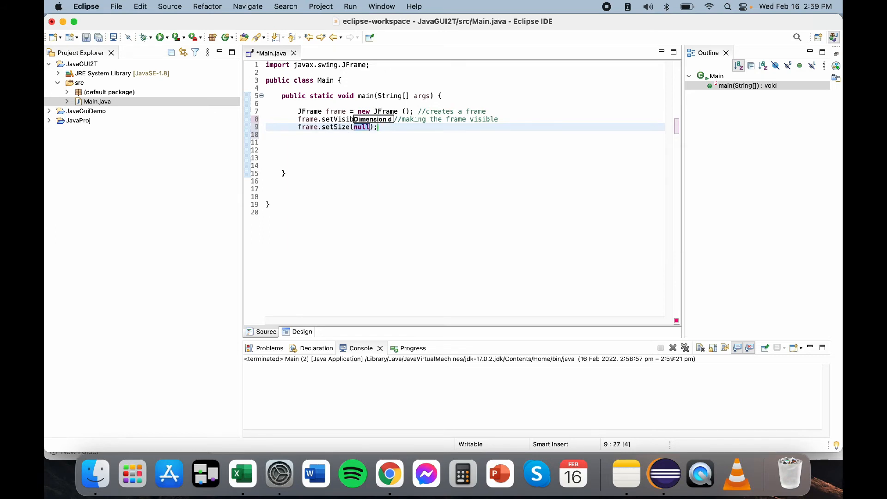
key(Backspace)
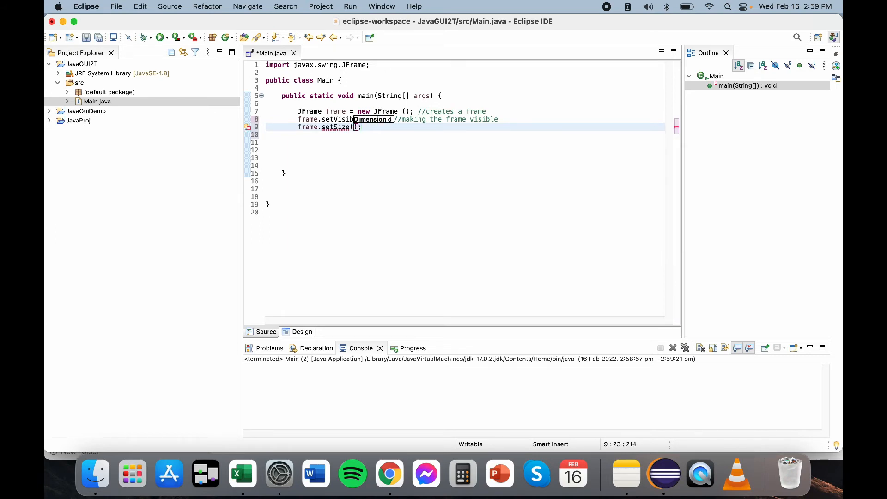
text(420,420)
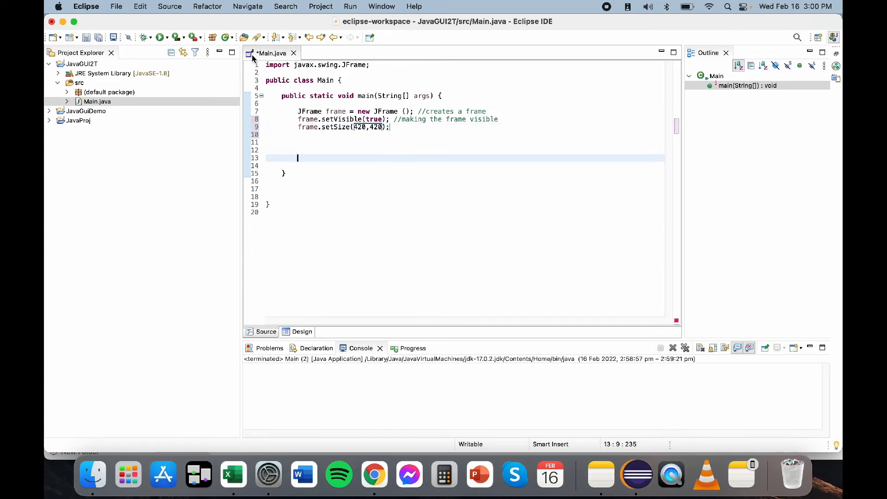
click(160, 38)
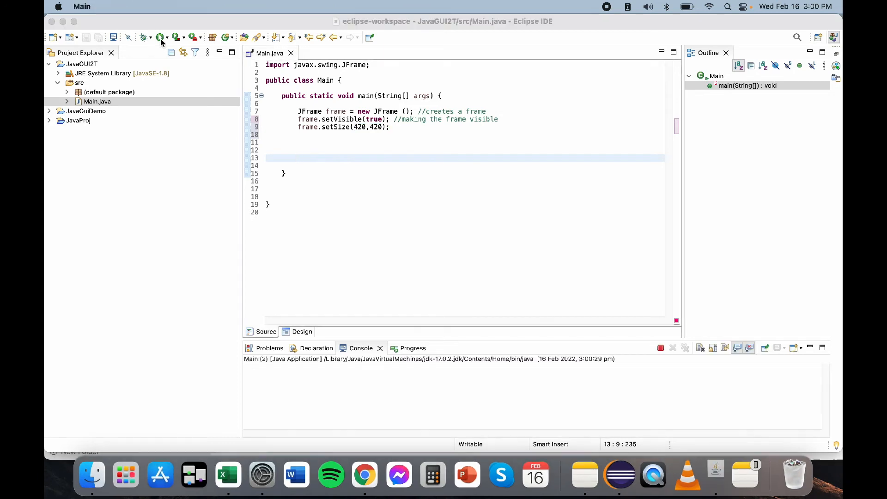
click(161, 38)
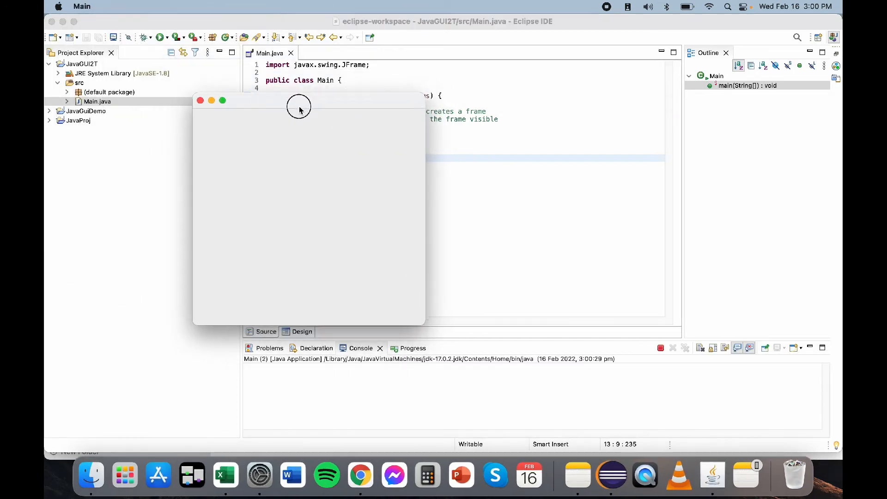
drag(299, 108, 566, 104)
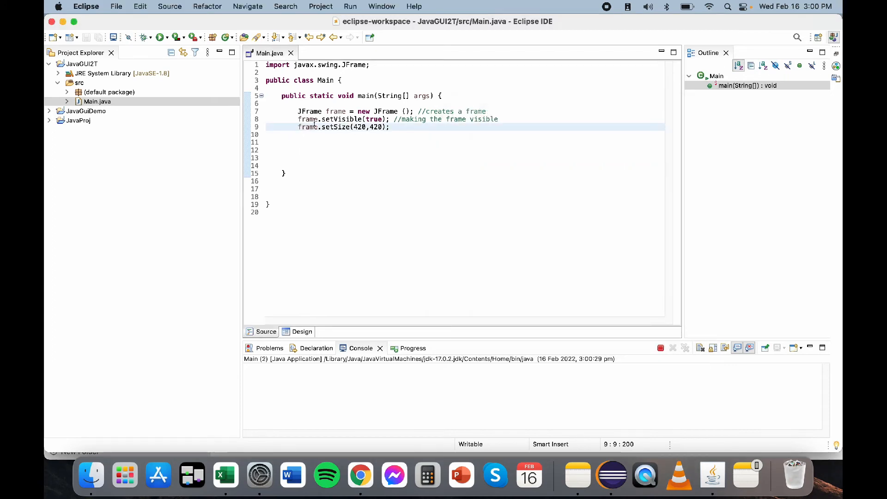
key(cmd+/)
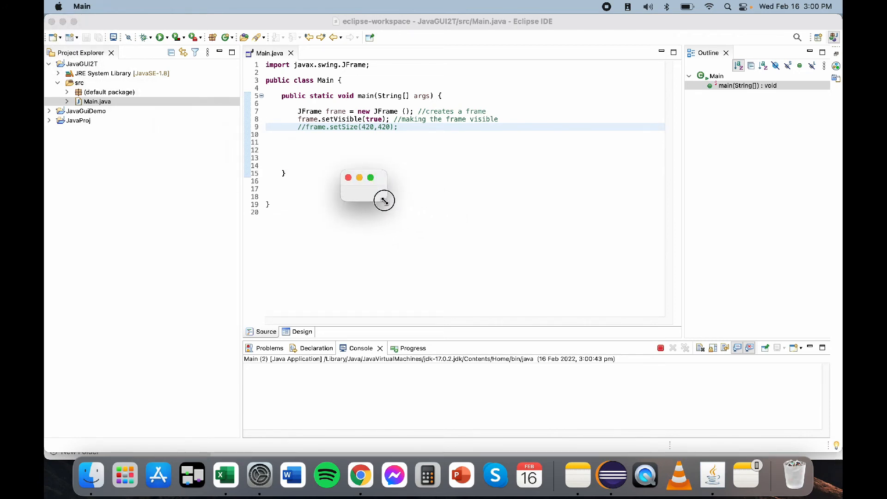
drag(383, 200, 492, 256)
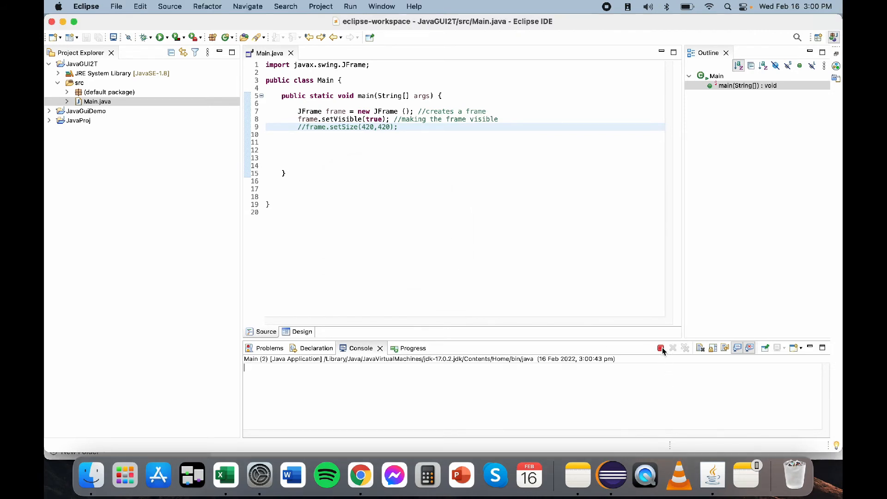
click(660, 348)
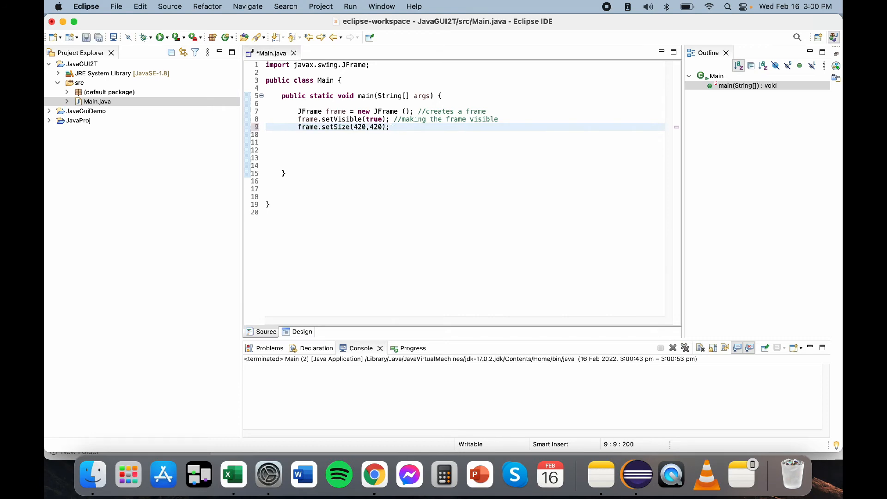
double_click(335, 111)
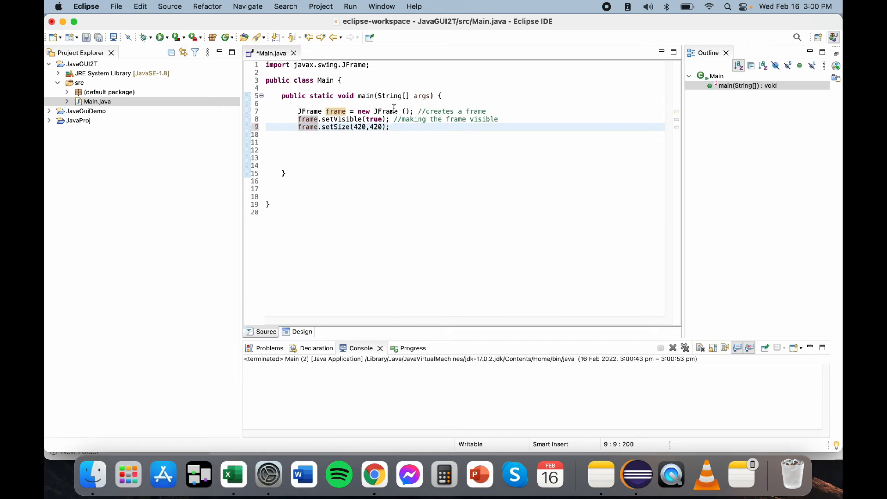
double_click(358, 126)
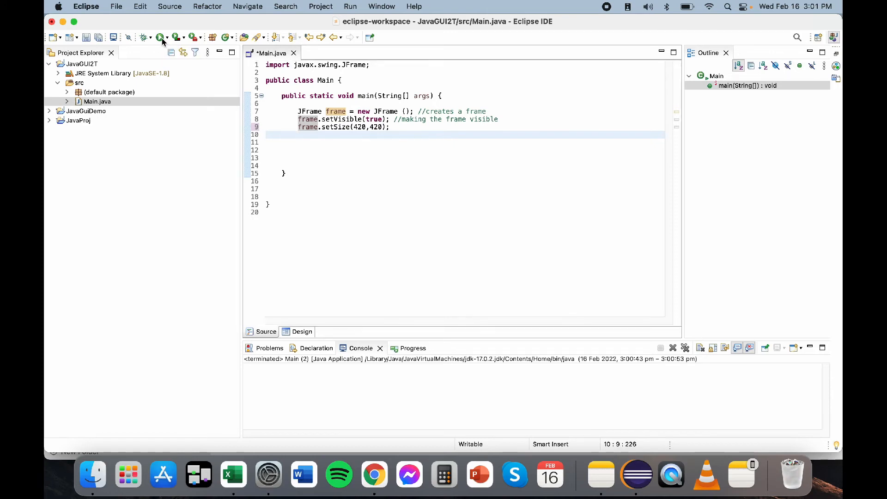
click(160, 38)
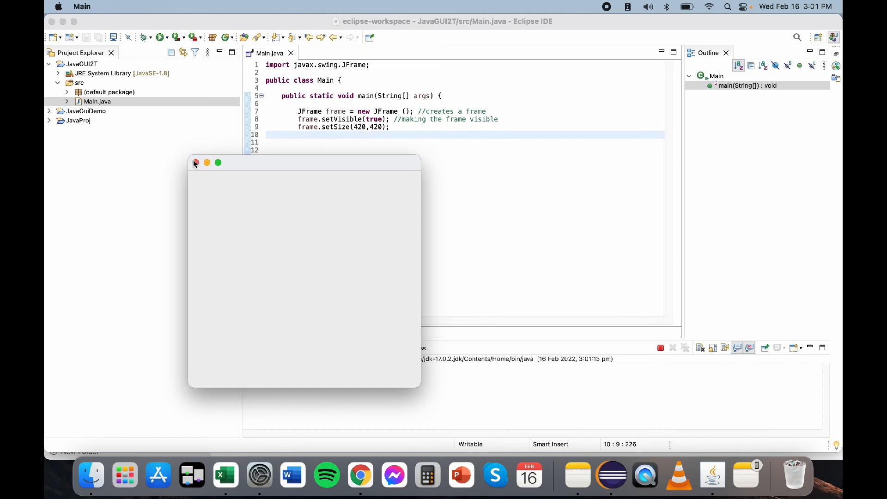
mouse_move(416, 191)
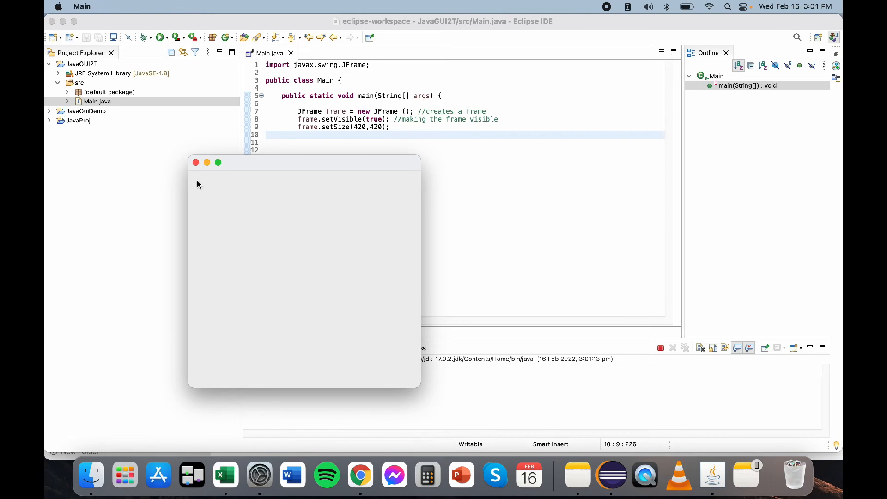
mouse_move(361, 210)
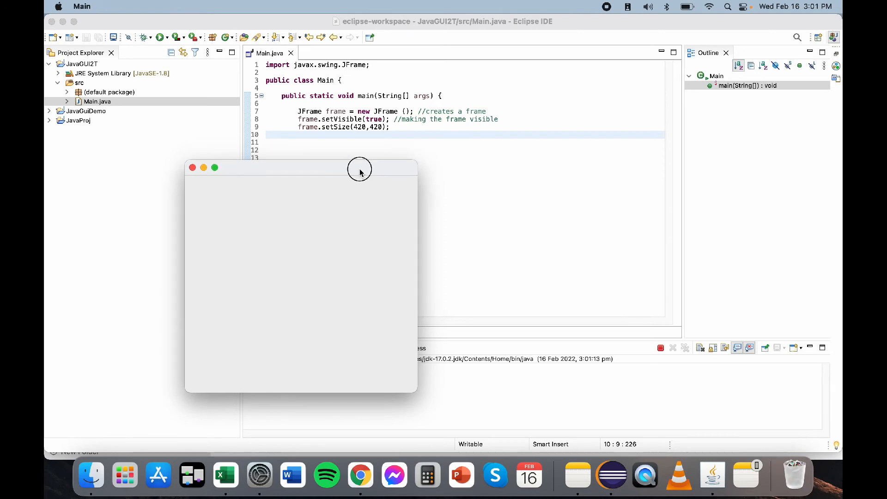
drag(360, 168, 361, 162)
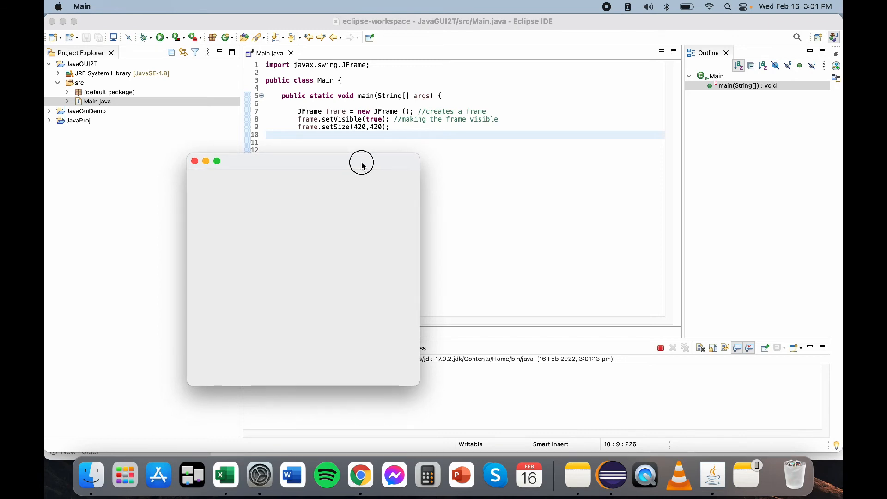
mouse_move(306, 162)
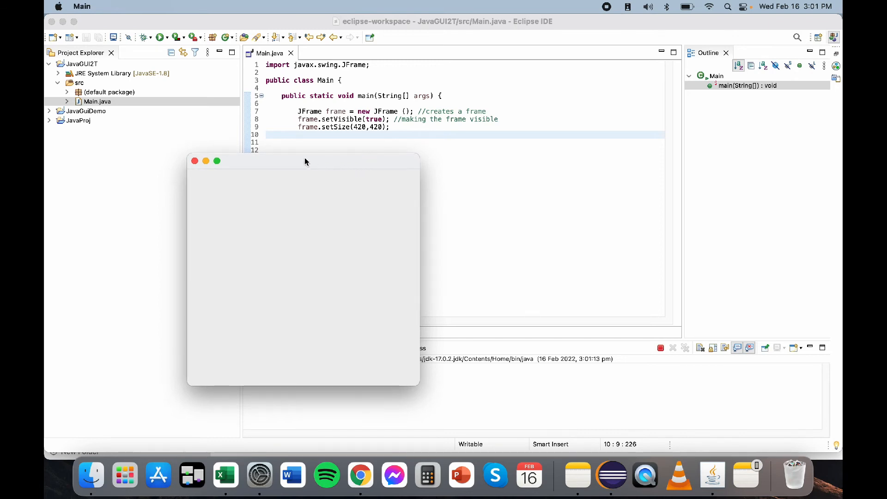
mouse_move(310, 386)
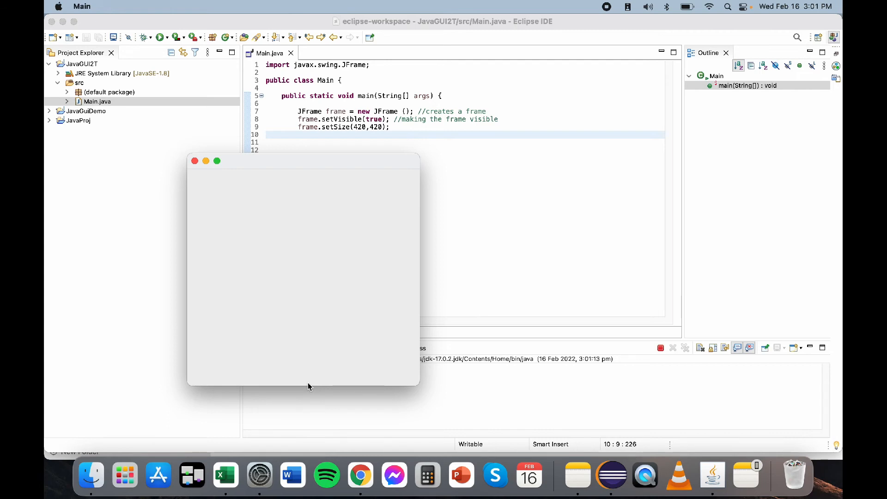
mouse_move(305, 386)
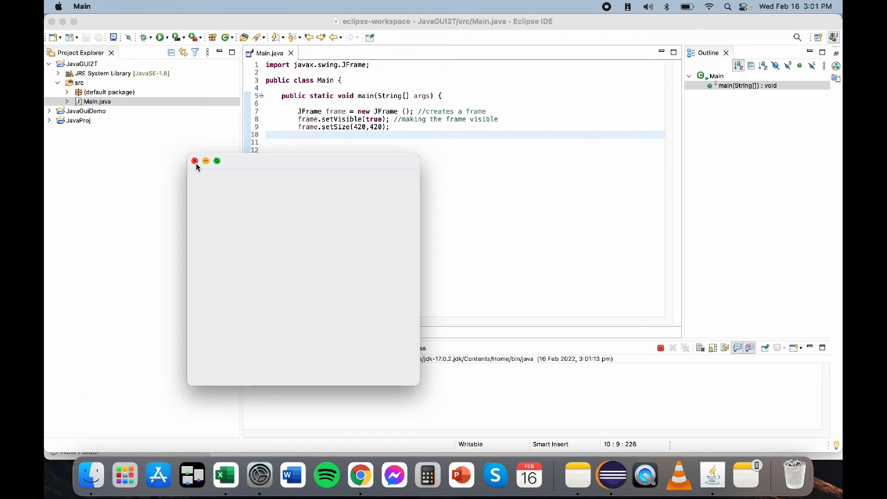
mouse_move(728, 362)
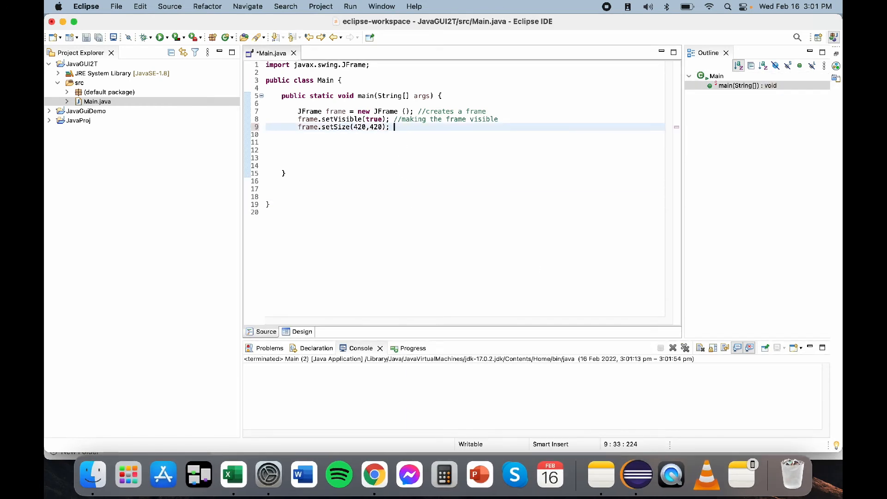
Step: Clear the stray comment text on line 10 and close the empty test frame
text(//set the size frame)
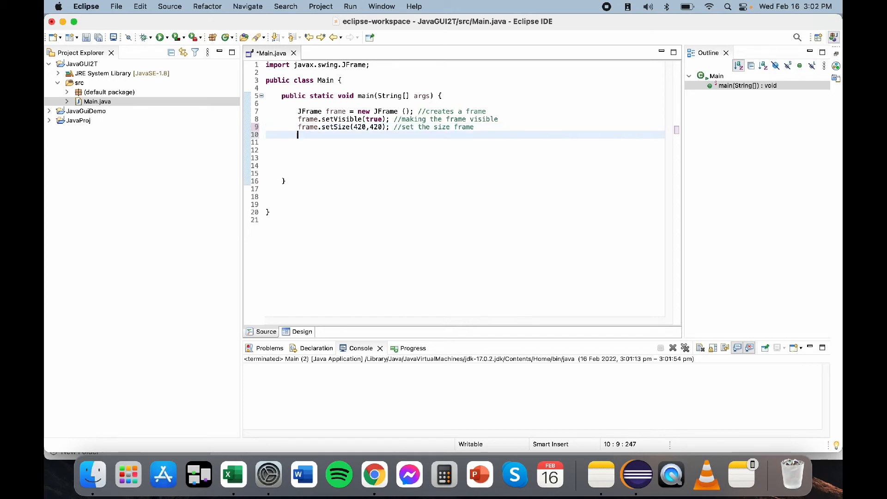
text(d)
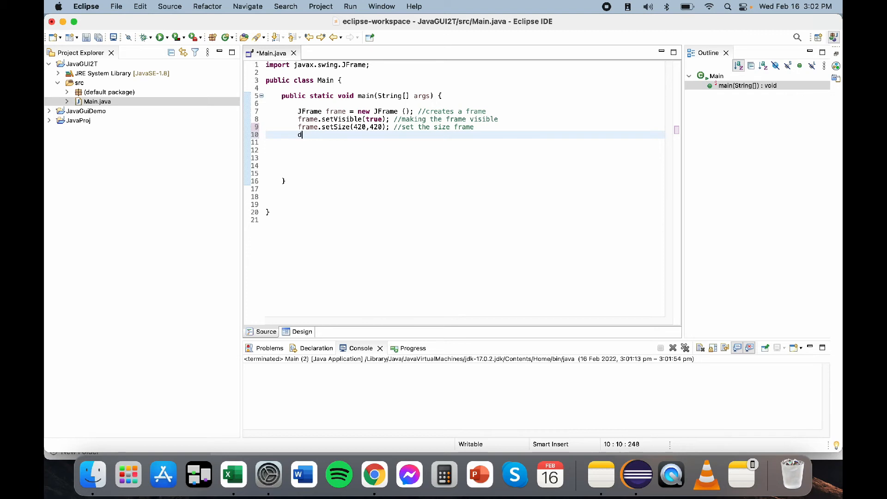
text(f)
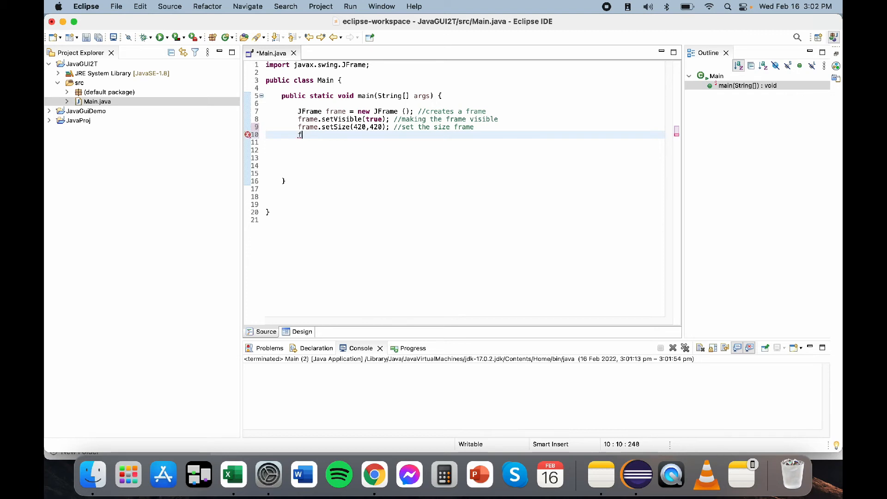
key(Backspace)
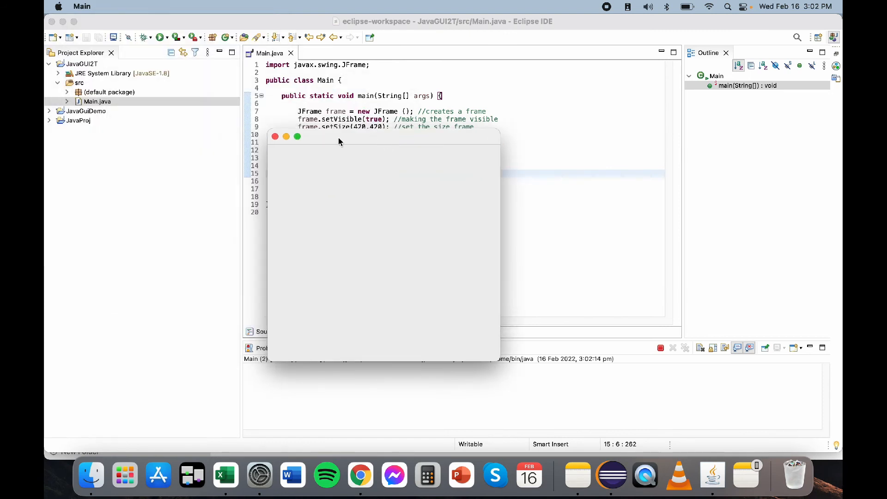
mouse_move(332, 142)
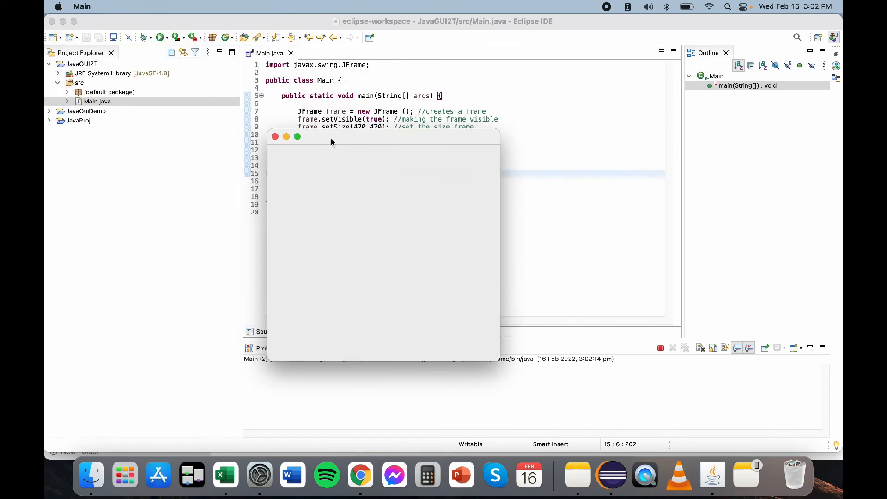
mouse_move(358, 143)
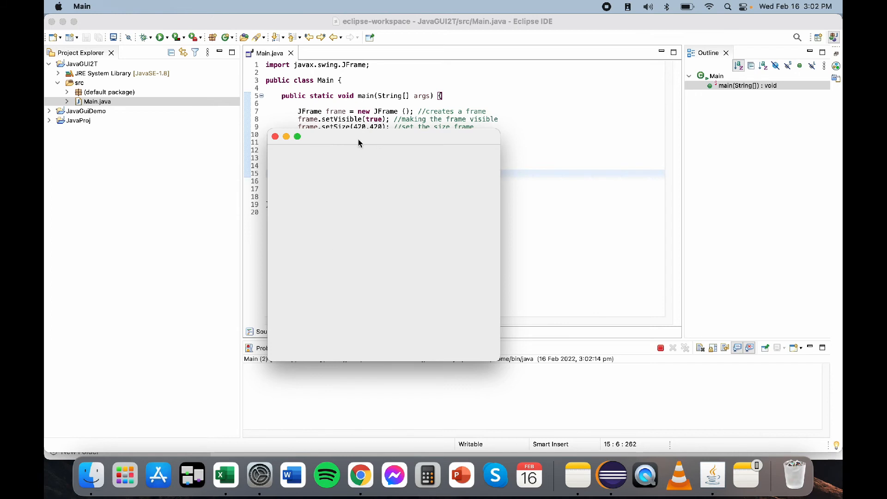
mouse_move(275, 137)
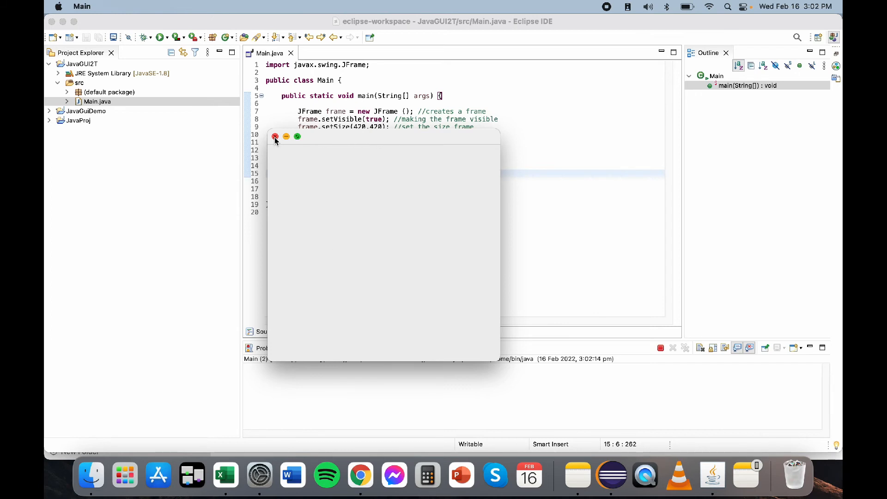
mouse_move(310, 141)
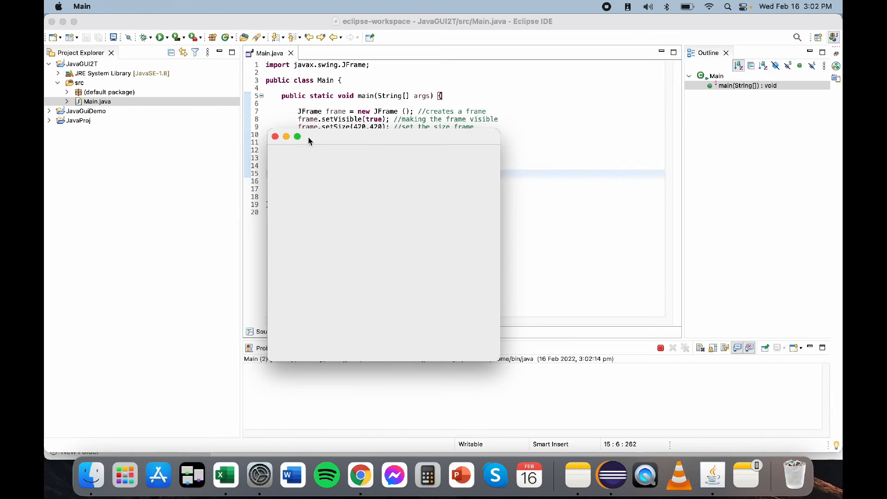
mouse_move(278, 144)
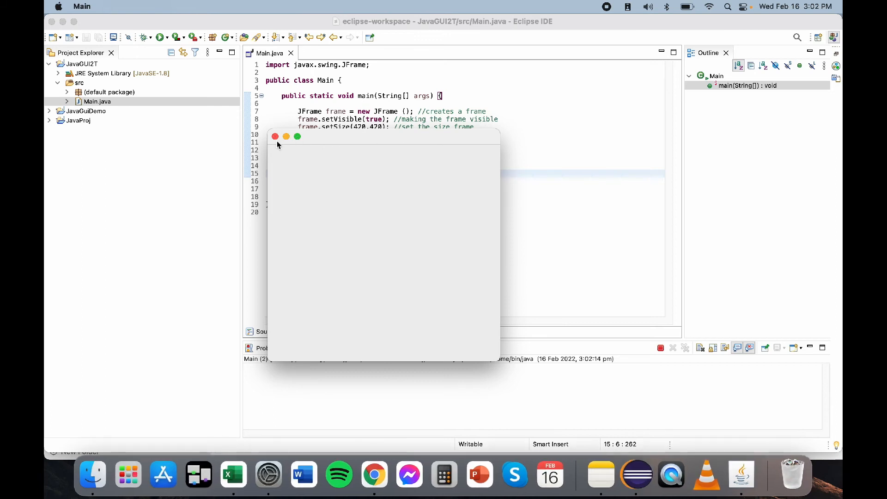
click(275, 137)
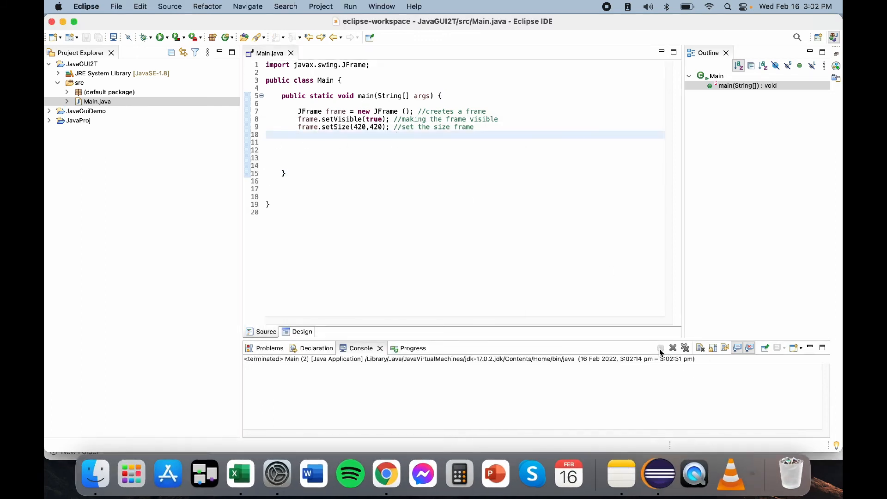
Step: Add frame.setTitle("This is my First Frame"); on line 10 via autocomplete
click(577, 111)
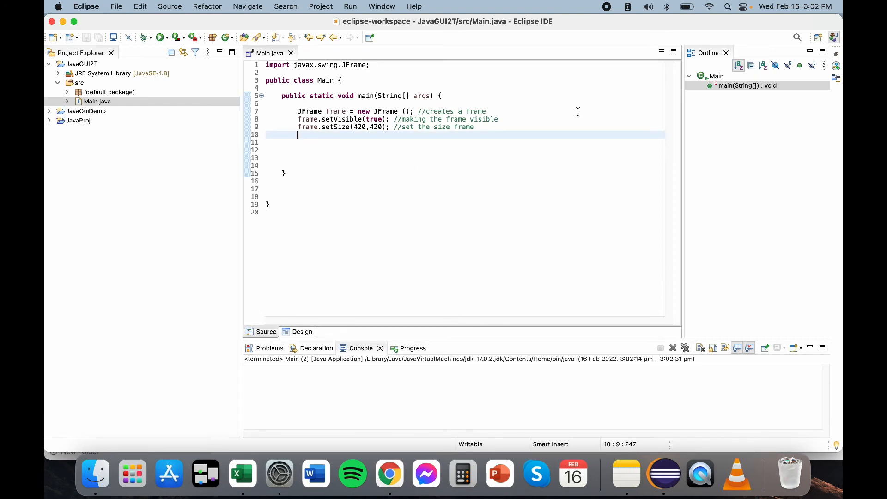
text(frame.)
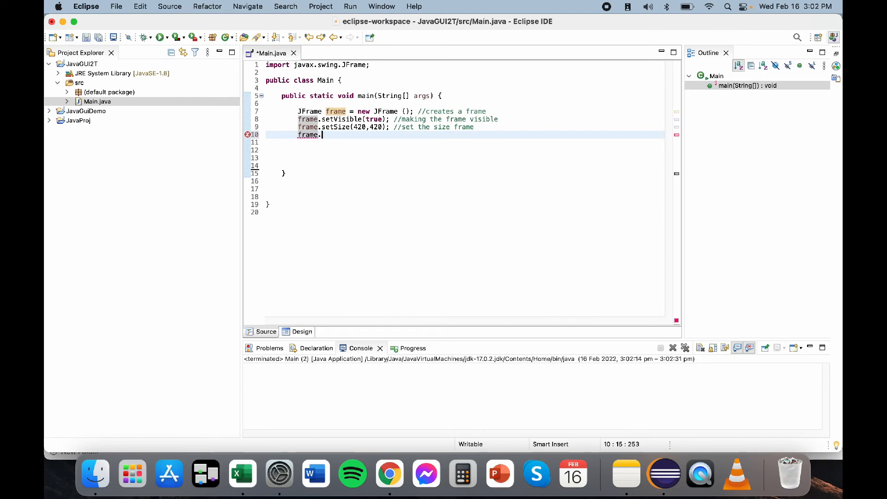
text(setTitle(null);)
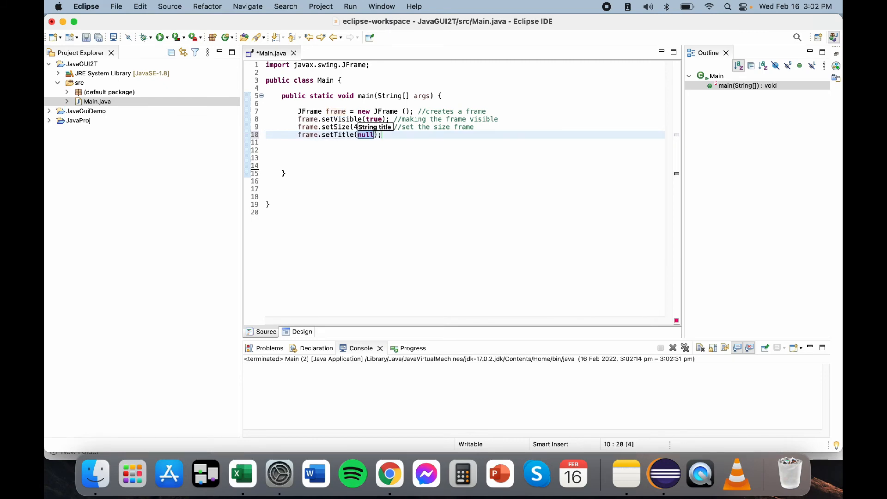
key(Backspace)
text("ds)
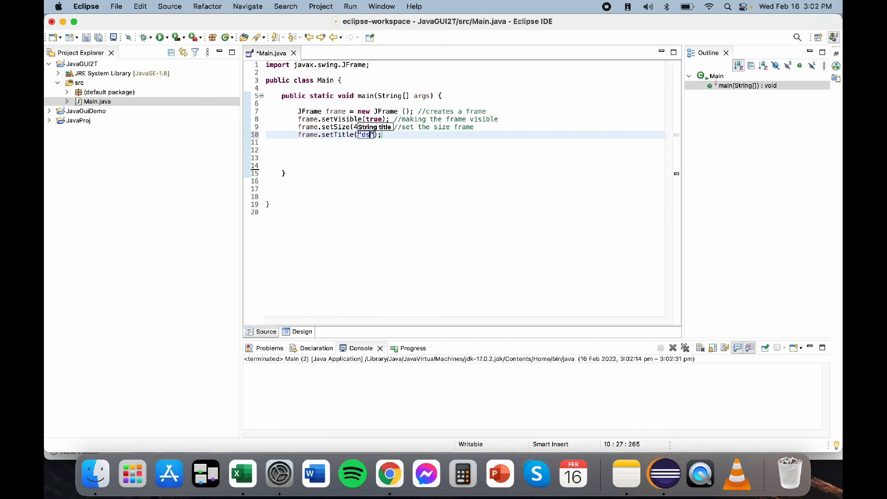
text(This is)
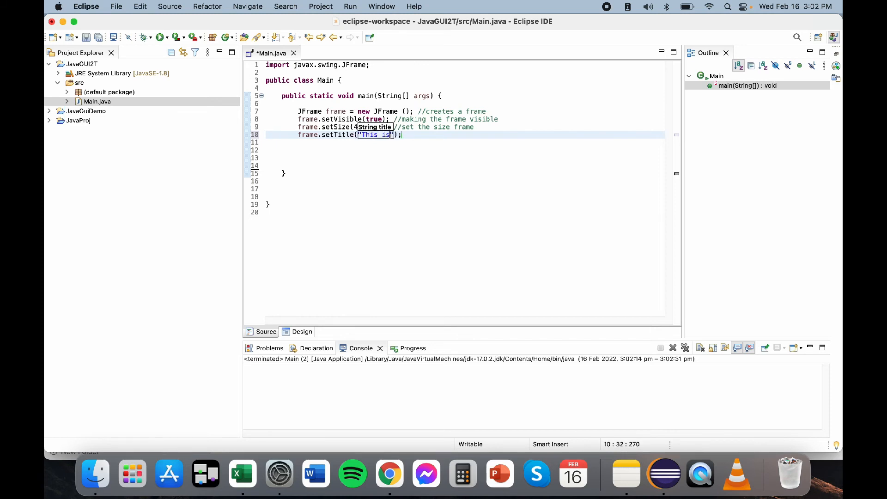
text(my Firs)
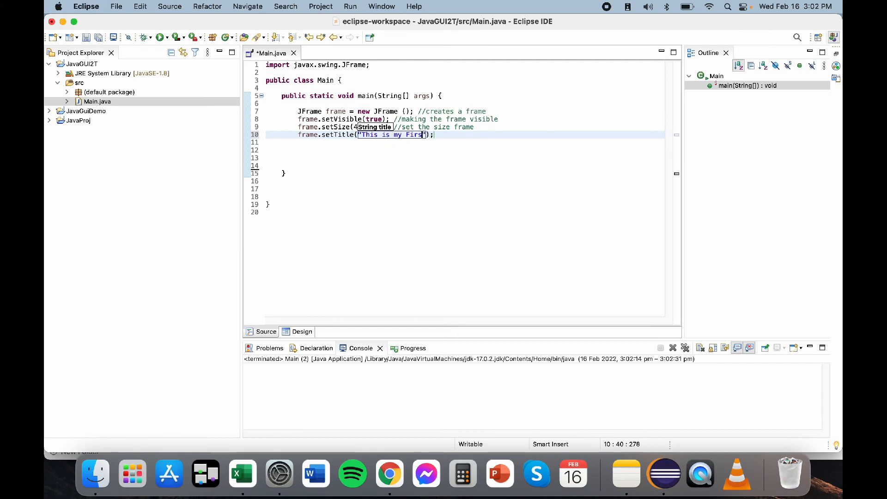
text(Frame)
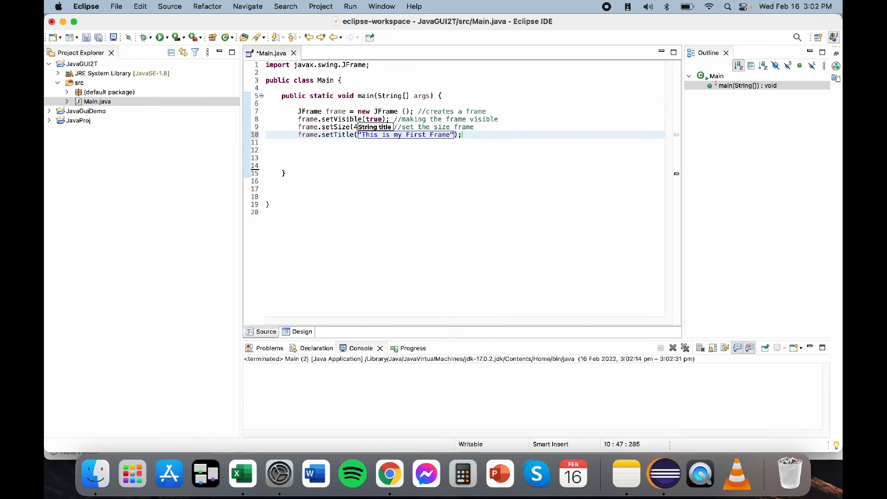
text(420,420); //set the size frame)
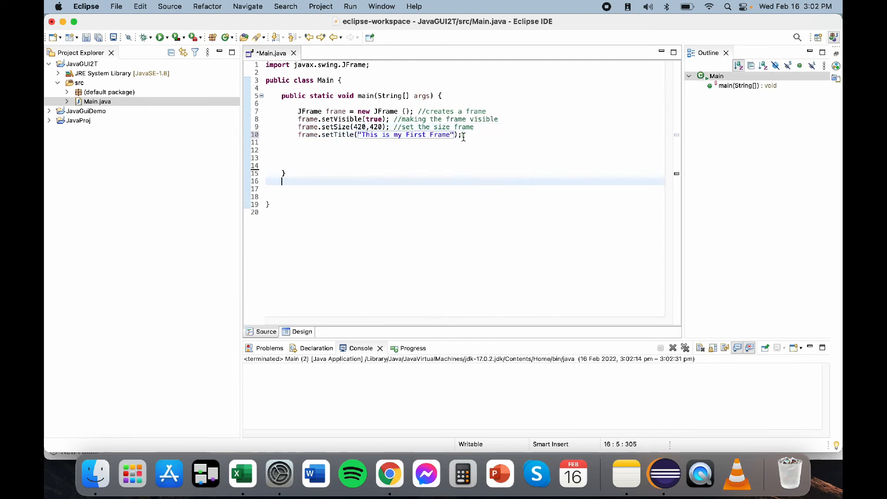
Step: Comment the title line '//name of the Frame' and run the program
text(//)
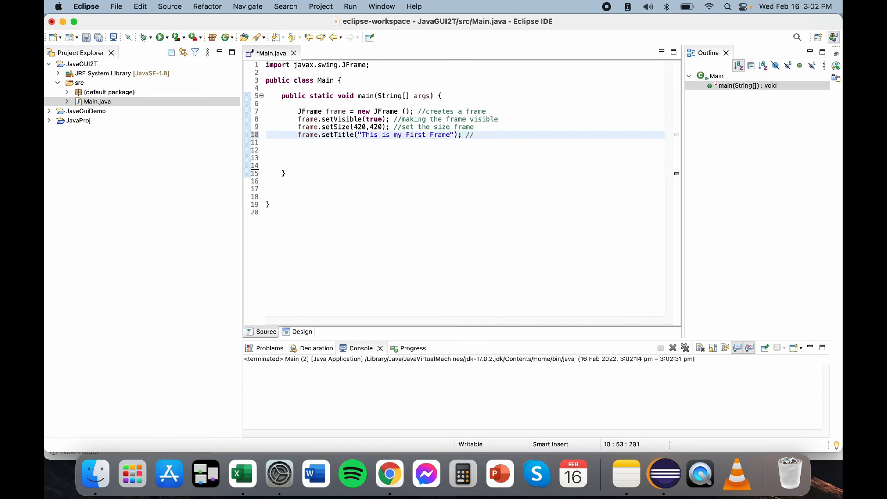
text(name of the)
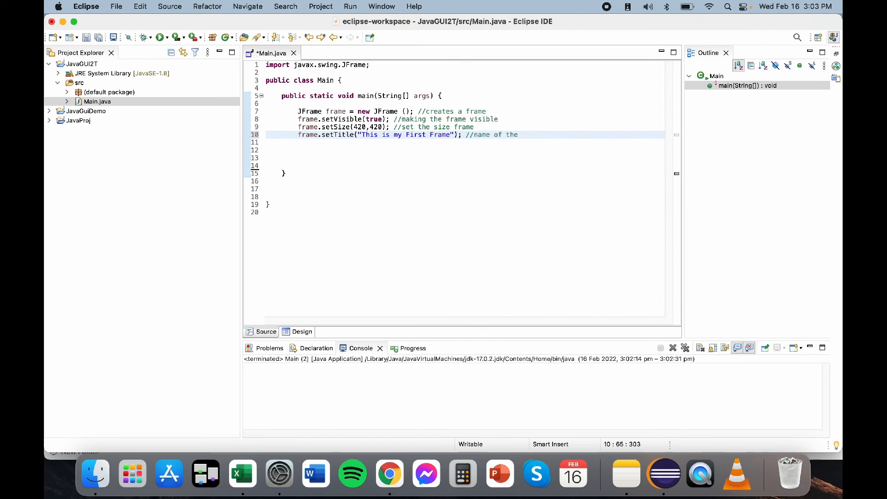
text(Frame)
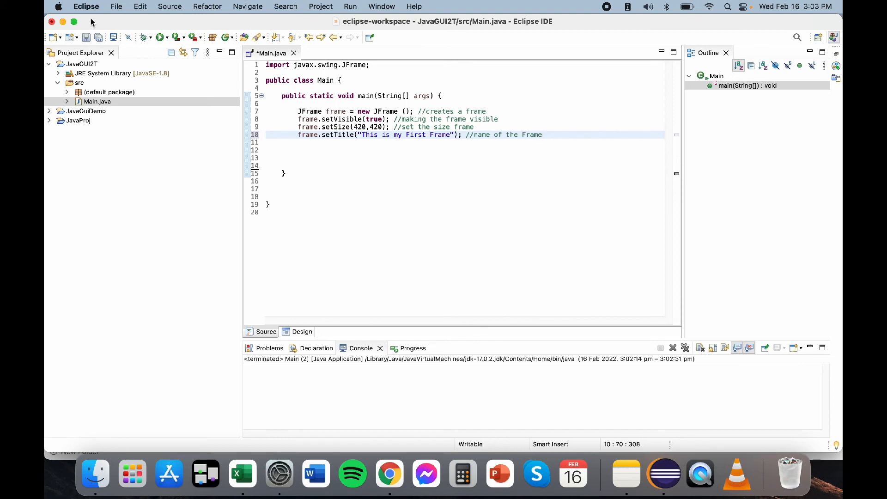
click(160, 37)
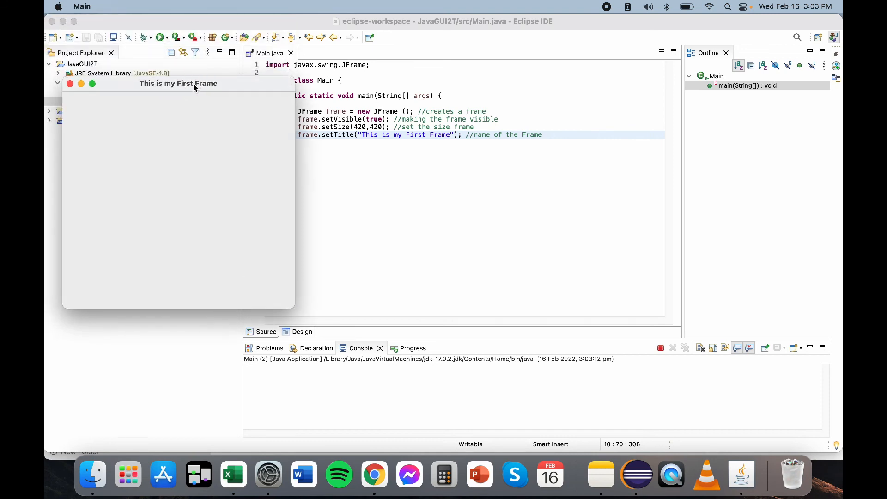
mouse_move(614, 325)
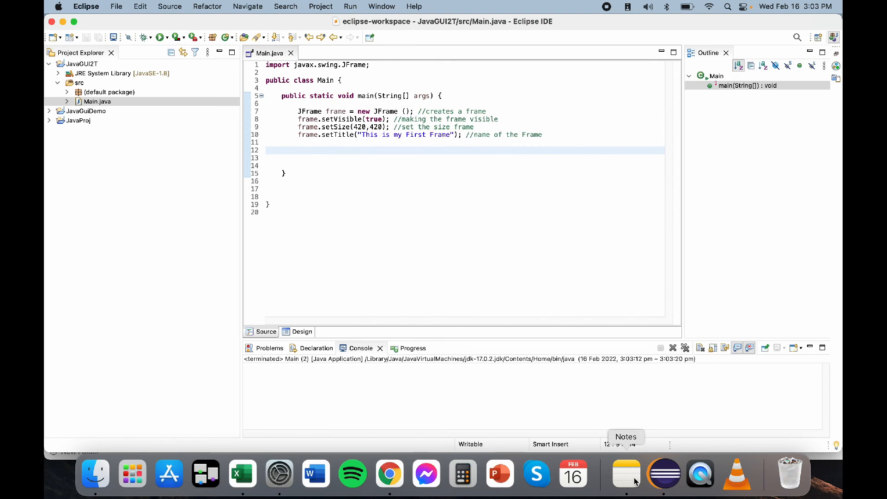
Step: Mark Create Frame, Set the Visibility and Set the Dimension as DONE in Notes
click(626, 474)
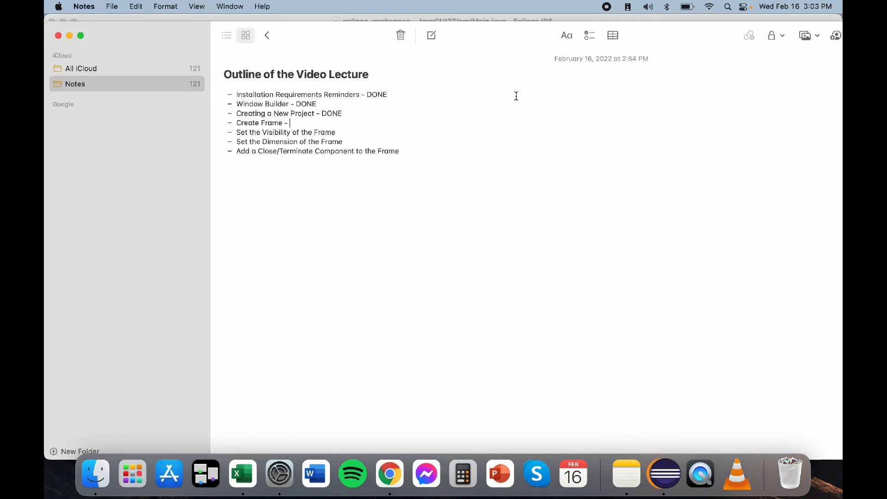
text(DONE)
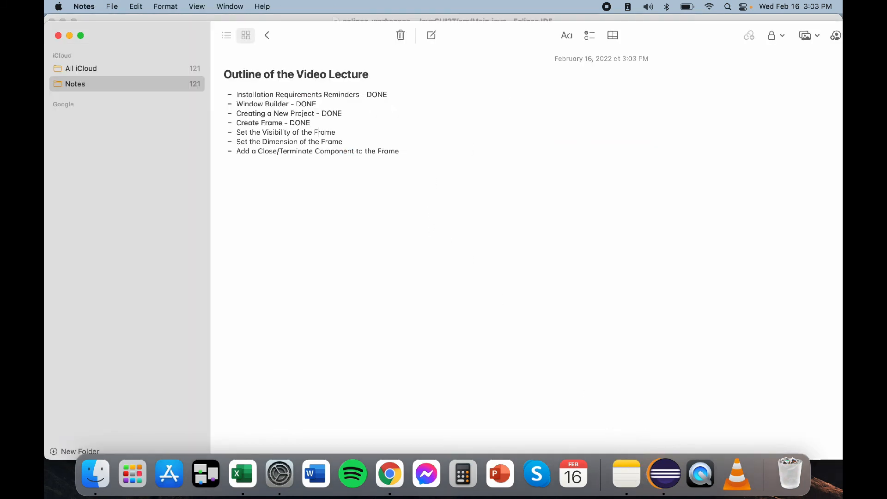
text(- DO)
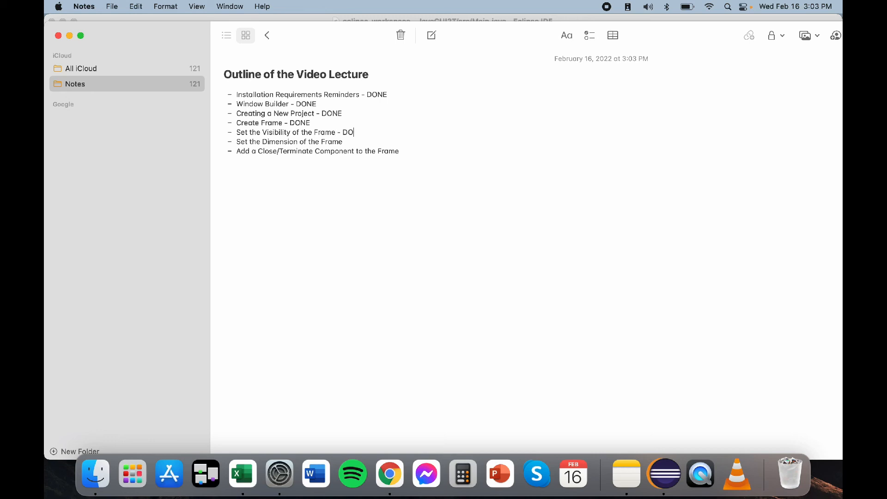
text(NE)
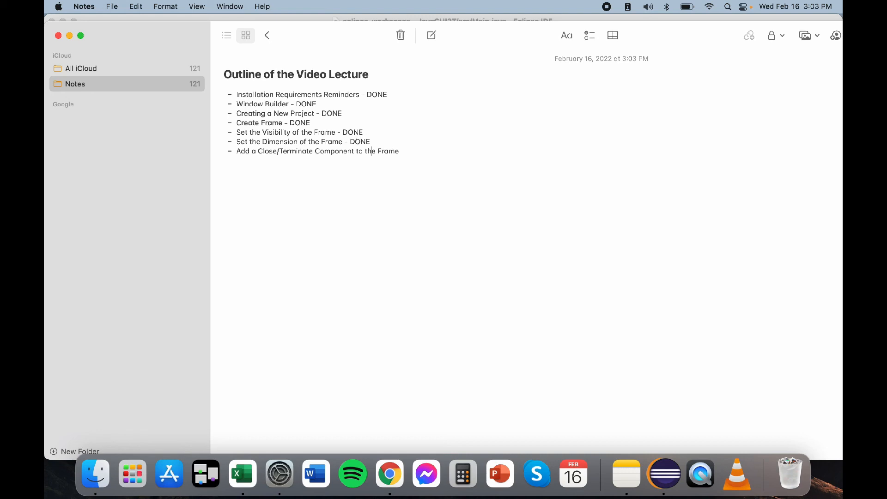
mouse_move(700, 474)
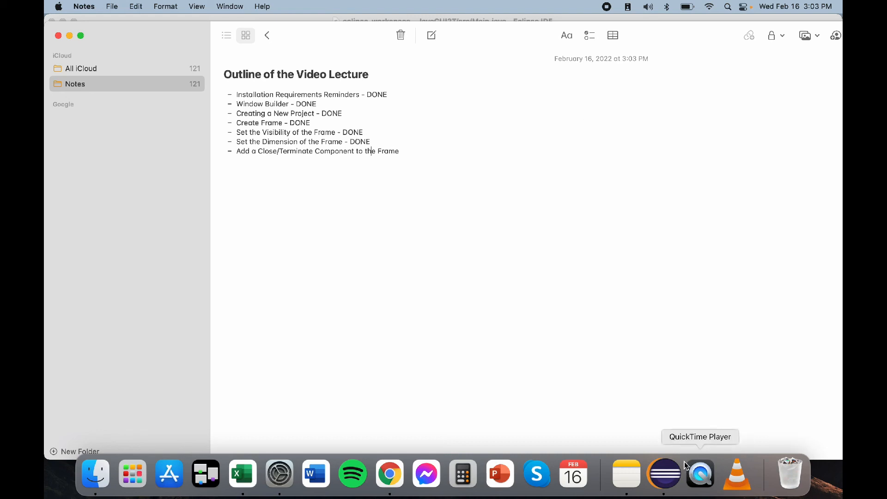
mouse_move(426, 474)
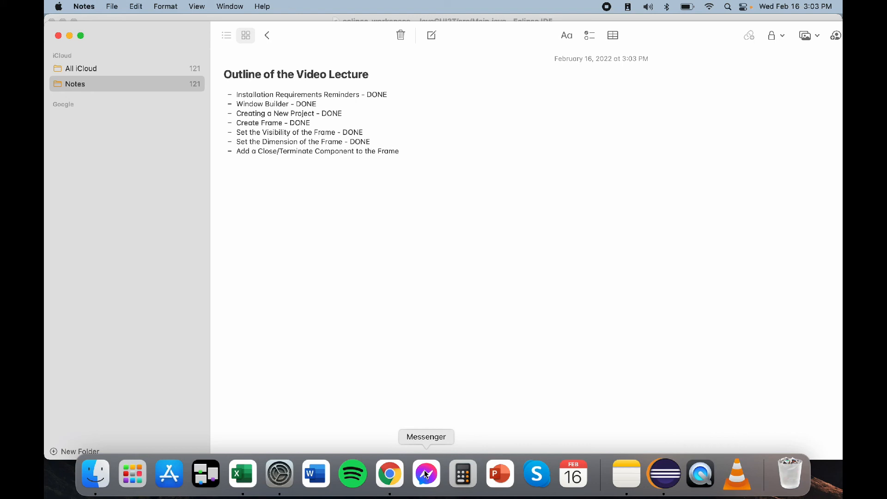
mouse_move(700, 480)
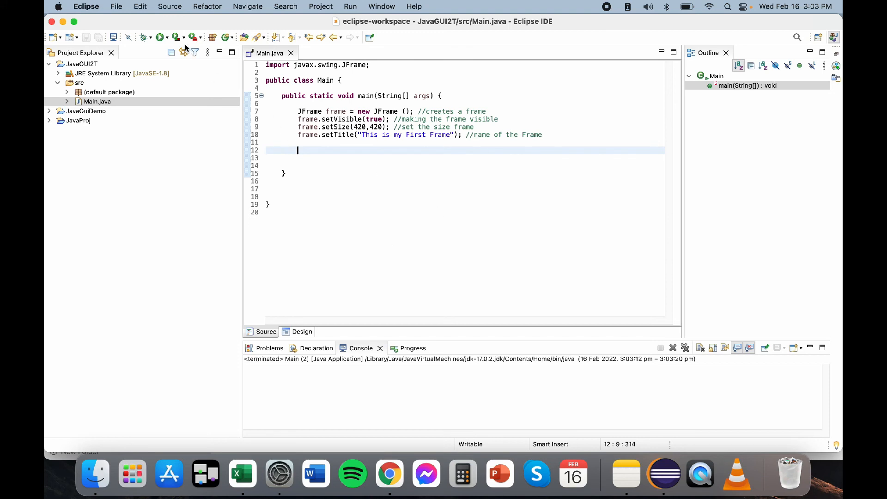
Step: Run Main.java again, terminate it, and start typing below setTitle
click(161, 37)
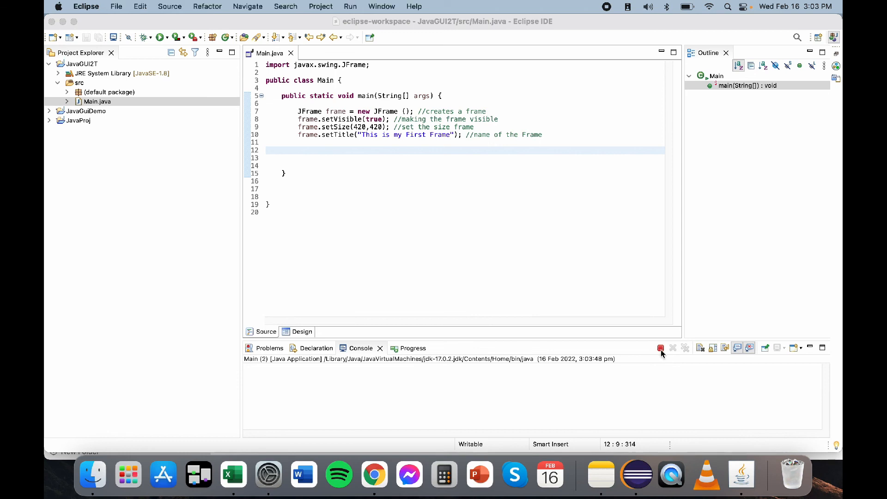
click(660, 348)
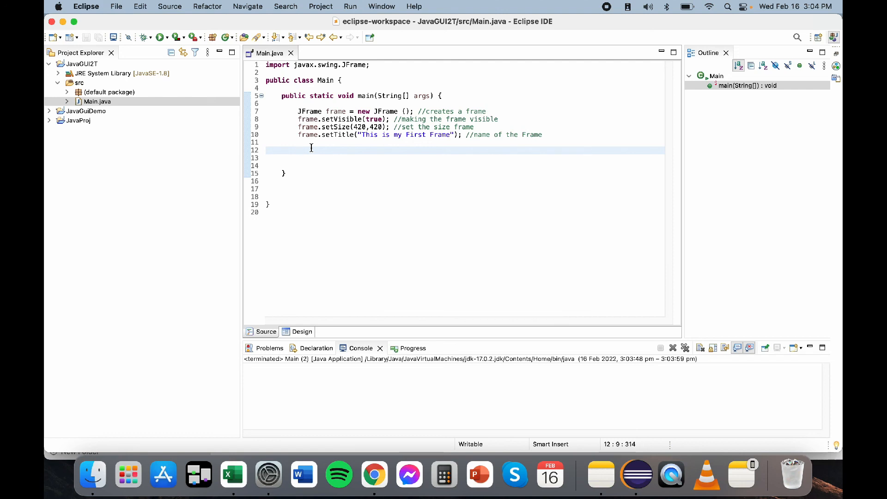
text(D)
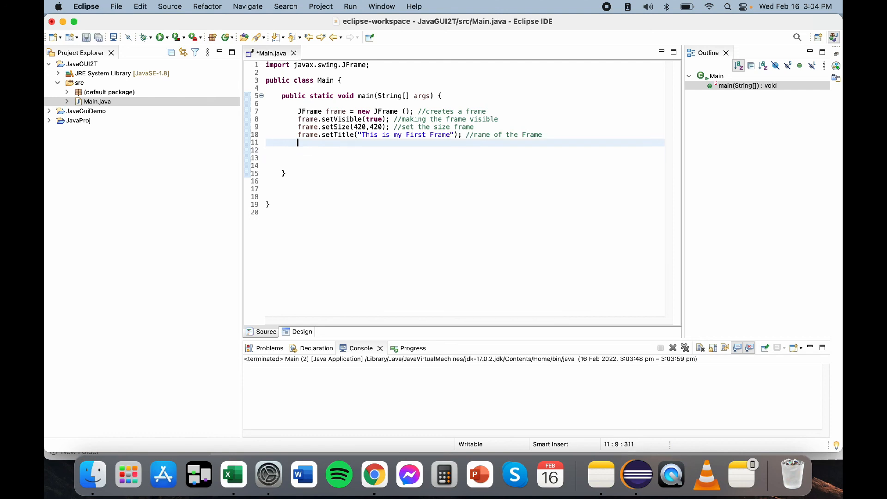
Step: Add frame.setDefaultCloseOperation(JFrame.EXIT_ON_CLOSE); on line 11 below setTitle
text(FRAME)
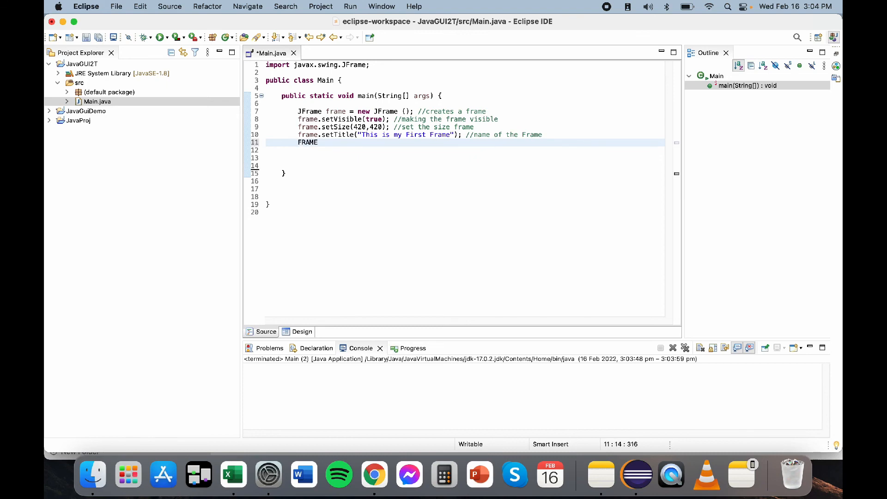
text(frame.)
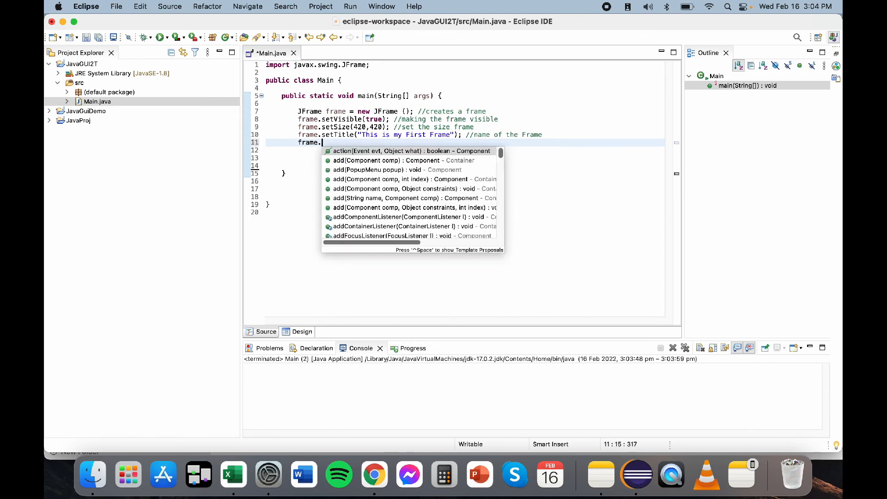
text(setDe)
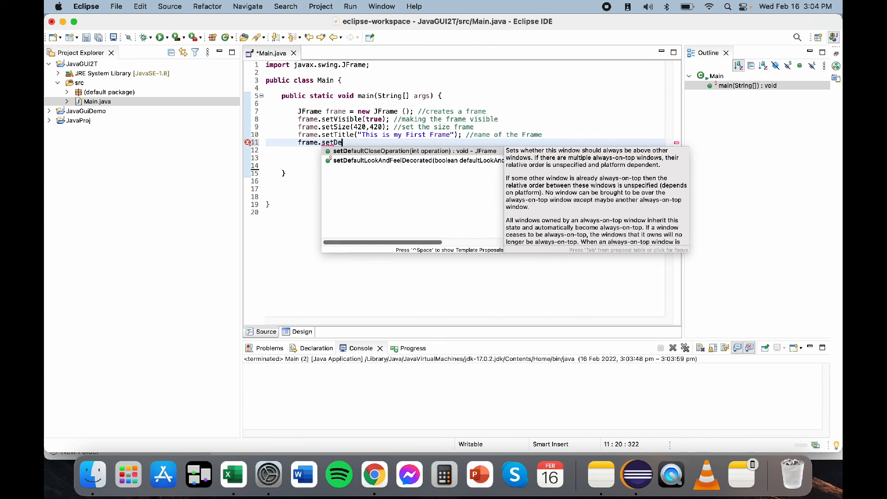
text(f)
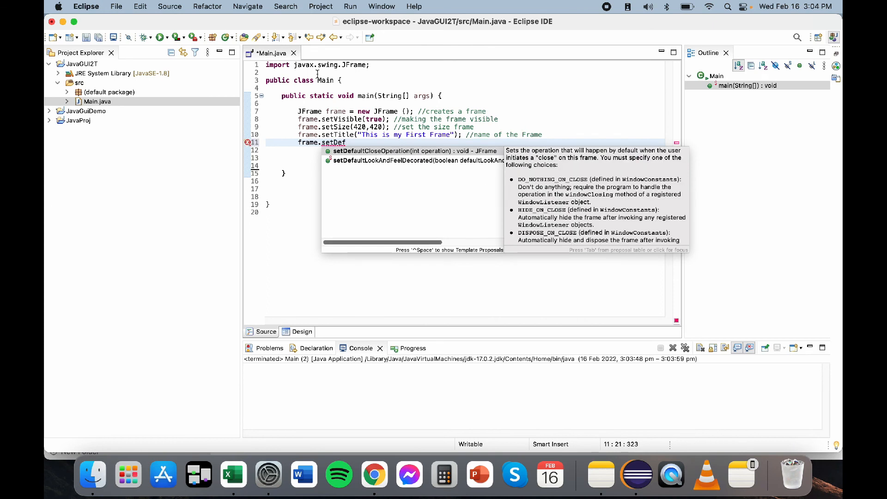
mouse_move(413, 151)
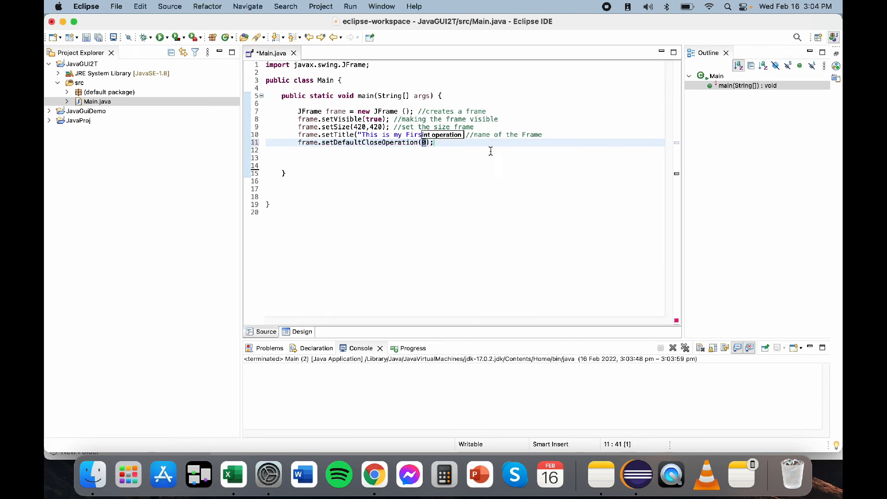
mouse_move(491, 151)
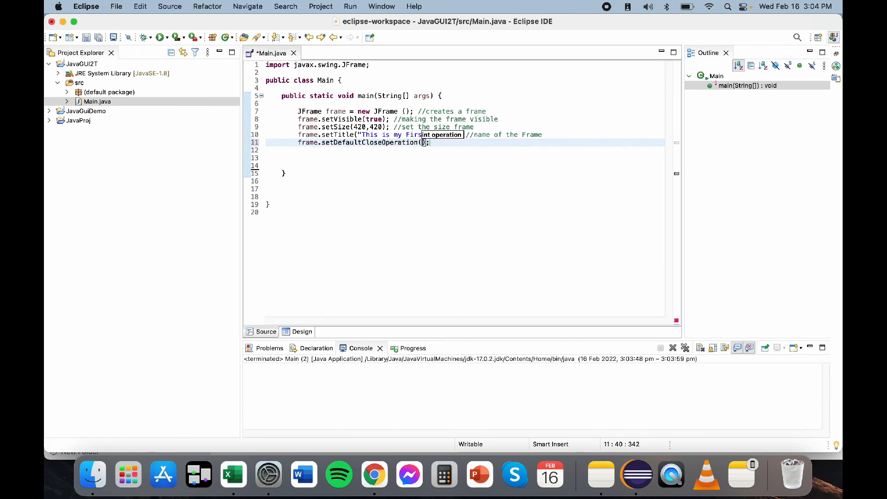
text(JFrame)
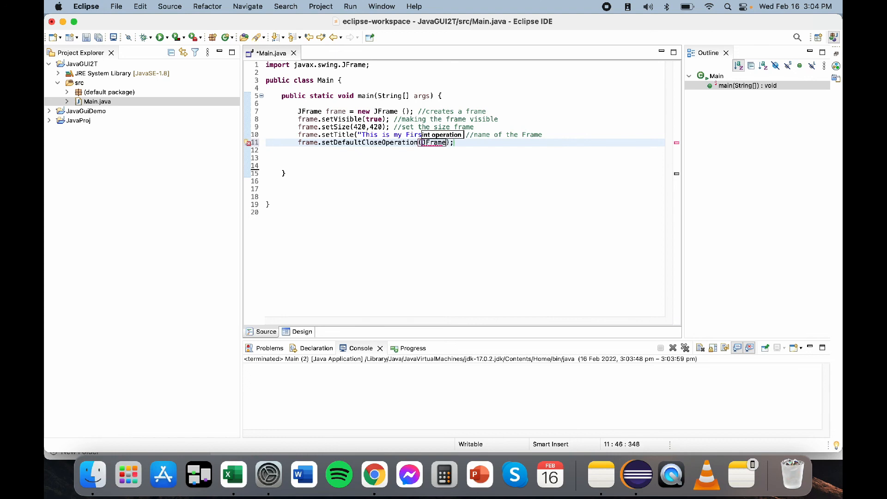
text(.EXIT_ON_CLOSE)
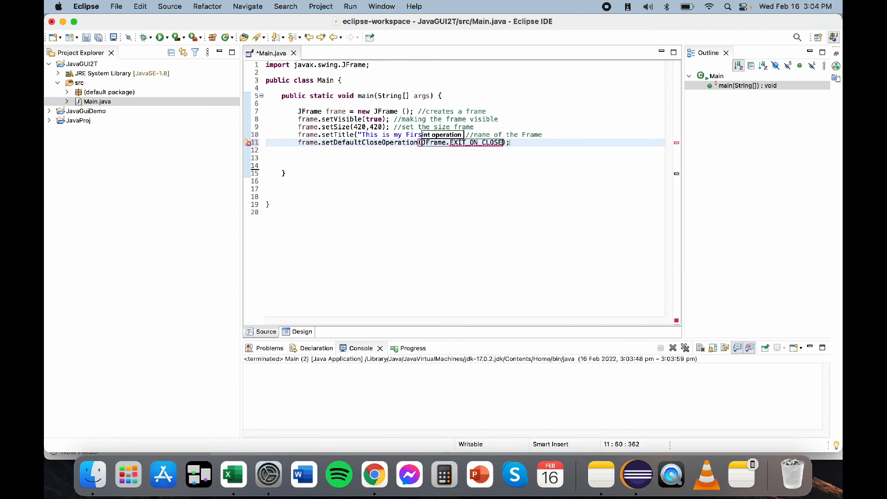
click(511, 142)
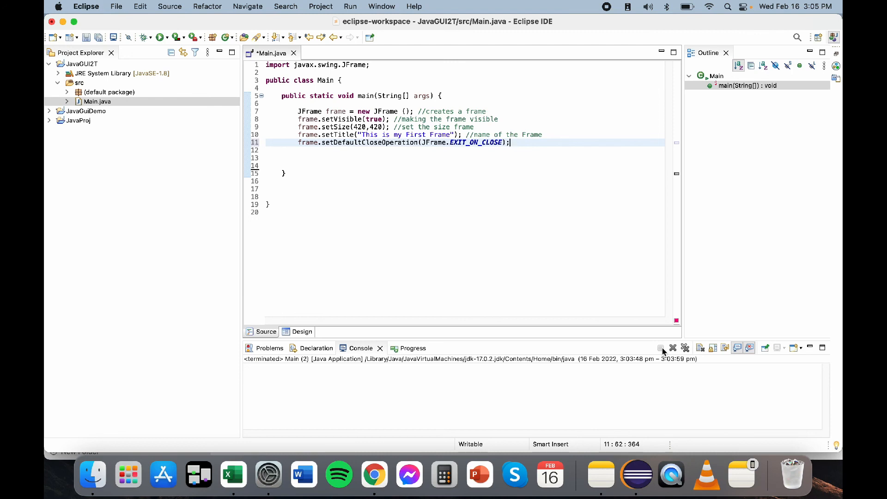
mouse_move(661, 348)
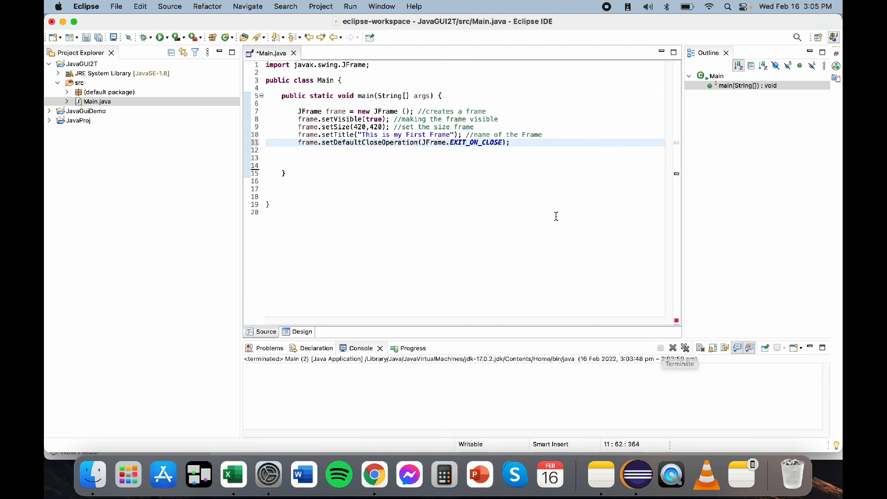
Step: Append the comment '//terminate function using close button' after the close-operation statement
text(//)
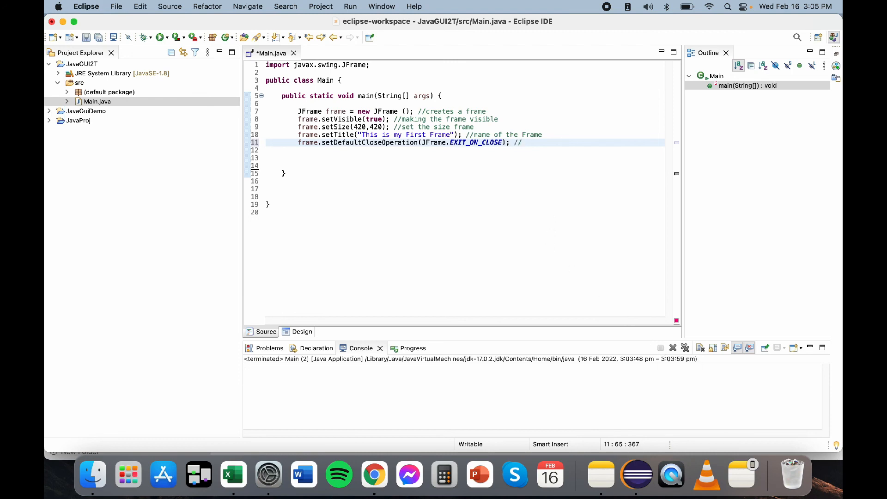
text(terminate but)
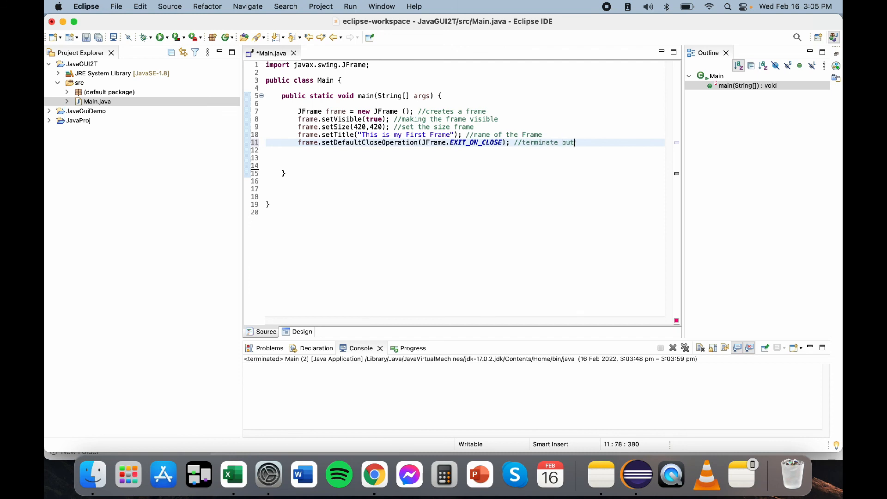
text(on using Clos)
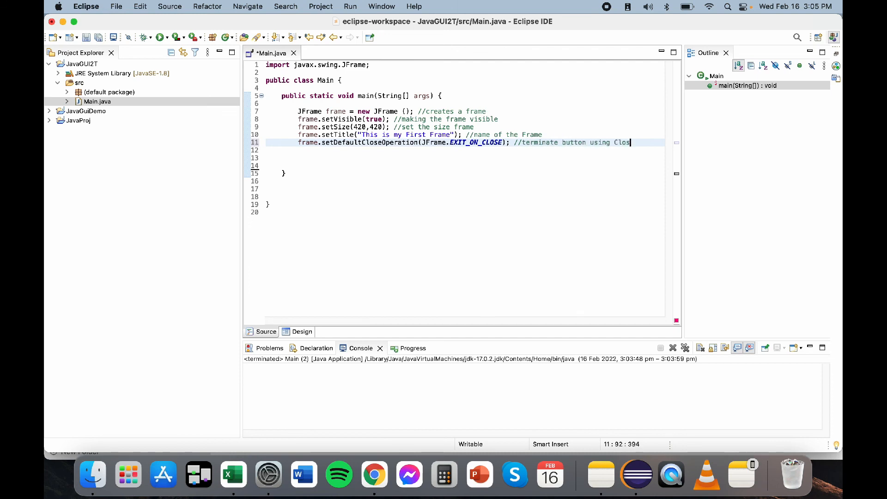
key(Backspace)
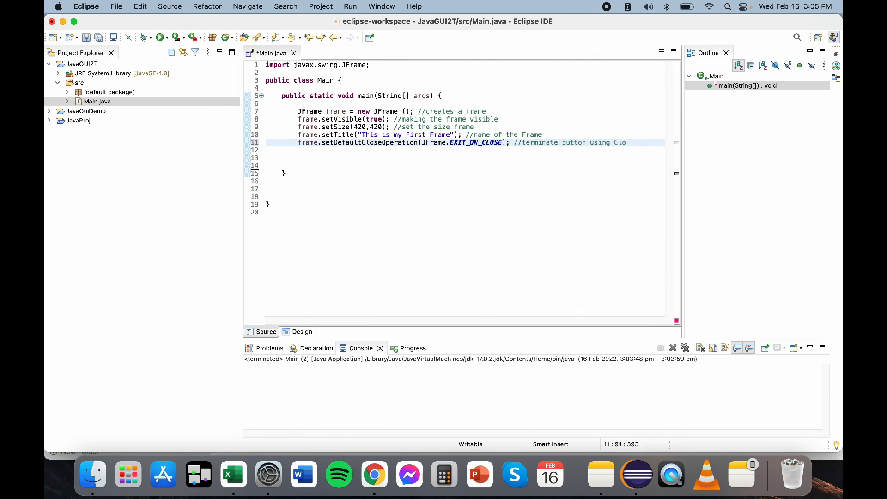
text(fu)
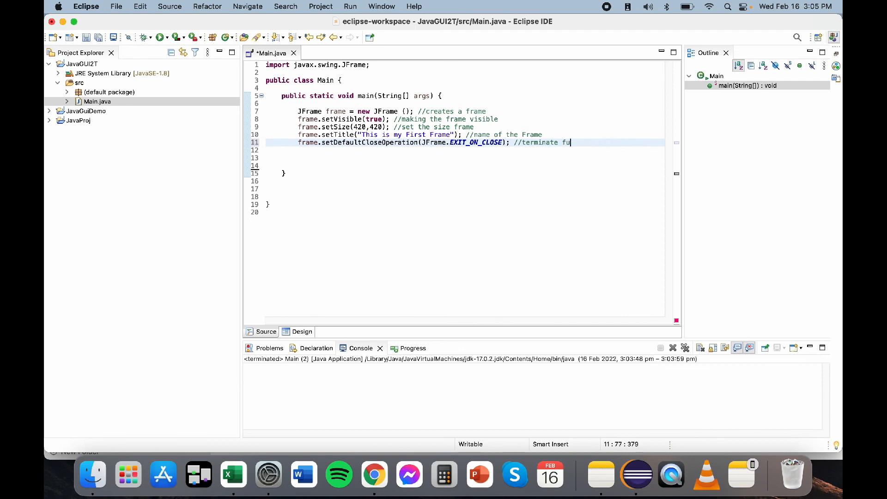
text(ction)
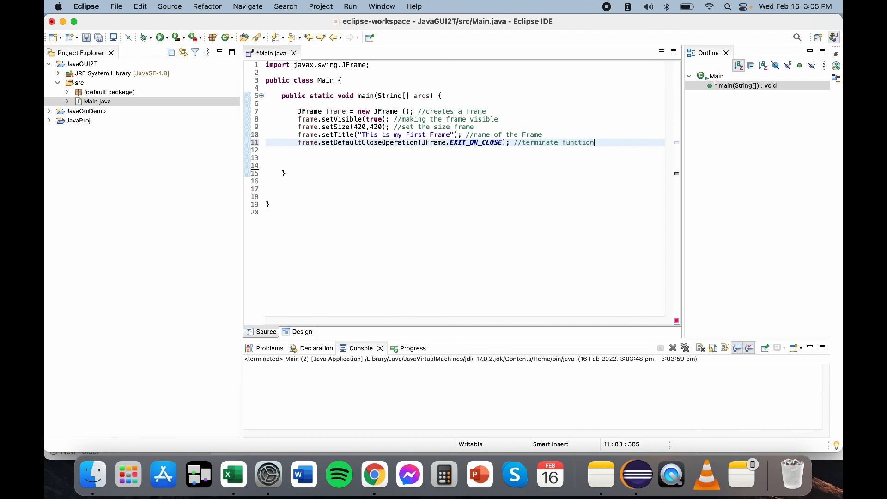
text(using close buttc)
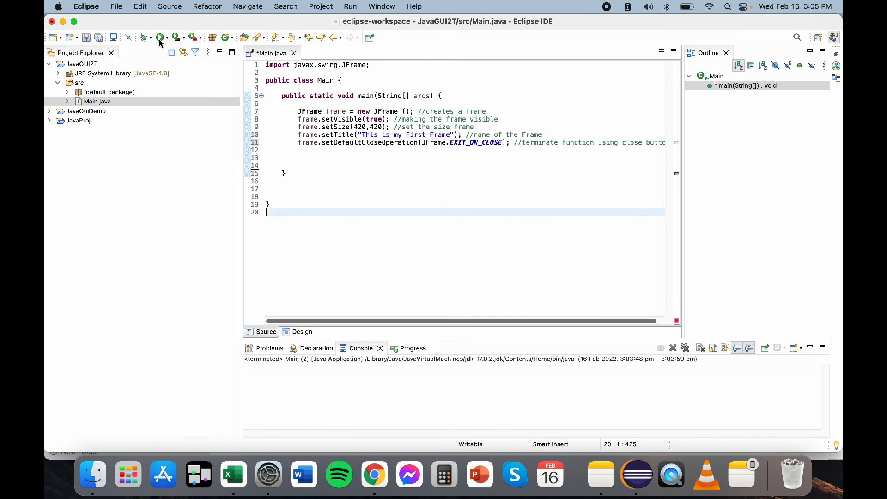
Step: Run Main.java and close the 'This is my First Frame' window to terminate it
click(162, 37)
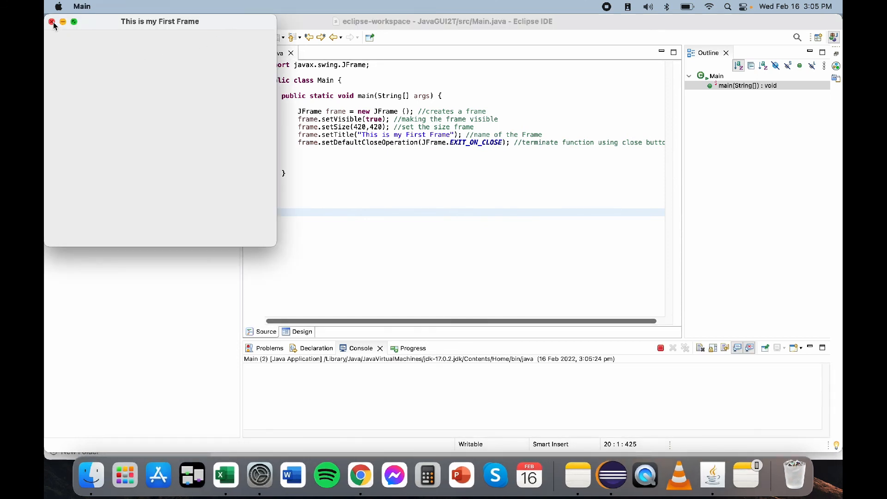
click(52, 21)
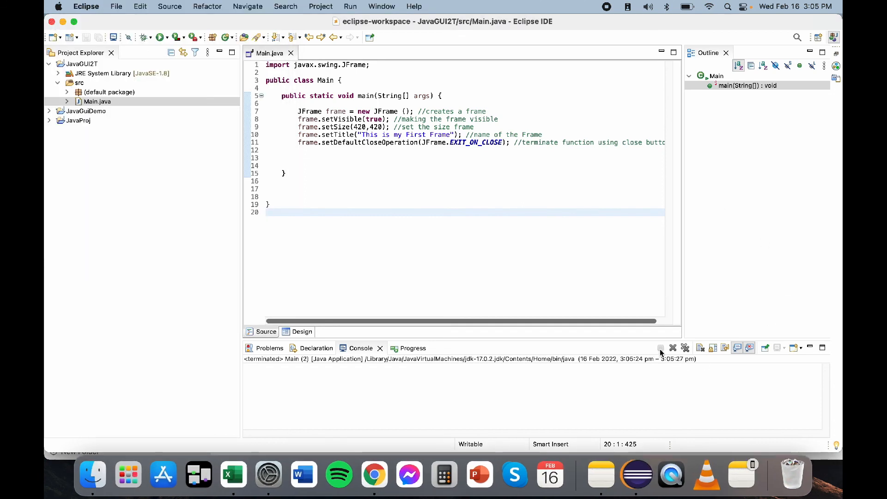
mouse_move(660, 351)
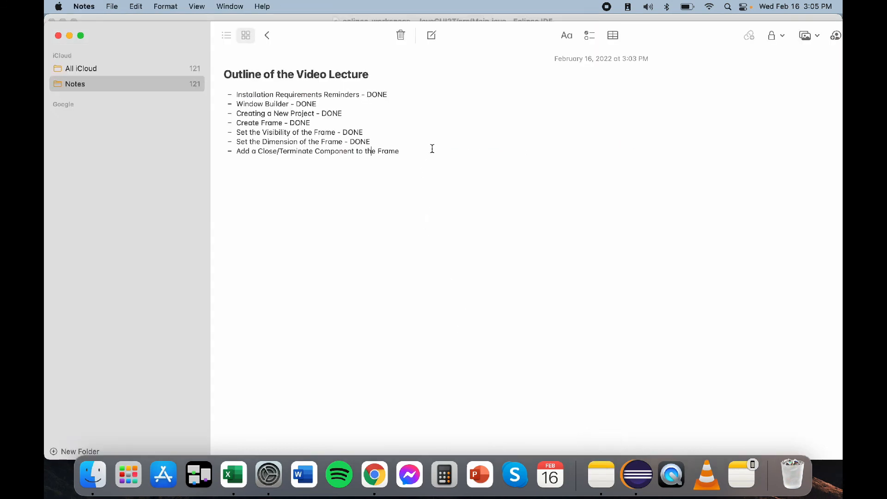
Step: Mark 'Add a Close/Terminate Component to the Frame' as '- DONE' in Notes
text(- DONE)
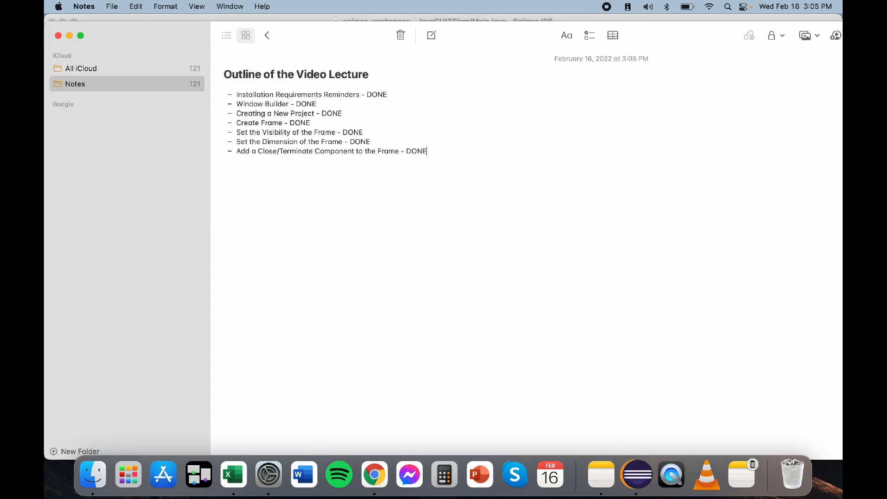
click(636, 474)
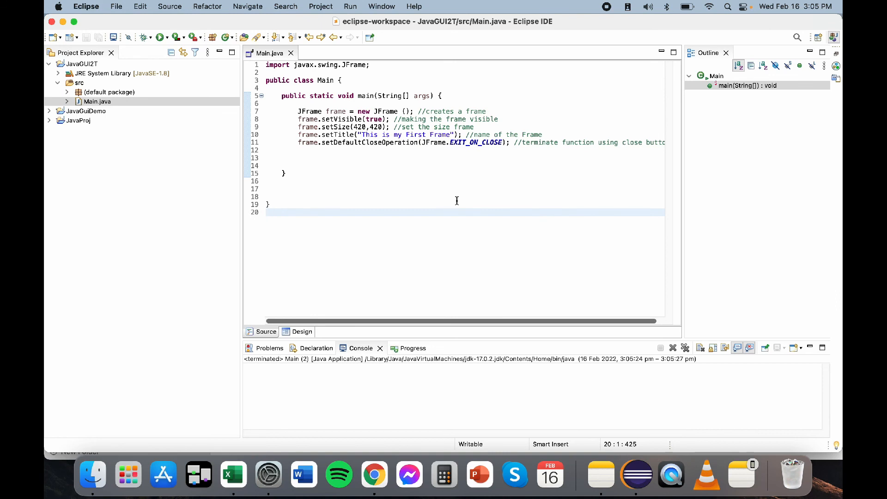
Step: Remove the blank lines below main and close the Outline panel
click(444, 189)
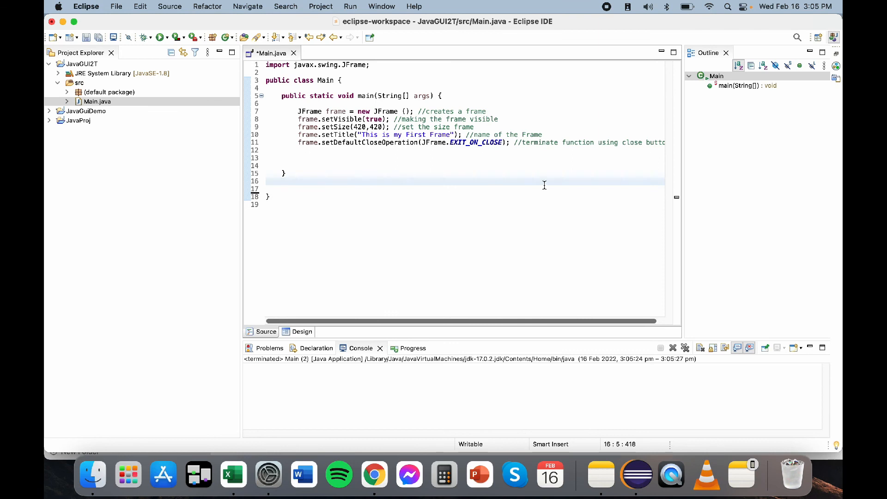
mouse_move(726, 52)
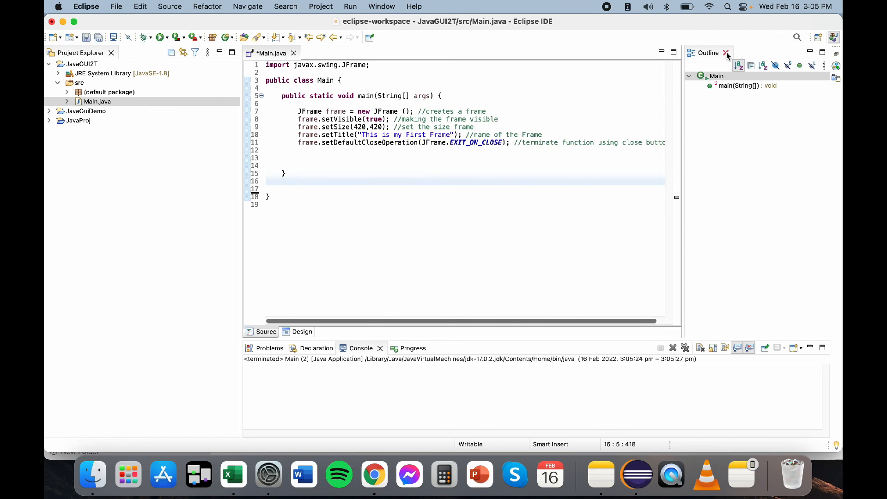
click(726, 53)
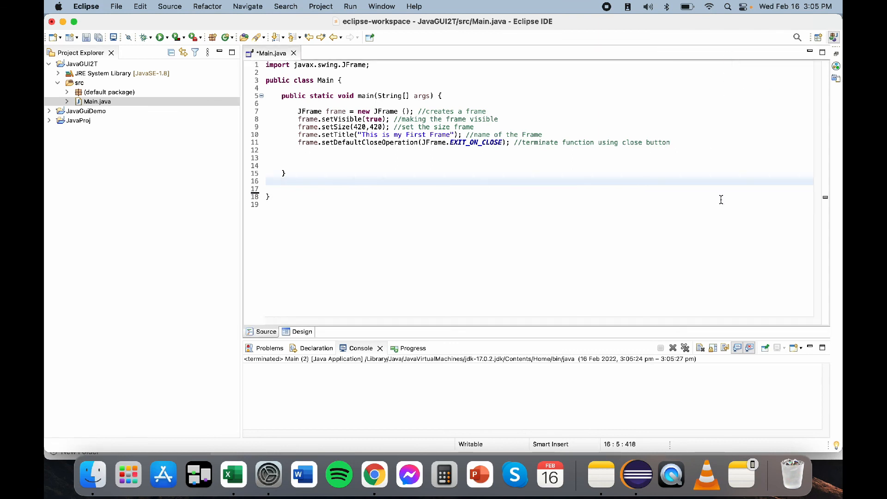